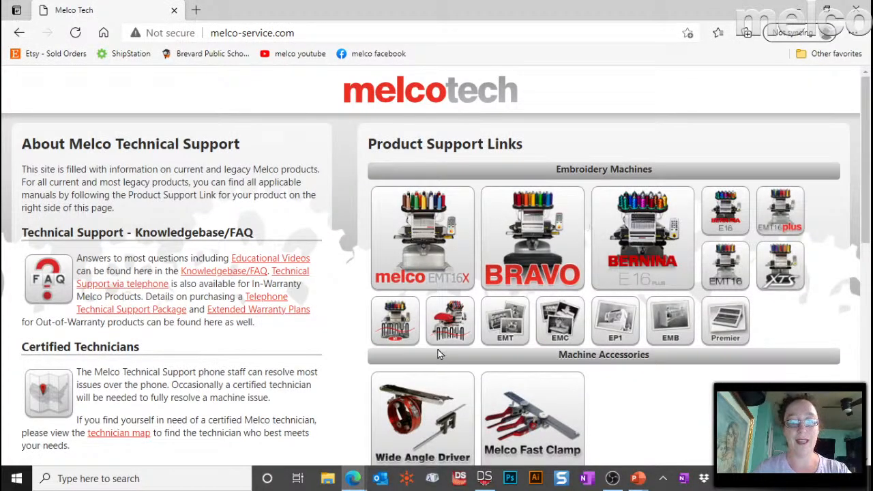
Open the English Operator Manual PDF for DesignShop v11 from the Melco support page.
scroll(down, 3)
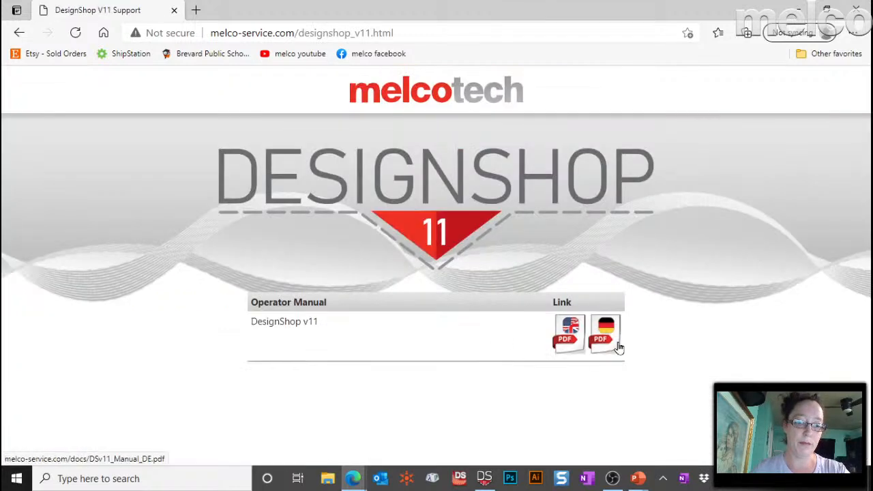
mouse_move(567, 344)
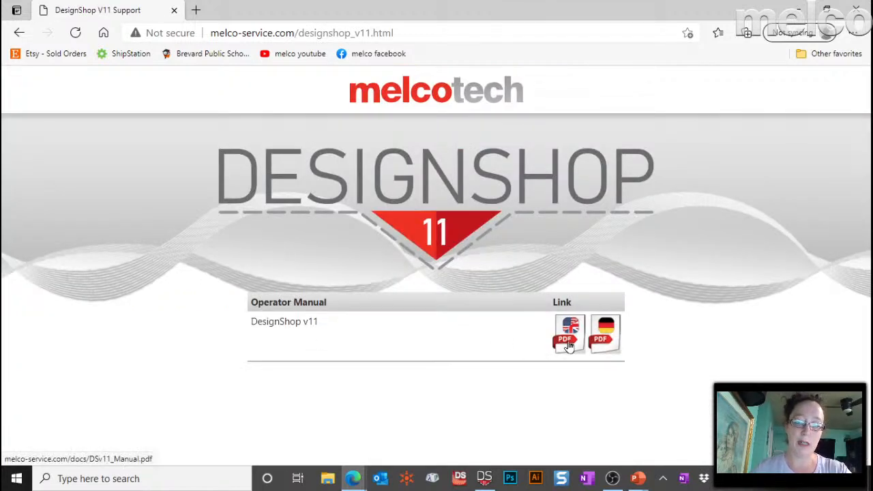
click(567, 335)
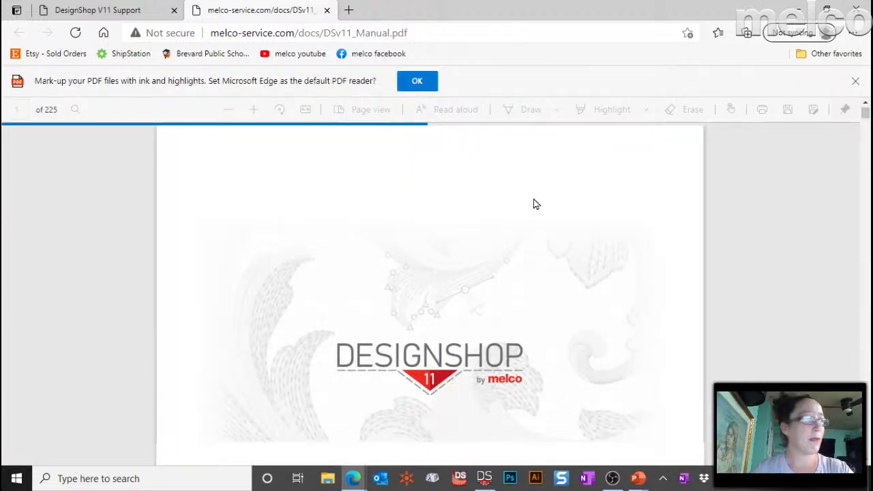
Scroll the manual's table of contents down to the Line Types entry (page 80).
scroll(down, 3)
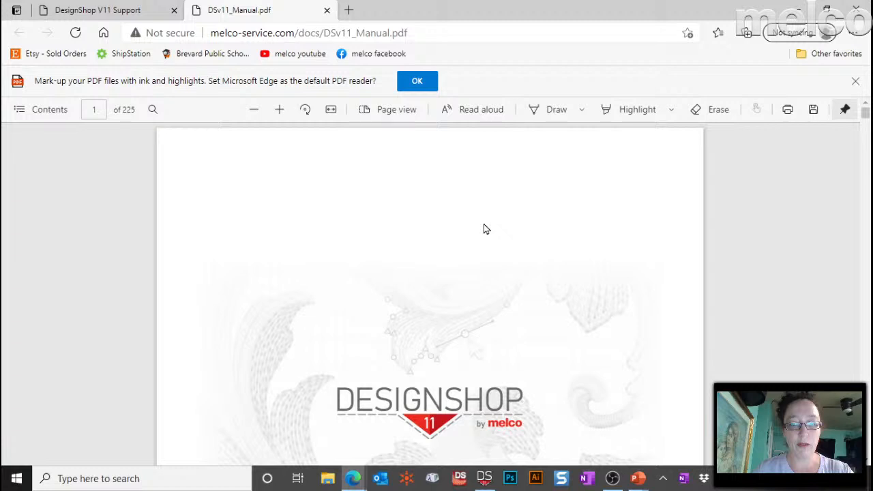
scroll(down, 3)
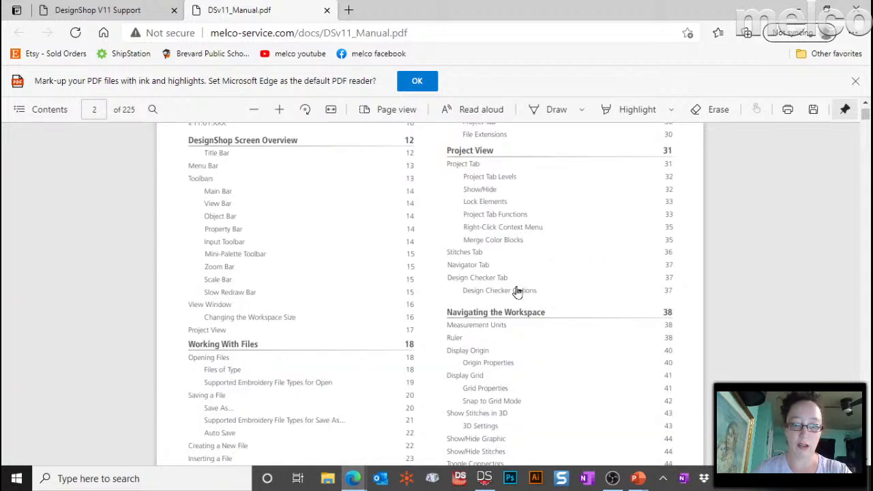
scroll(down, 3)
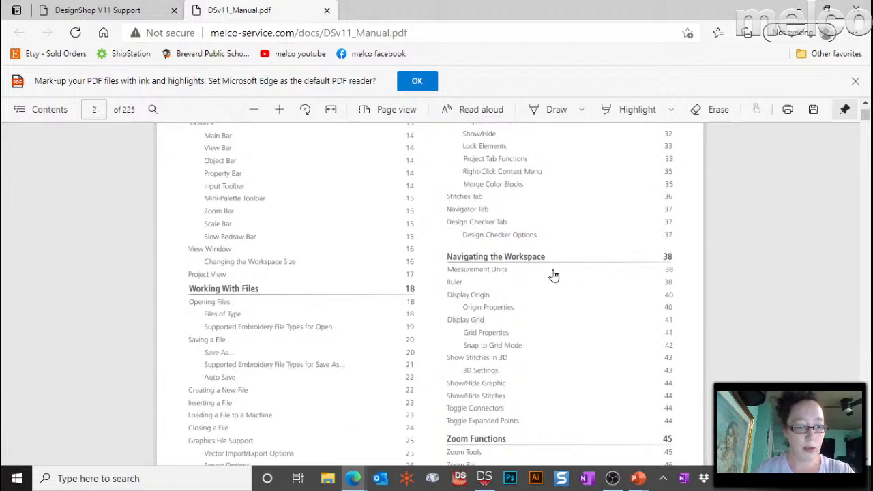
scroll(down, 3)
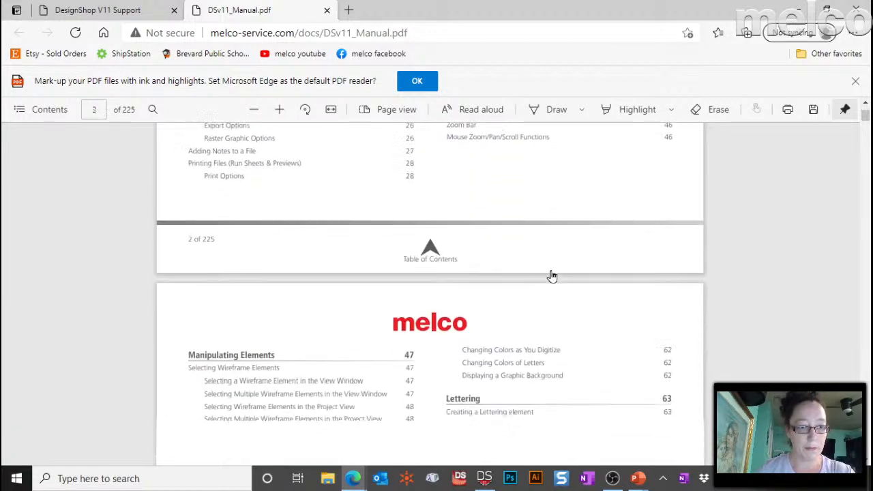
scroll(down, 3)
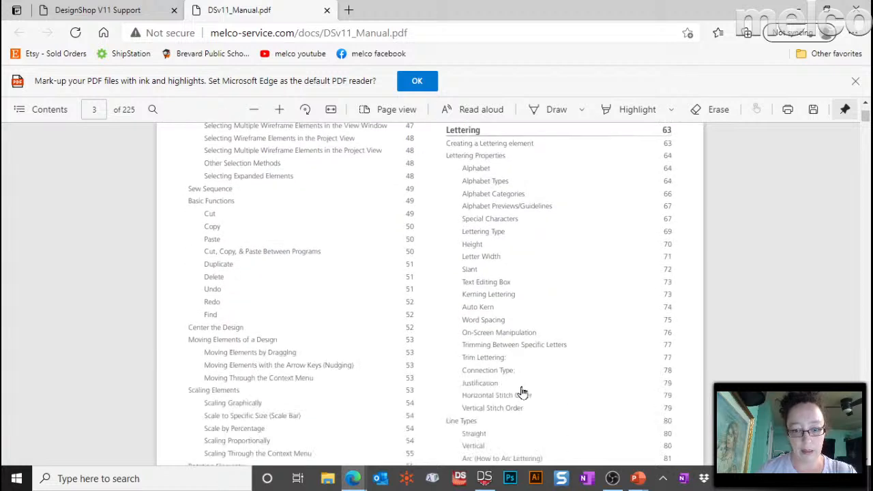
mouse_move(490, 271)
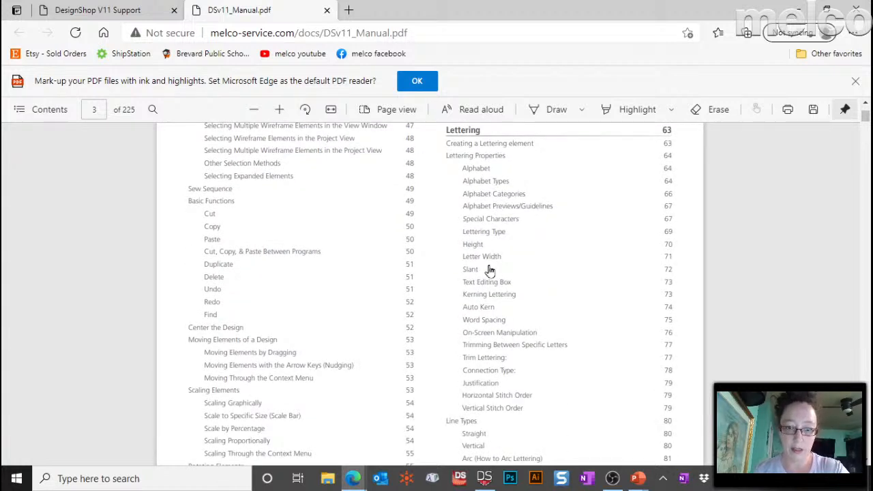
mouse_move(516, 383)
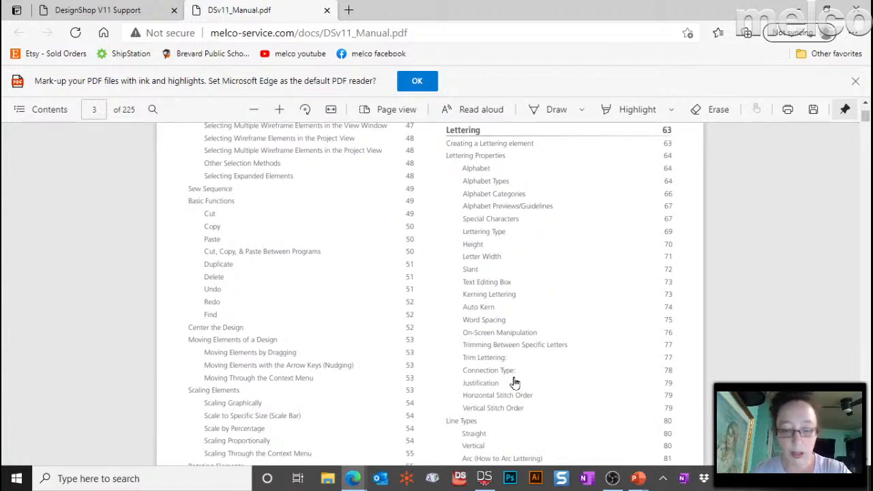
mouse_move(481, 169)
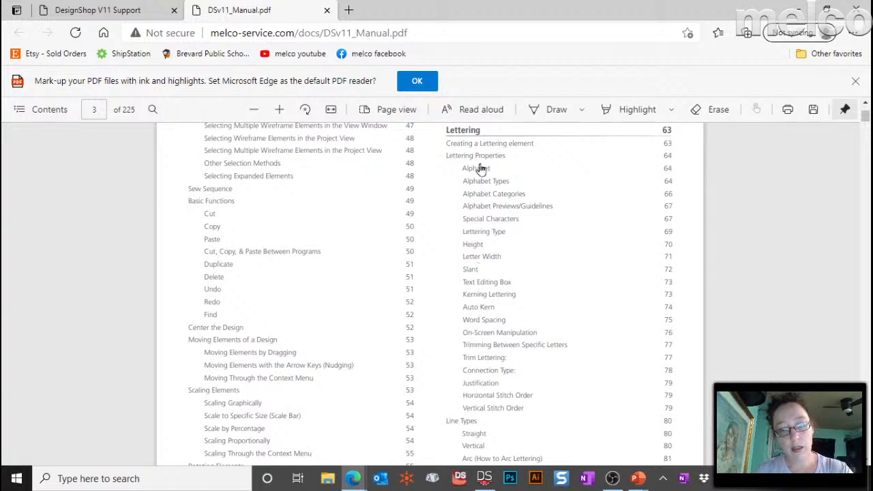
scroll(down, 3)
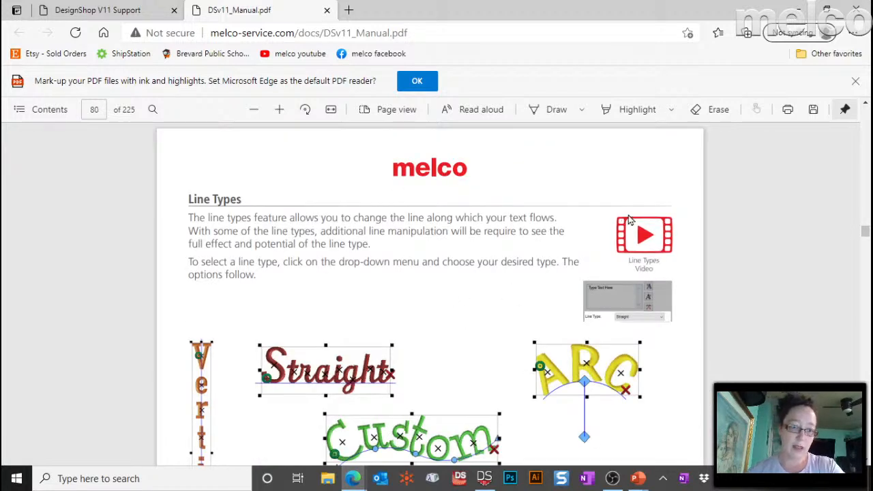
mouse_move(683, 164)
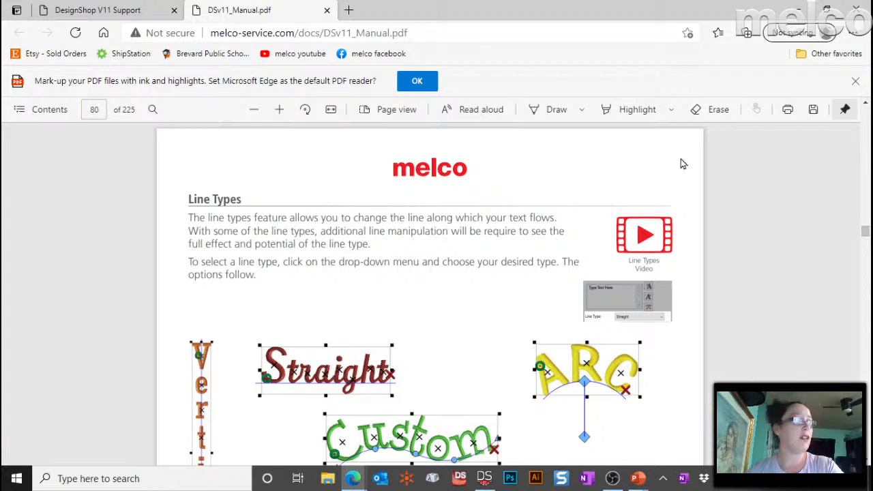
mouse_move(603, 191)
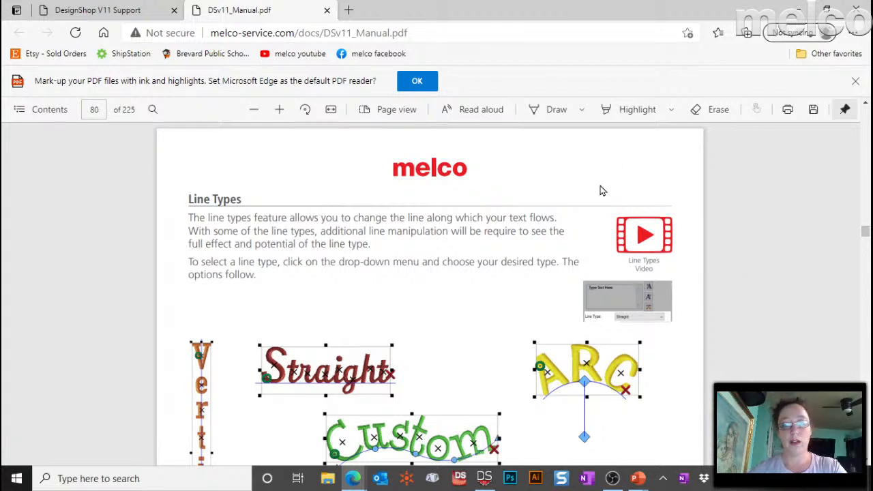
mouse_move(650, 253)
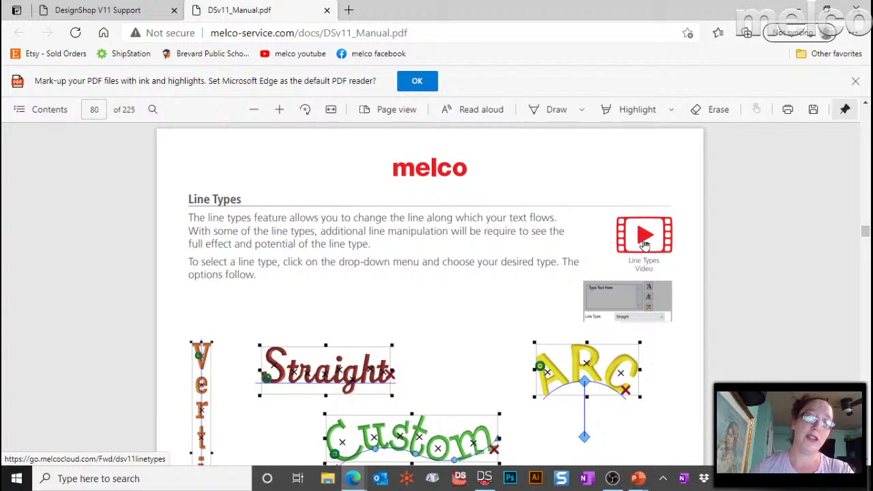
mouse_move(639, 240)
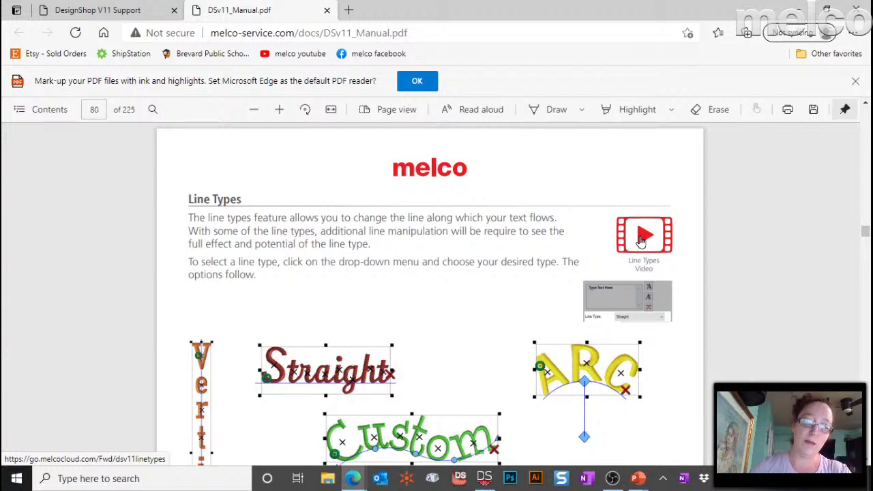
Read through the Line Types and Vertical Stitch Order pages, then switch to DesignShop Professional.
scroll(down, 3)
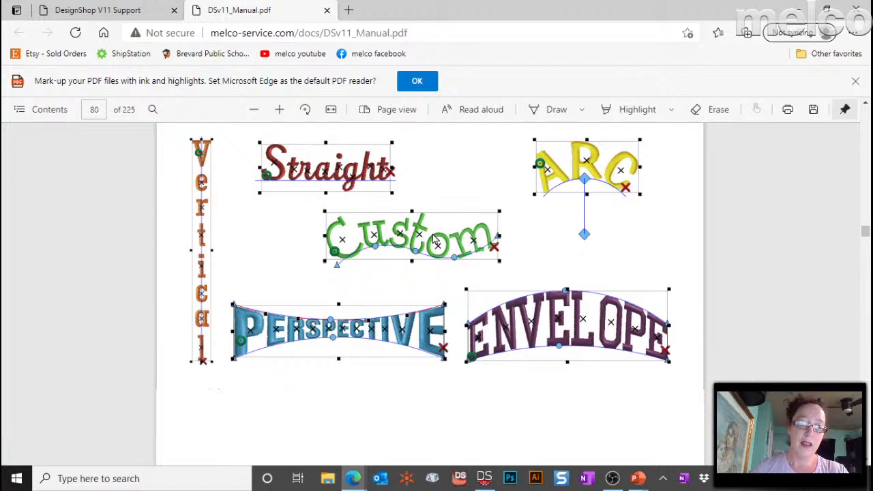
scroll(down, 3)
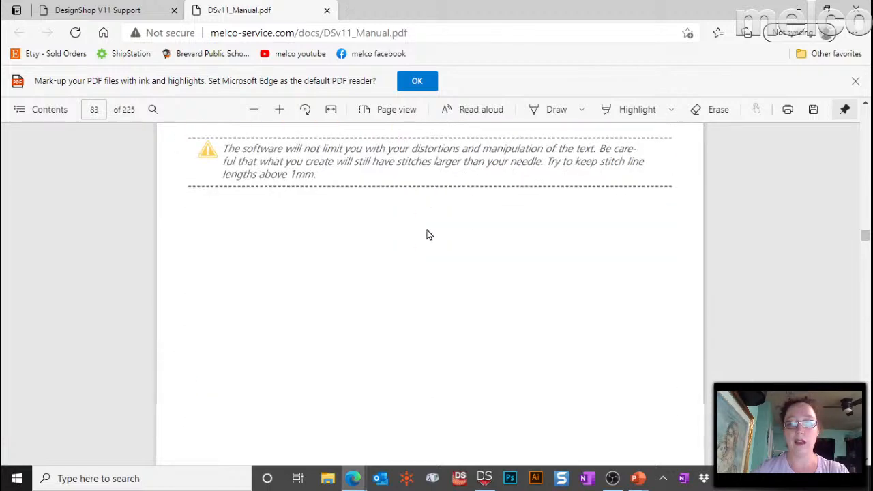
scroll(down, 3)
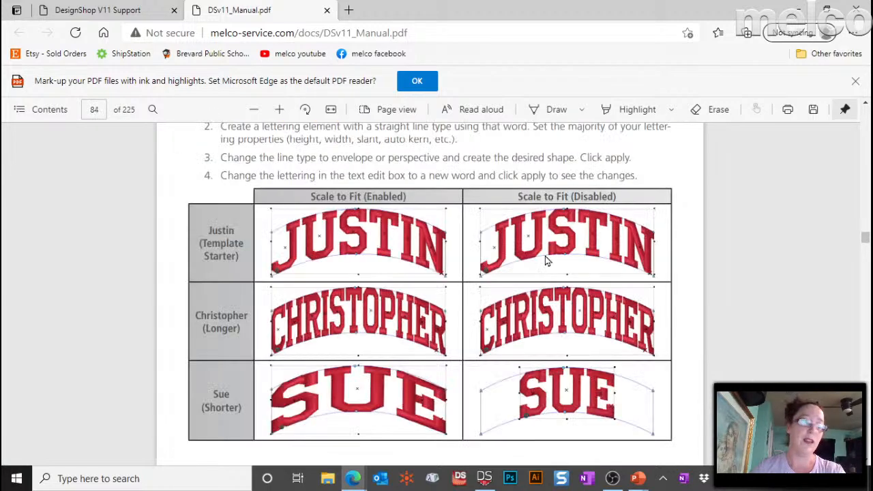
mouse_move(450, 237)
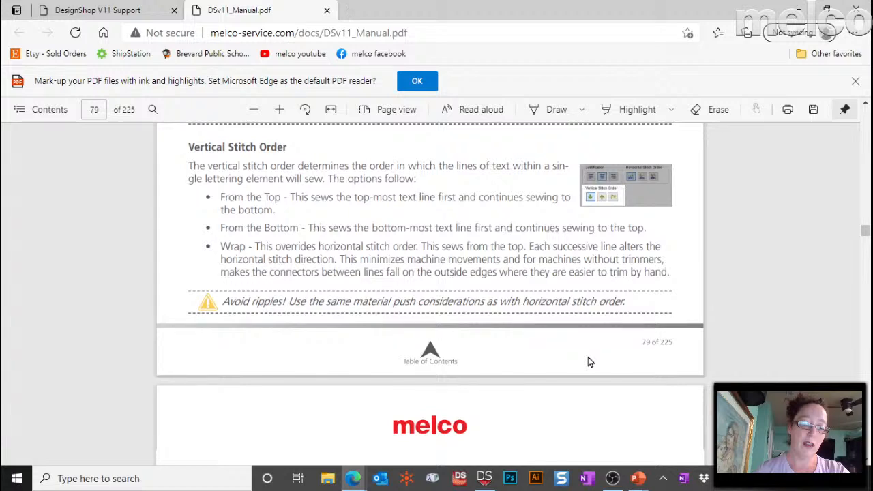
click(482, 477)
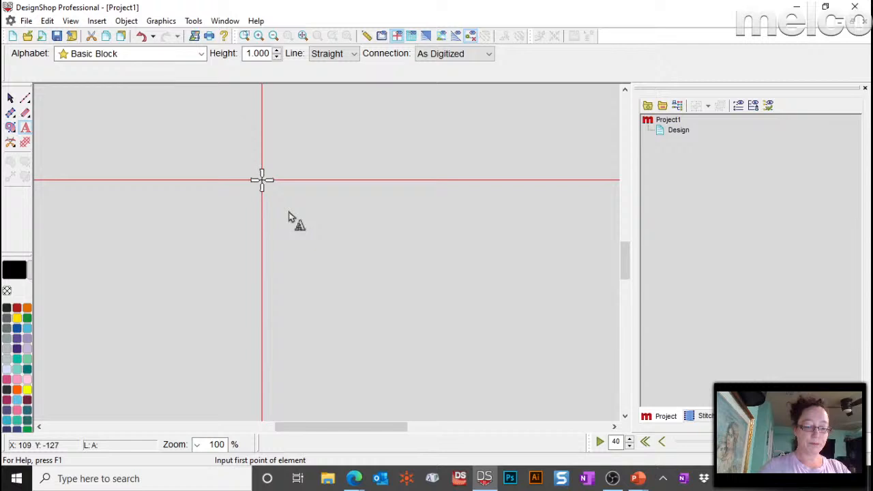
Enter the lettering text Sam and zoom in on the new lettering element.
text(Sam)
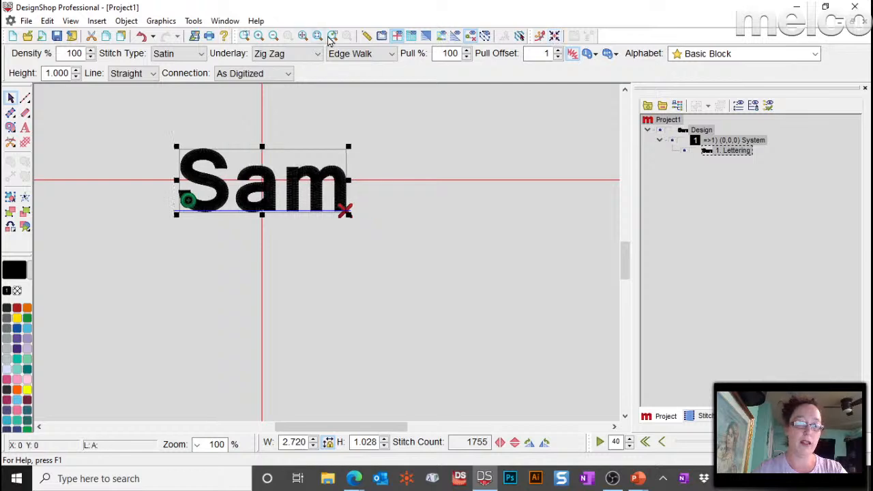
click(330, 36)
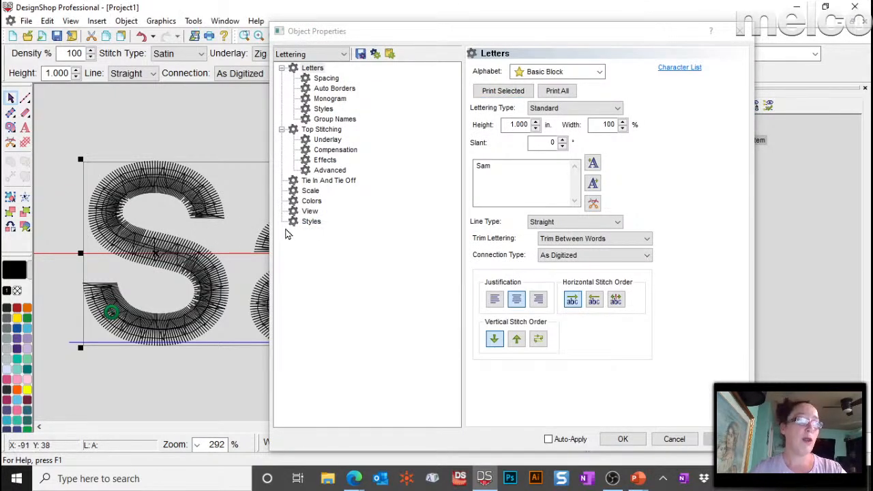
mouse_move(218, 191)
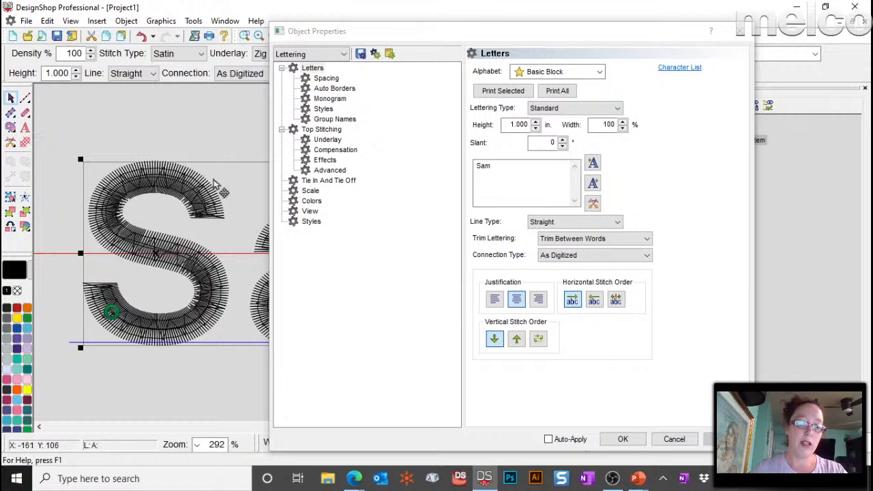
mouse_move(286, 189)
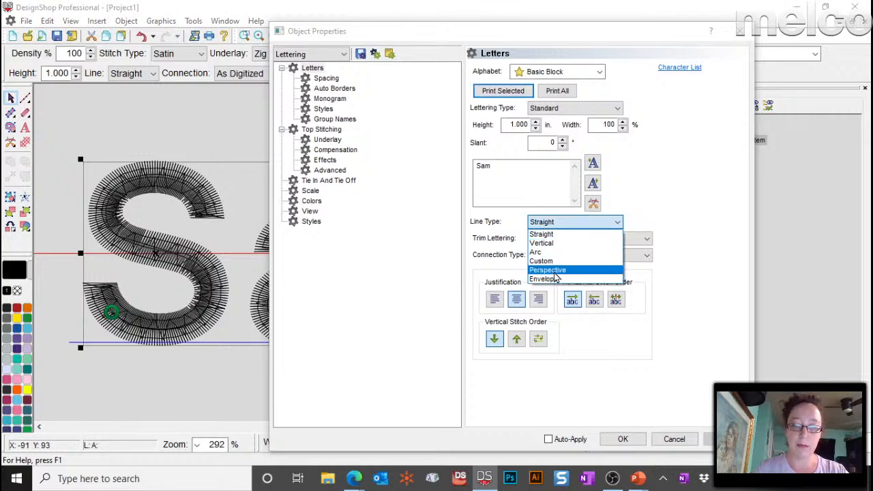
mouse_move(553, 279)
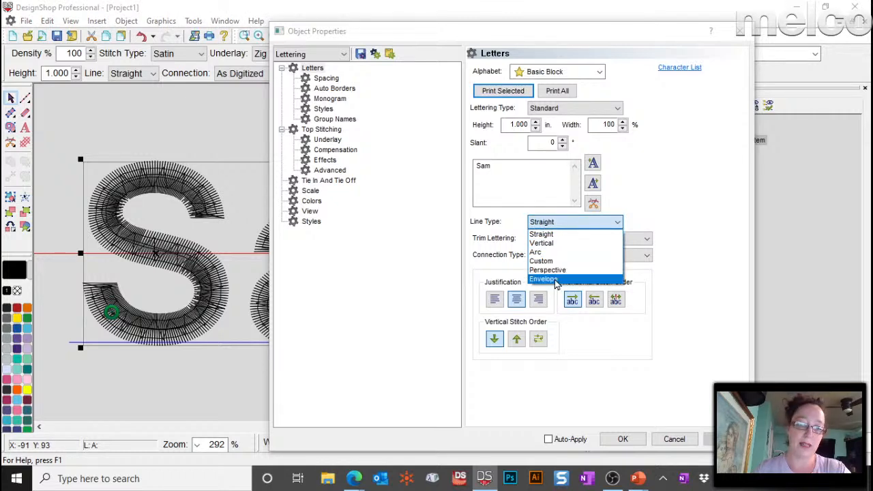
Set the lettering Line Type to Envelope and confirm the Object Properties change.
click(543, 278)
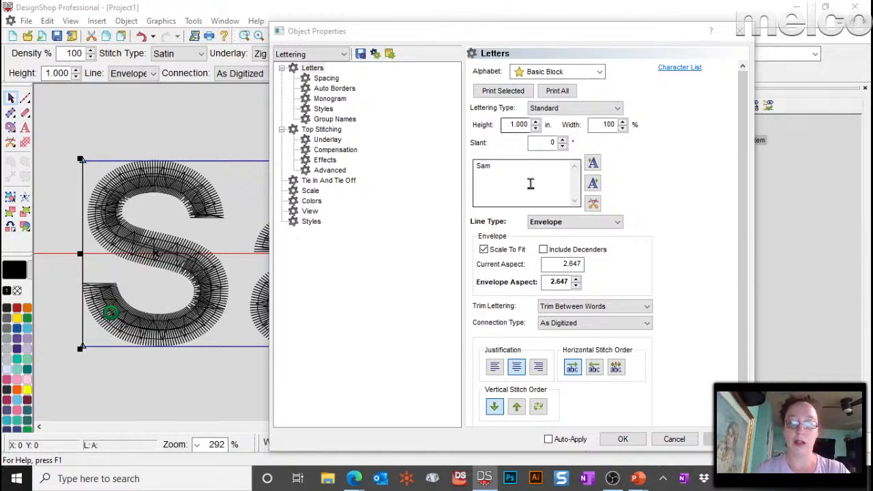
click(622, 439)
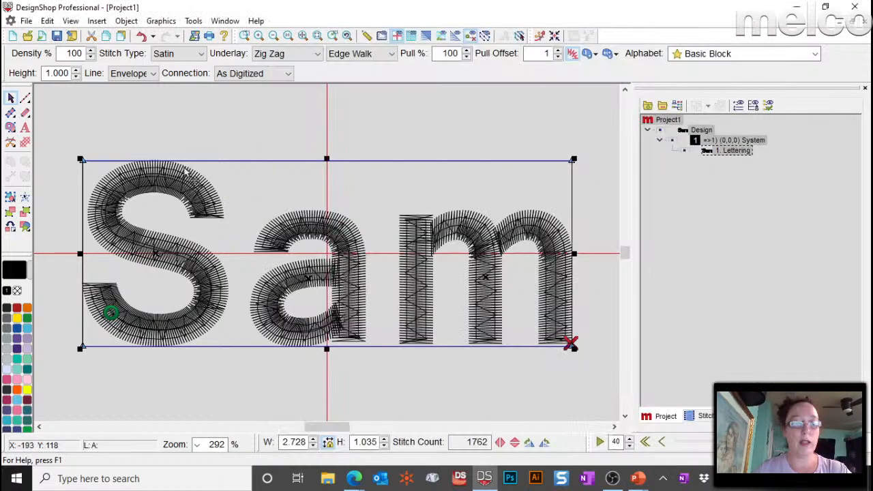
mouse_move(406, 349)
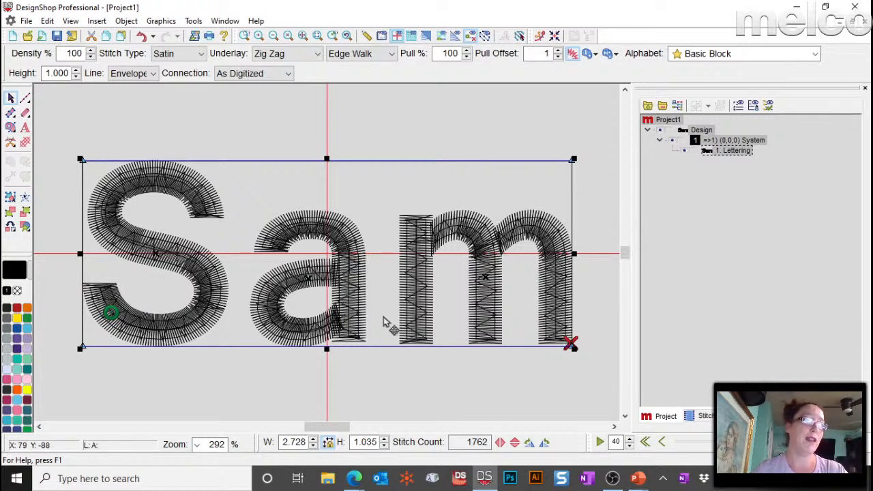
mouse_move(316, 166)
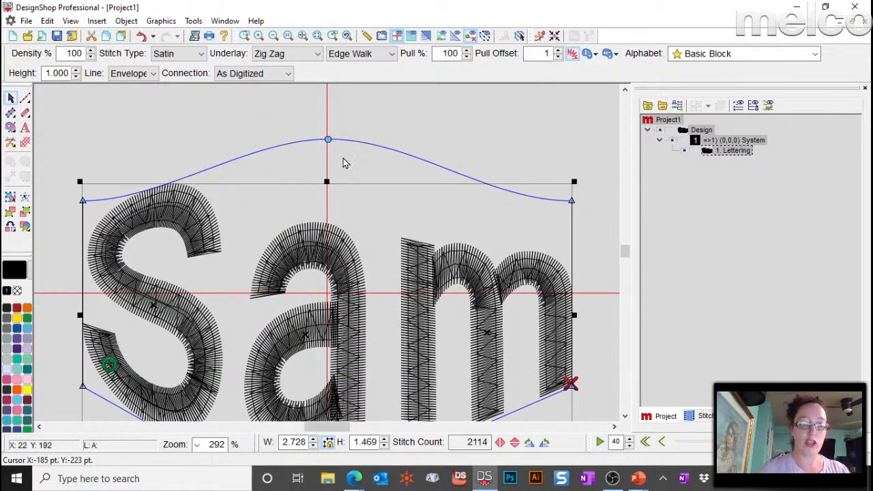
Drag the envelope's top handles to bend Sam into an even upward arch.
drag(327, 139, 327, 114)
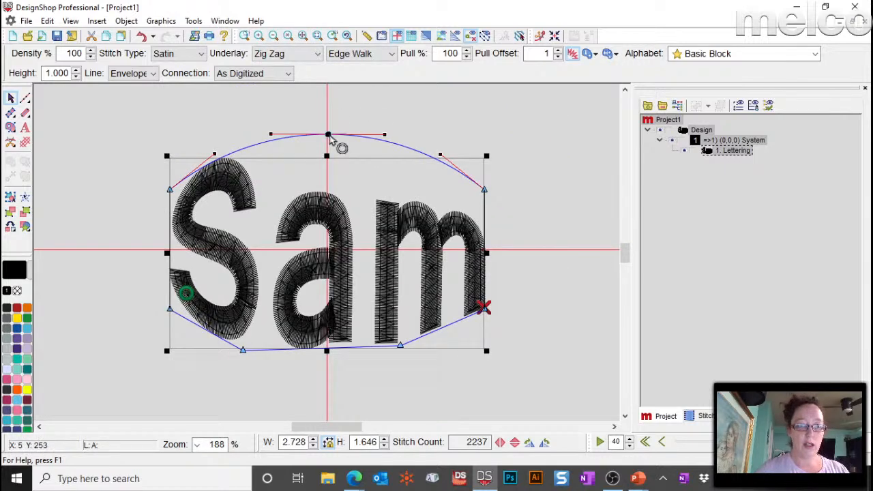
drag(328, 133, 338, 150)
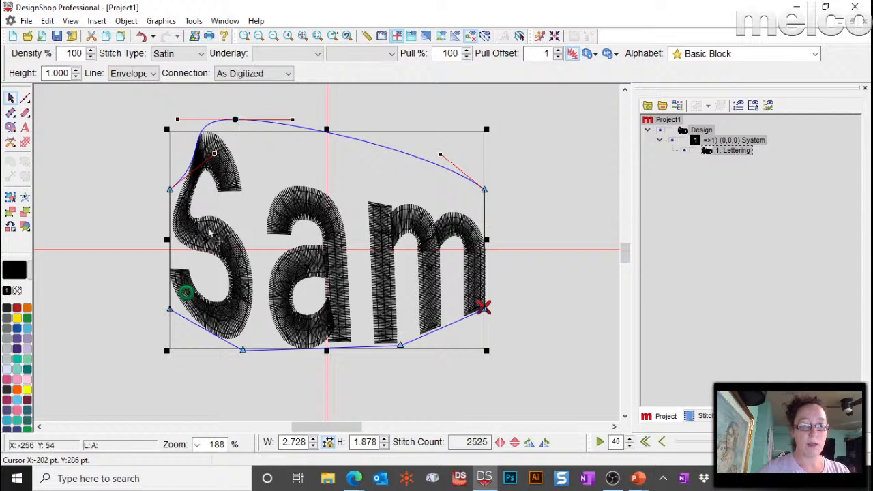
mouse_move(237, 128)
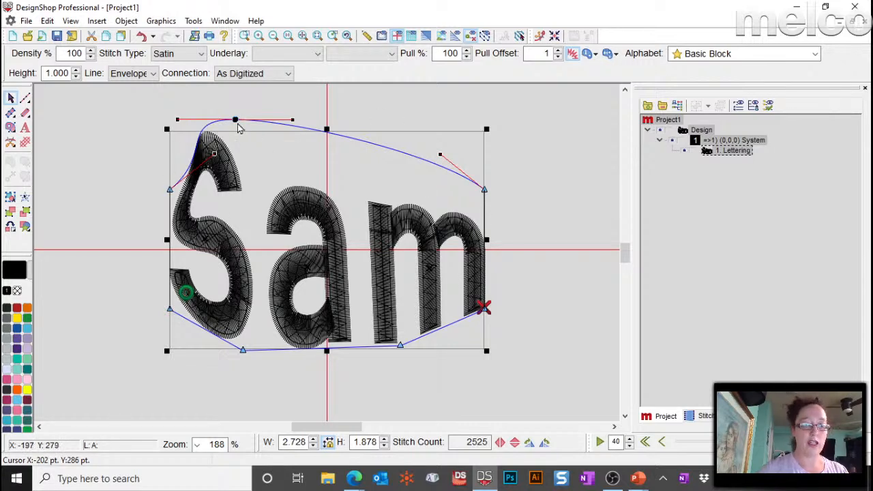
drag(234, 120, 326, 120)
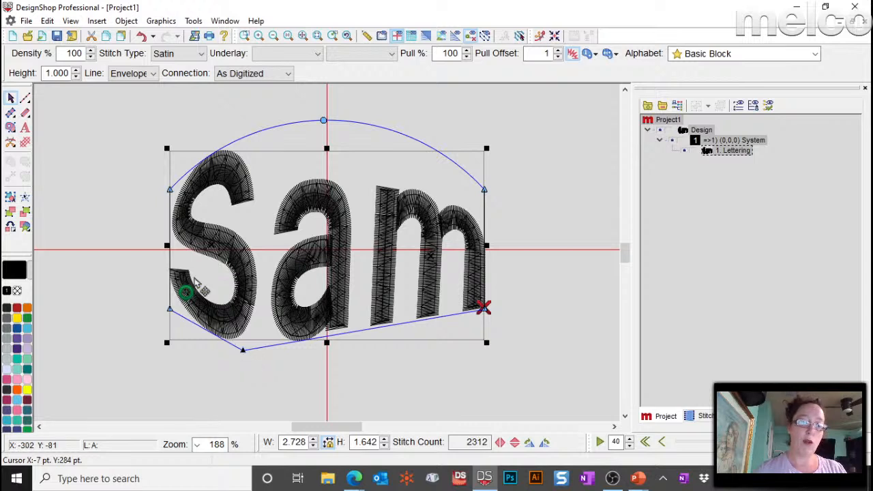
mouse_move(278, 150)
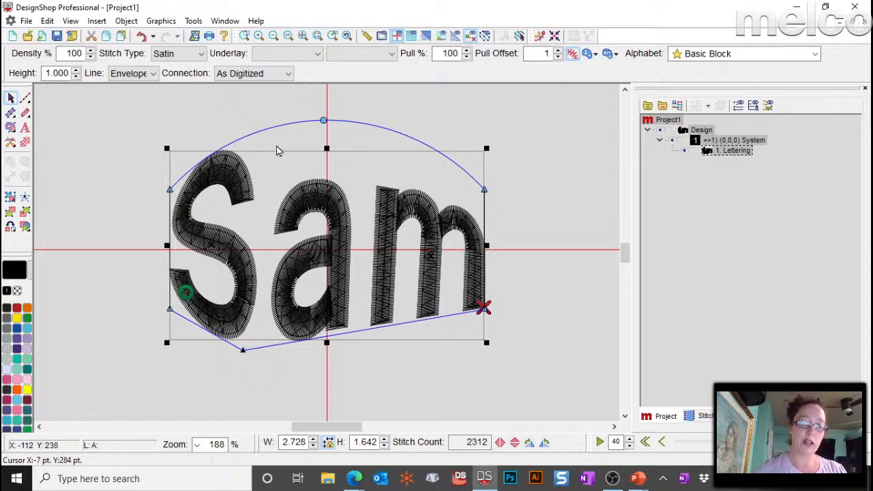
mouse_move(243, 360)
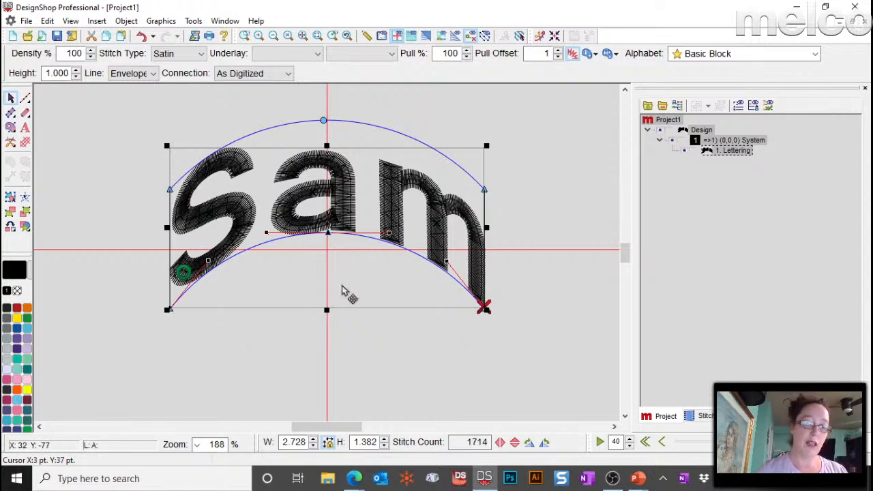
mouse_move(159, 101)
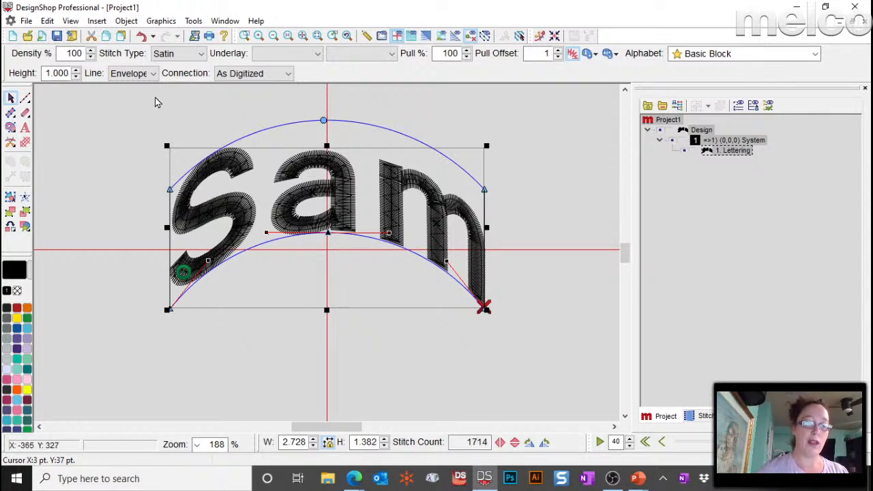
Choose Perspective from the toolbar Line dropdown so Sam slants and tapers, then reselect it.
click(153, 74)
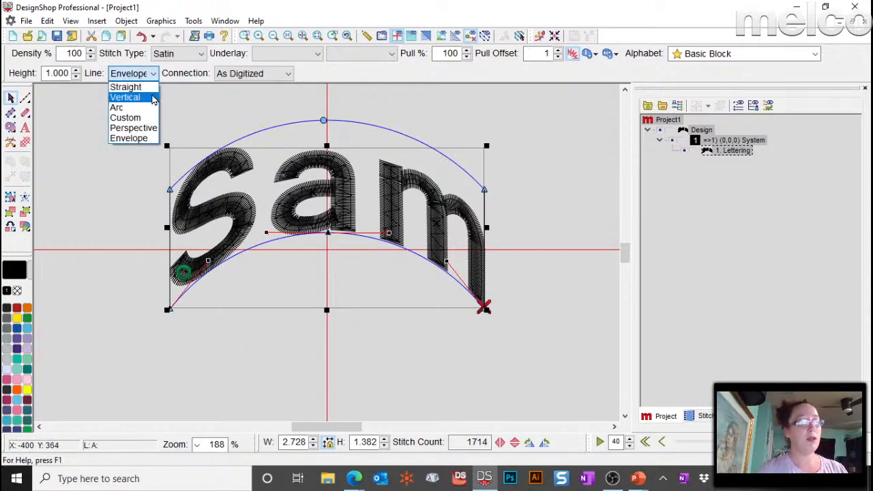
click(134, 129)
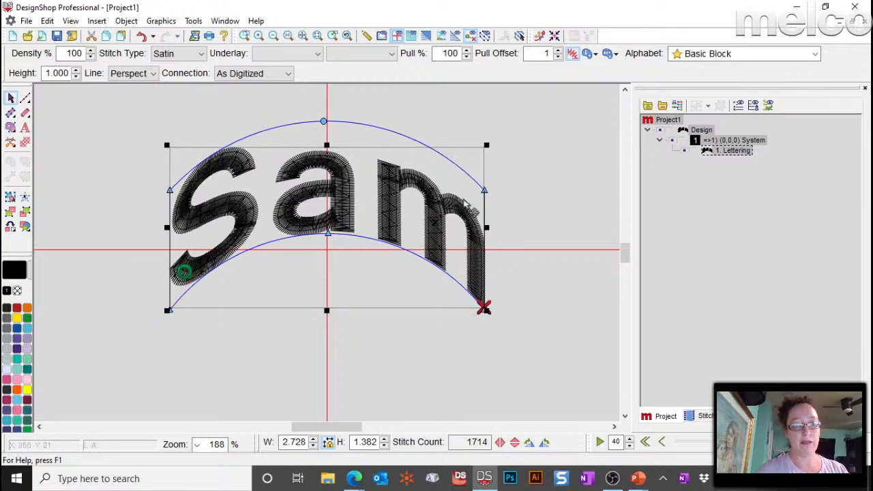
click(155, 74)
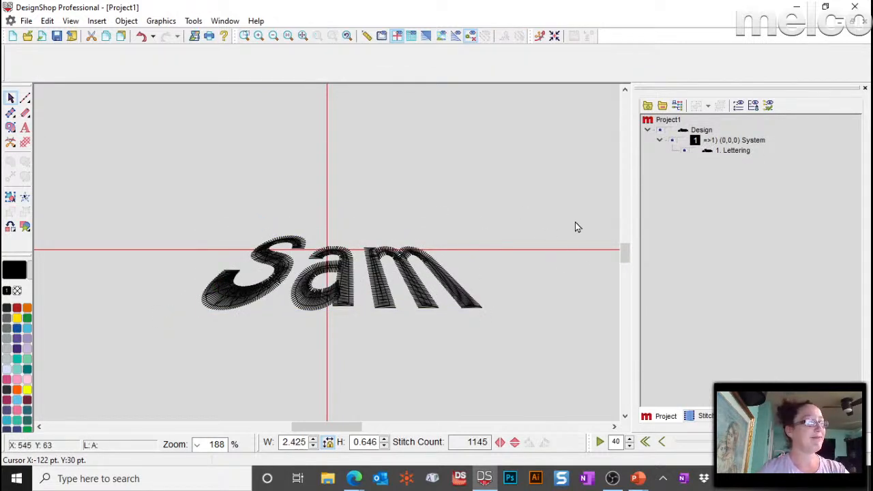
click(341, 272)
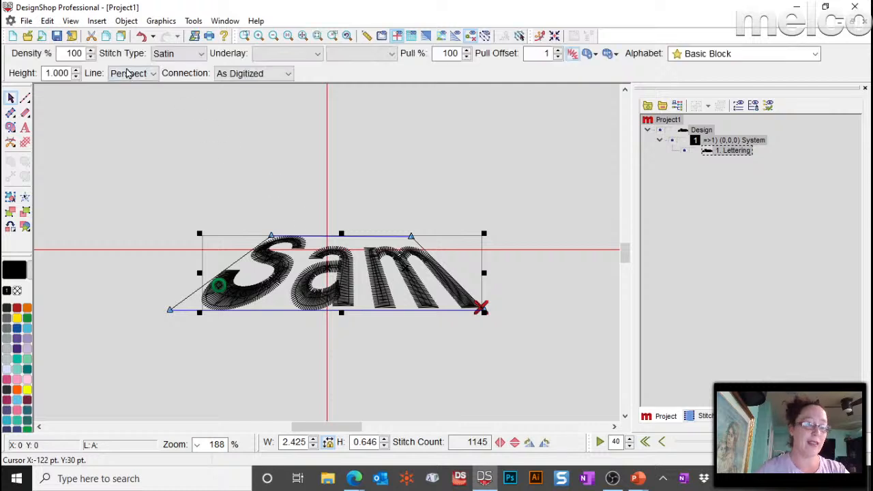
Switch the Sam lettering back to the Envelope line type from the Line dropdown.
click(153, 74)
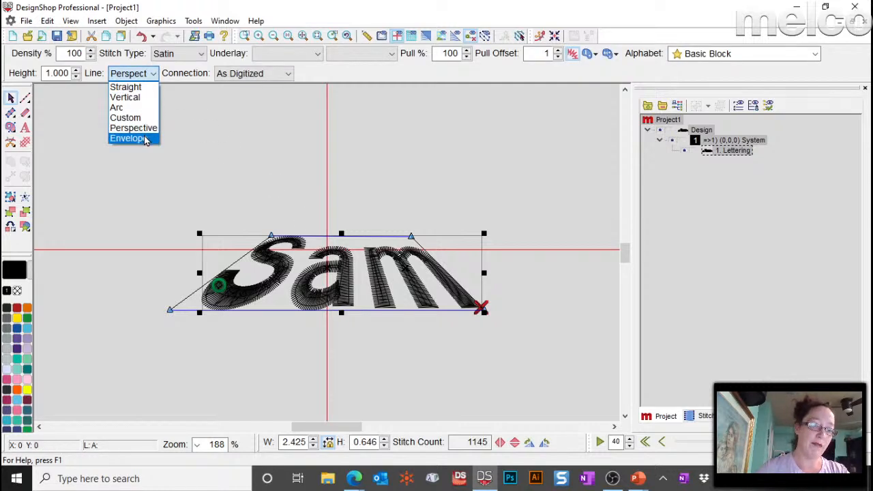
click(127, 137)
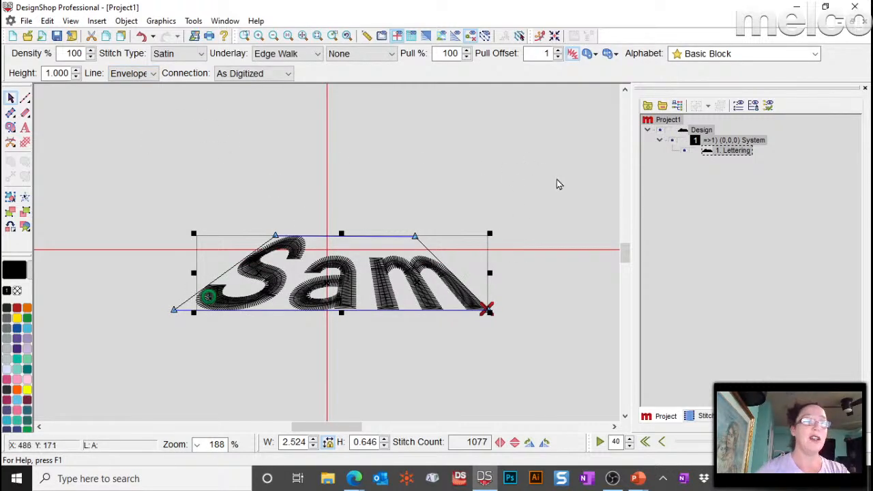
mouse_move(501, 224)
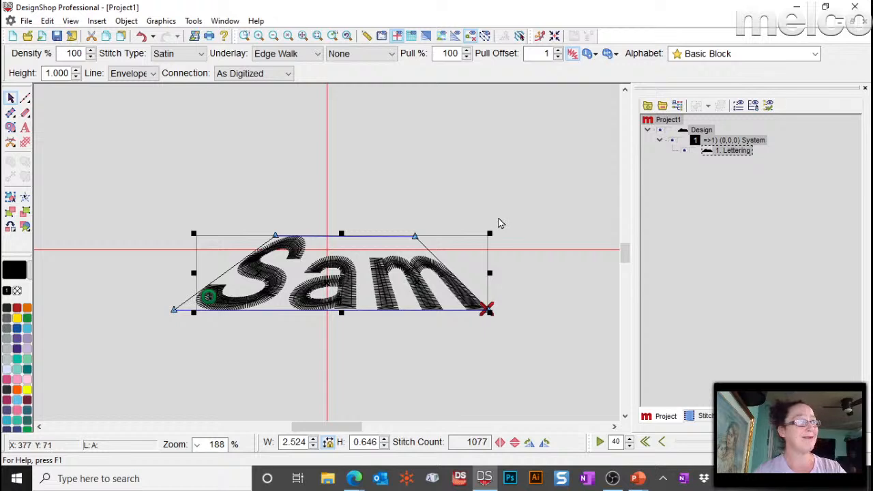
mouse_move(279, 252)
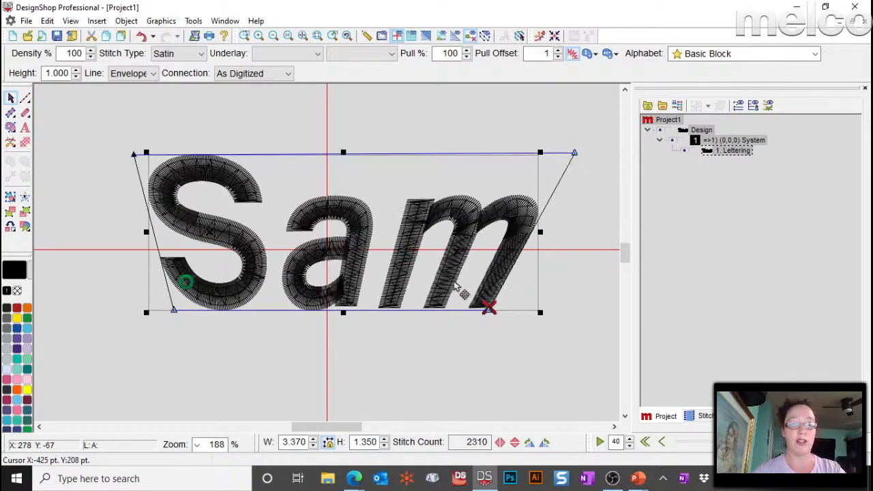
mouse_move(184, 111)
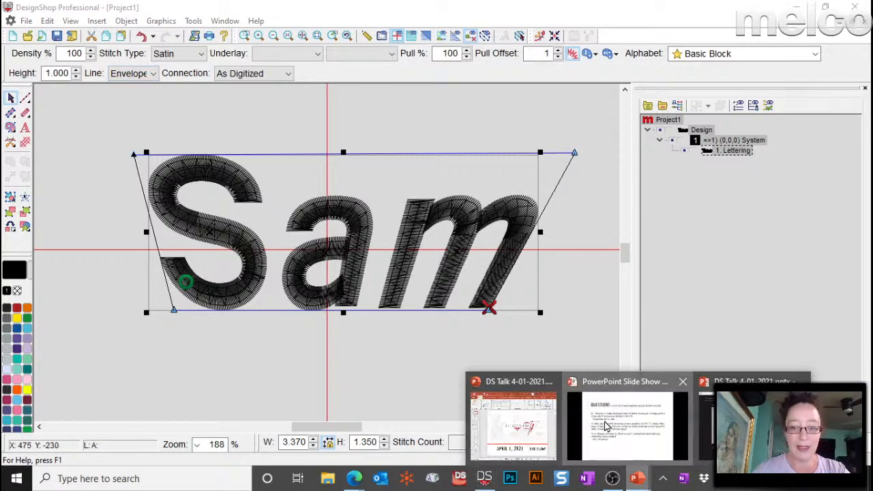
Bring the PowerPoint slide show forward to display the Questions slide.
click(628, 423)
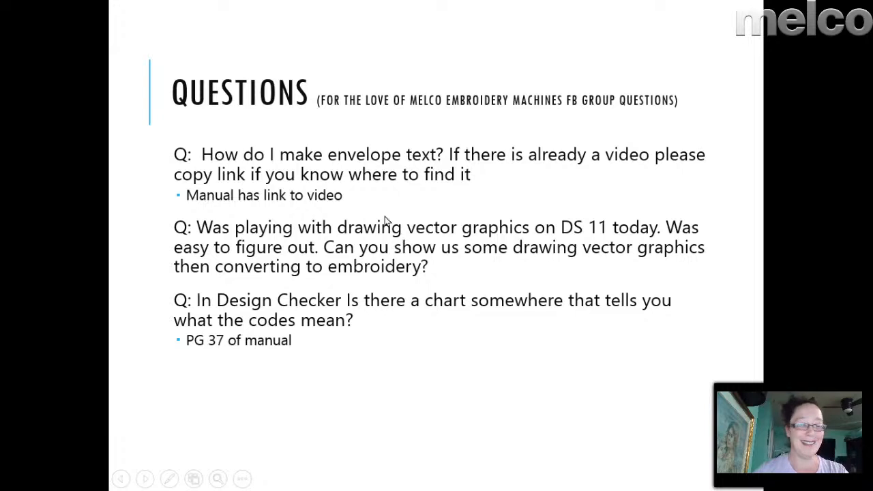
mouse_move(466, 240)
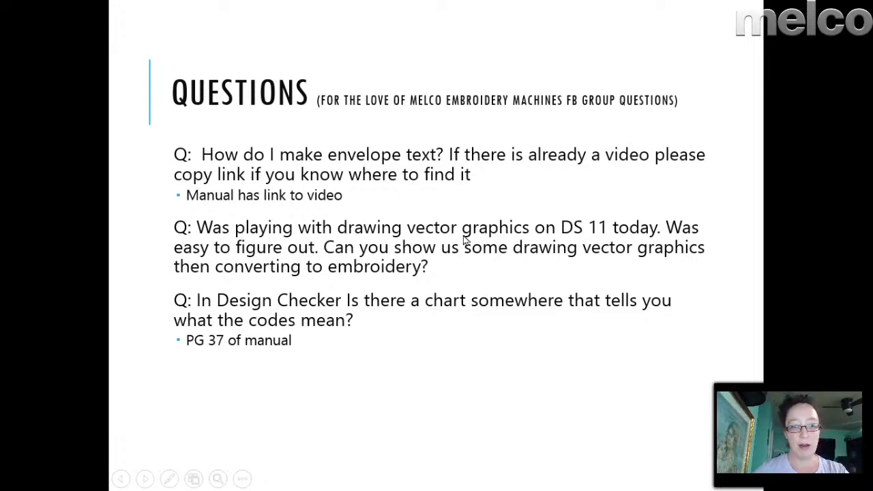
mouse_move(387, 279)
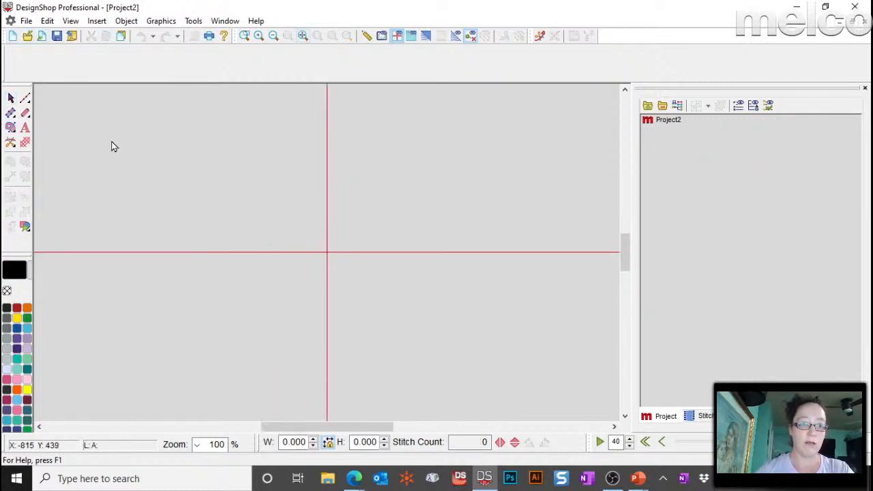
mouse_move(139, 147)
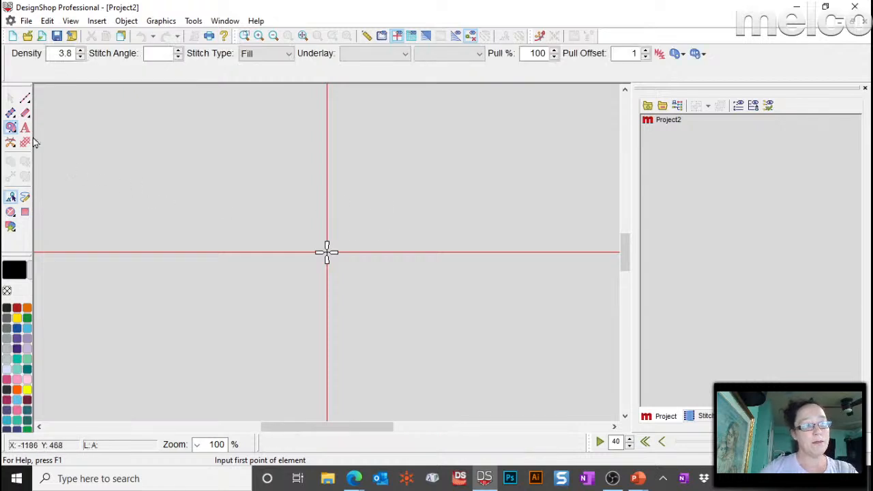
Pick the vector fill shape tool and place the first outline points of the patch shape.
click(11, 129)
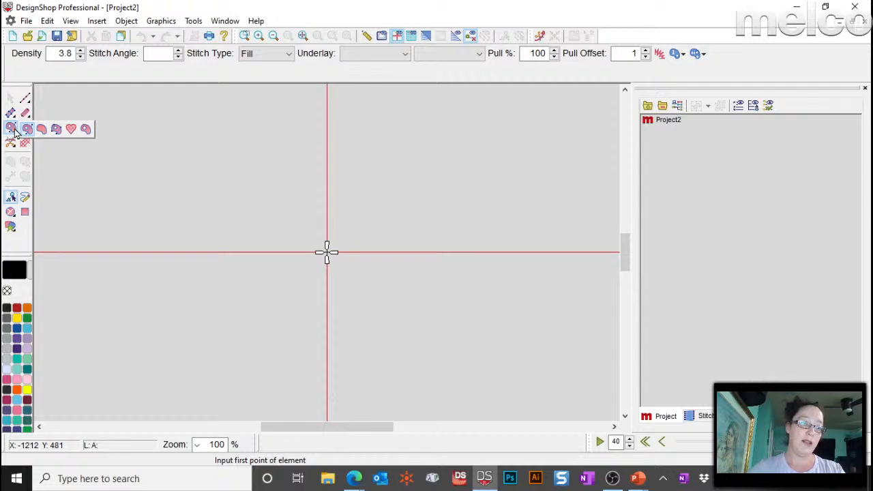
mouse_move(86, 128)
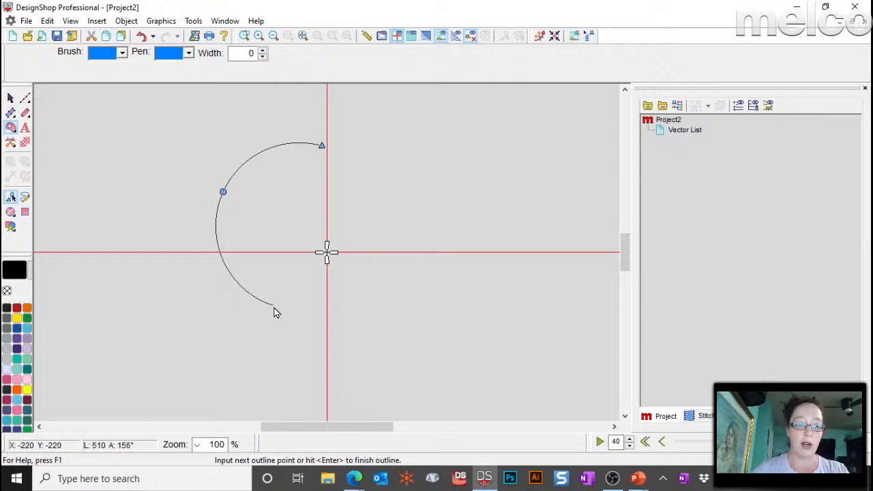
click(414, 361)
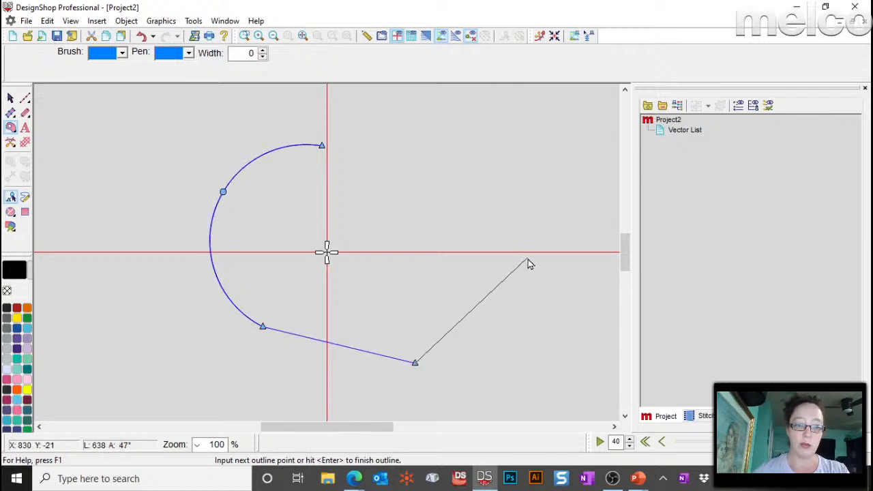
click(526, 256)
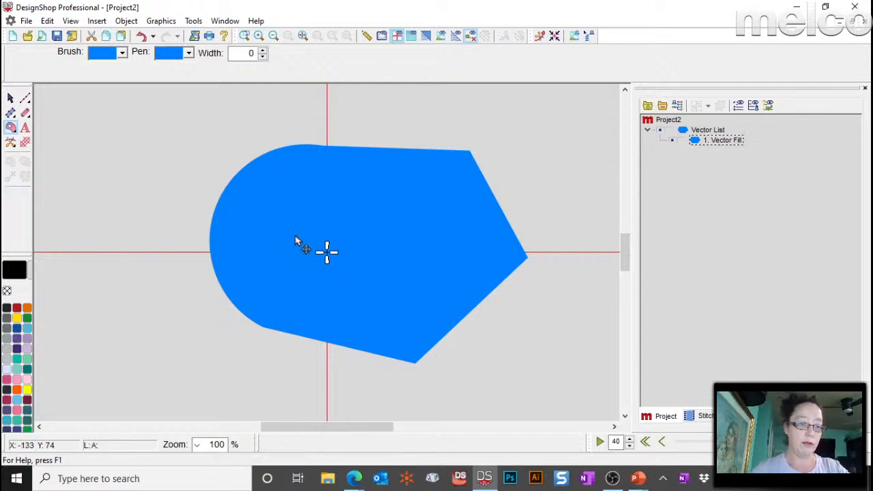
Draw a second vector fill triangle at upper left and colour it orange from the palette.
click(314, 248)
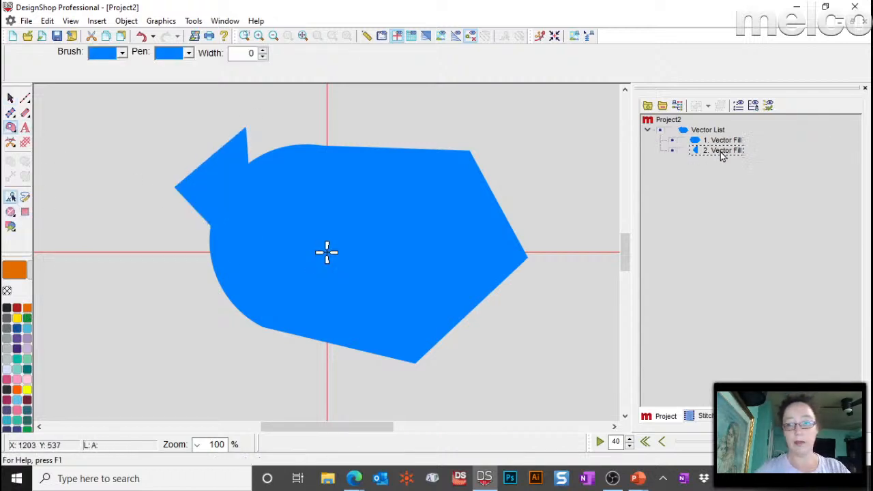
double_click(721, 150)
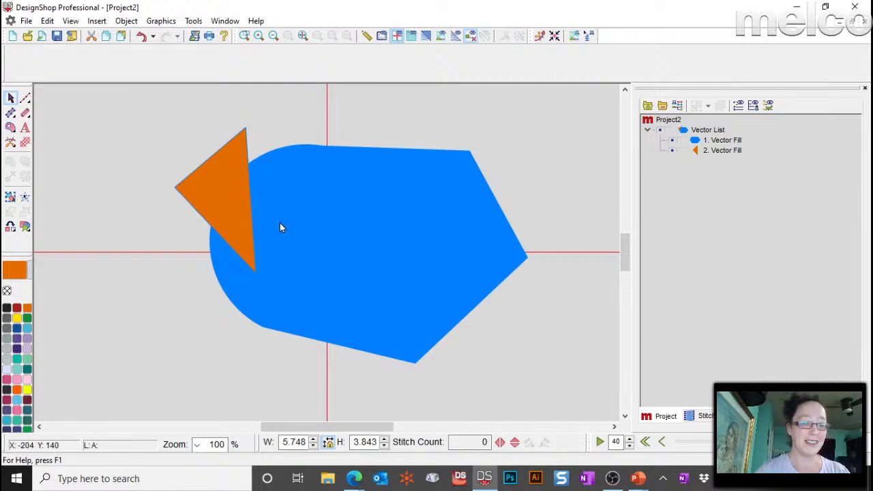
click(218, 197)
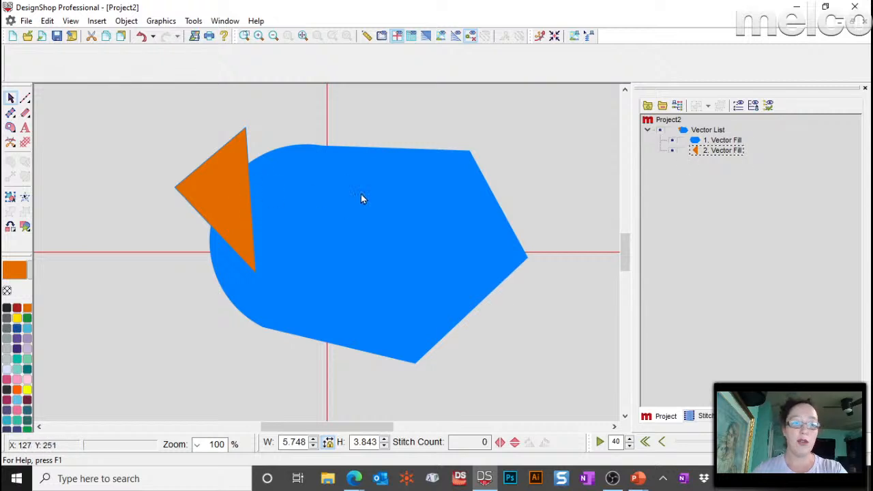
Select both vector shapes and convert them to Complex Fill embroidery stitches.
click(218, 191)
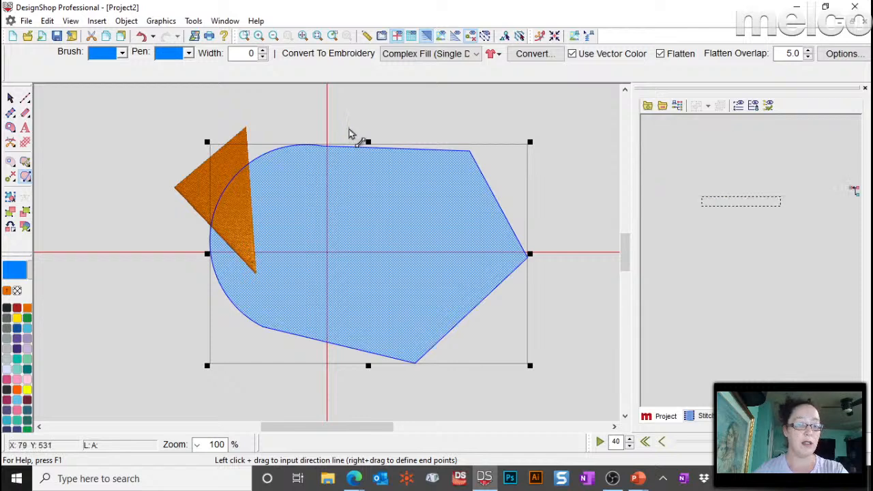
click(535, 53)
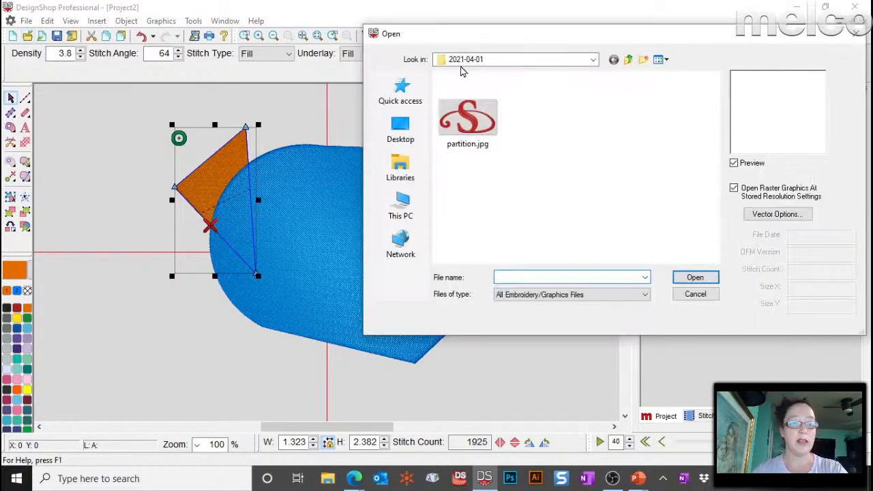
Browse to Designs > Graphics and open the spider1.eps artwork.
click(589, 60)
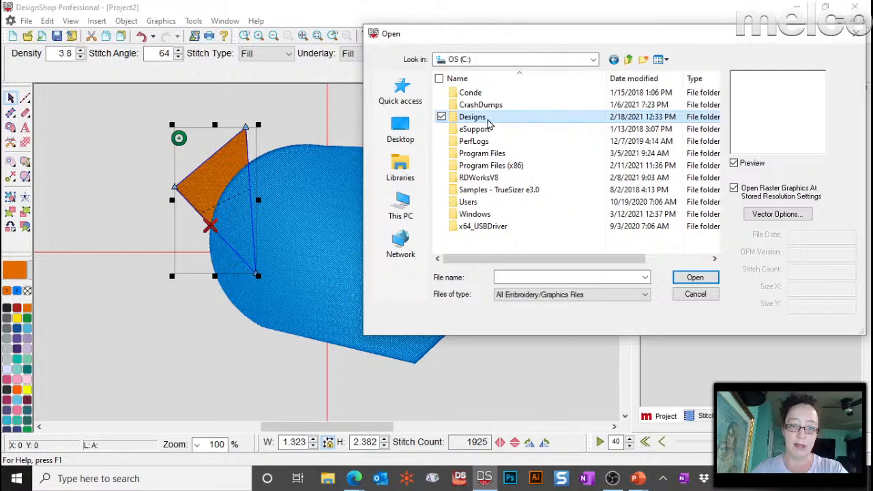
double_click(472, 117)
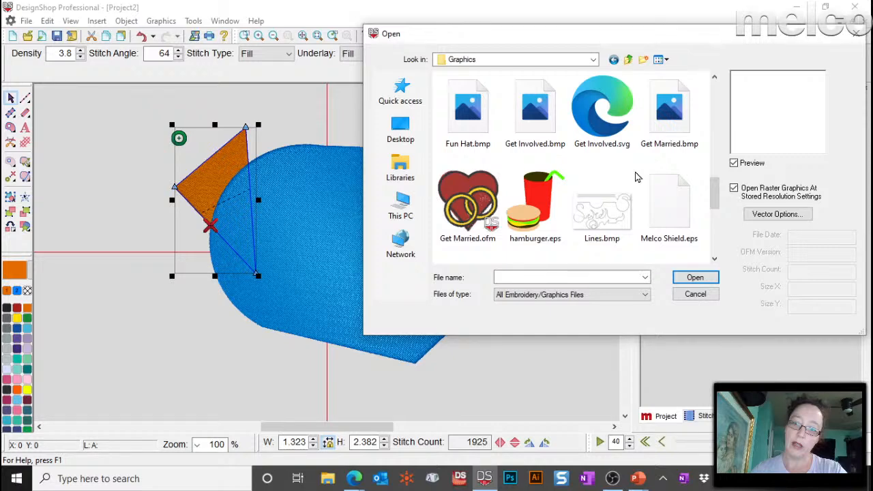
scroll(down, 3)
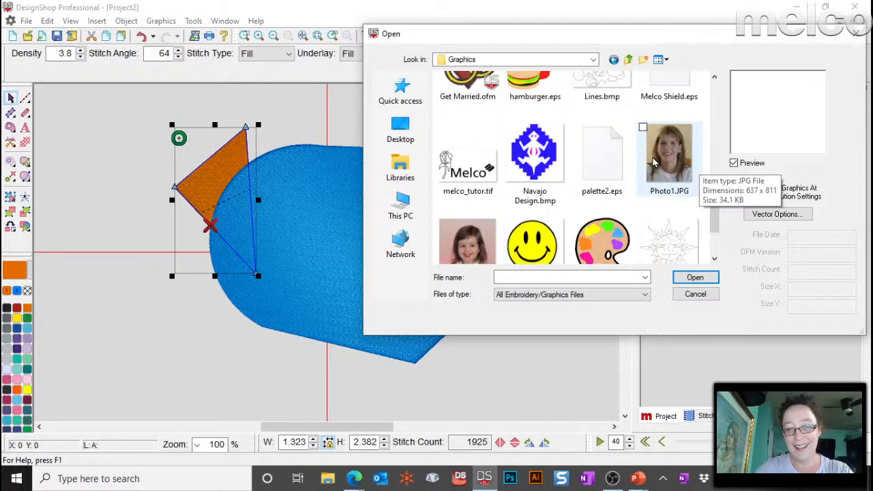
scroll(down, 3)
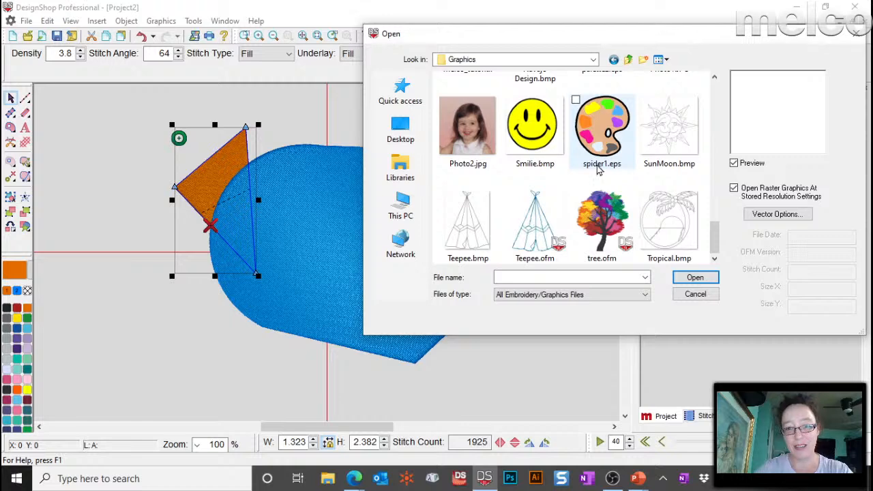
click(602, 125)
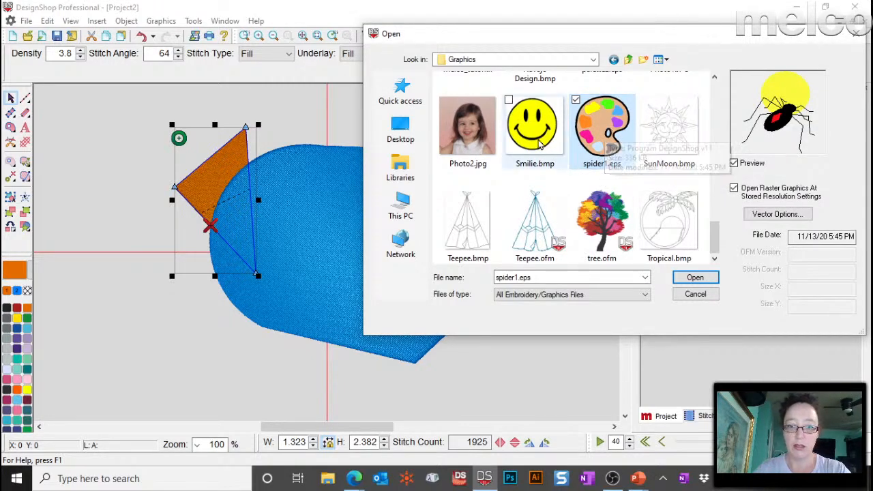
click(696, 278)
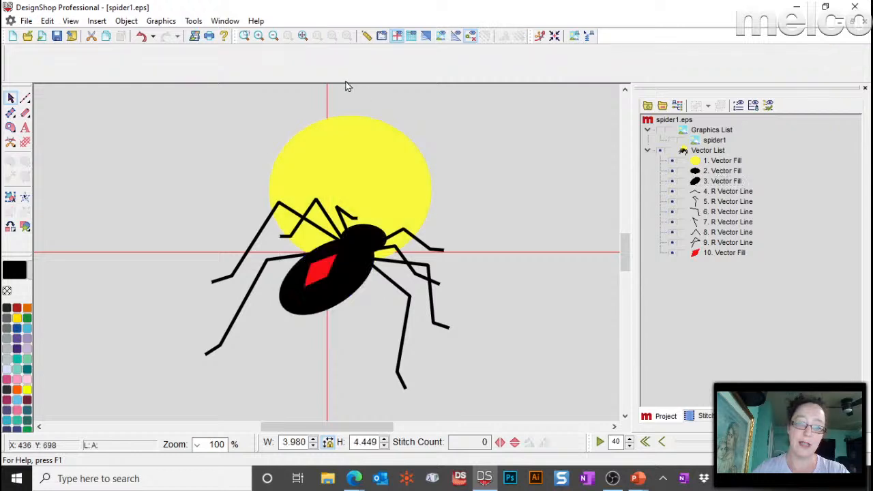
Select all spider vector elements, convert them to embroidery, and reselect the artwork.
click(704, 150)
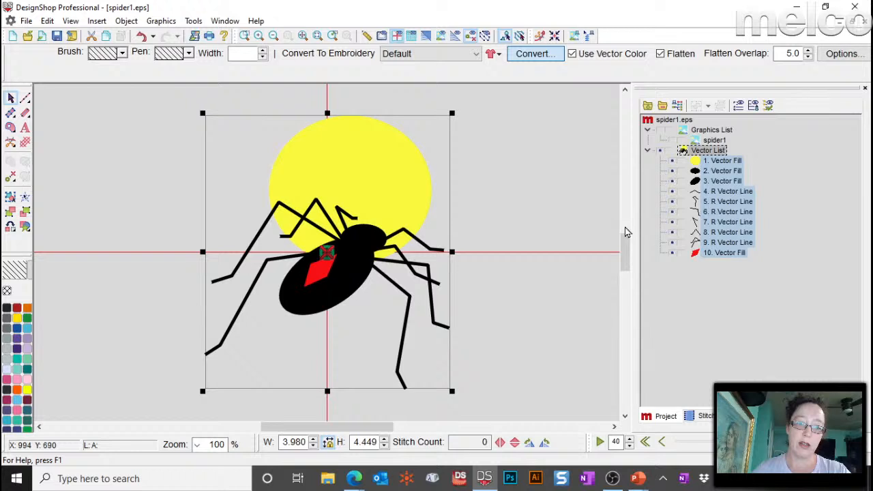
click(535, 53)
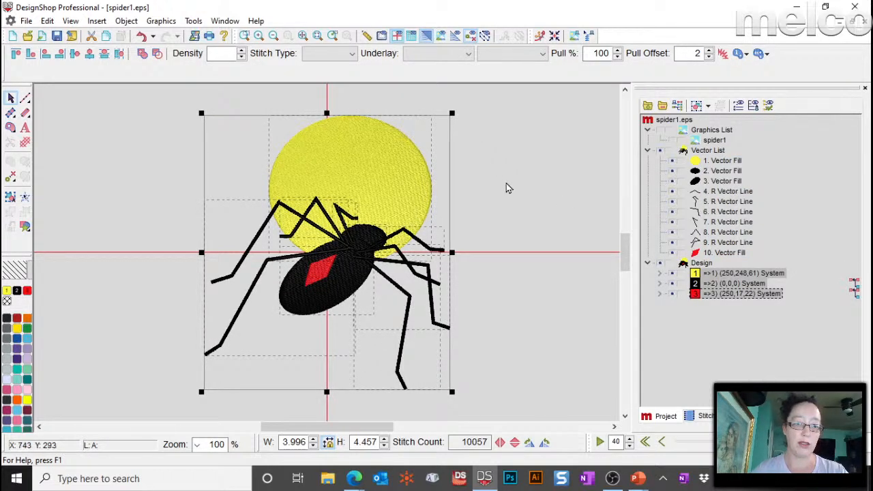
mouse_move(551, 199)
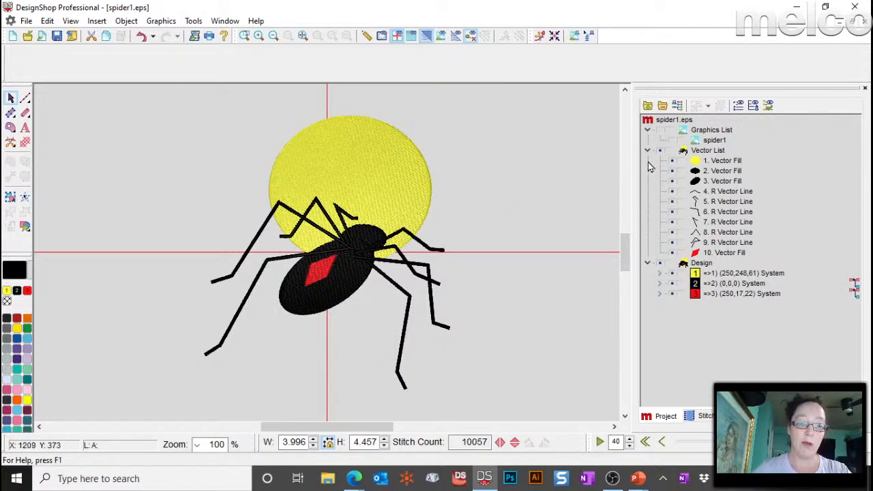
click(707, 150)
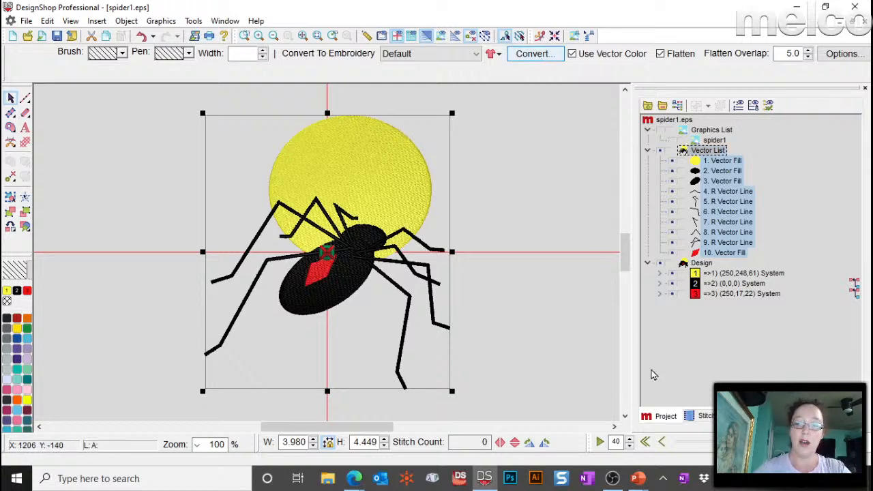
mouse_move(584, 35)
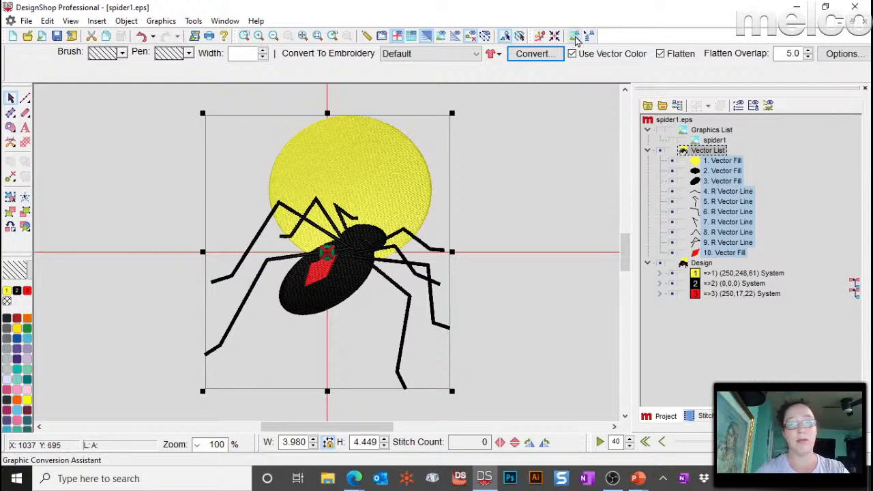
mouse_move(575, 36)
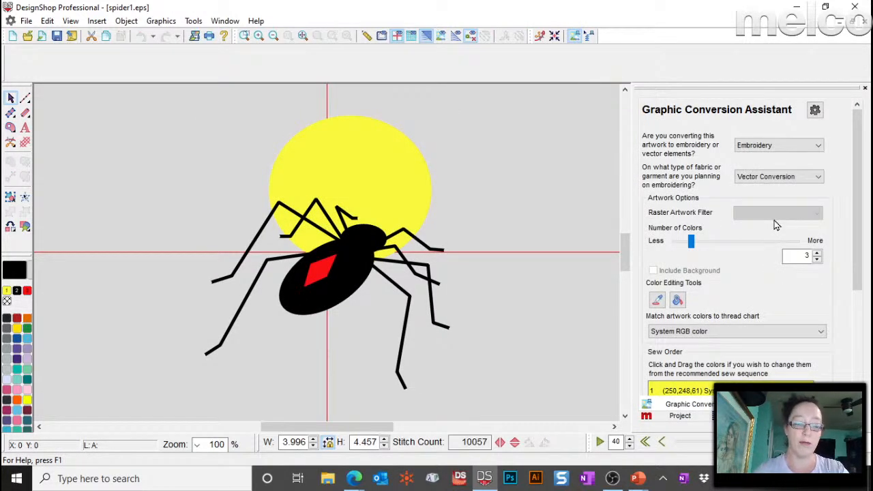
Scroll the Graphic Conversion Assistant down to the three-colour Sew Order list.
scroll(down, 3)
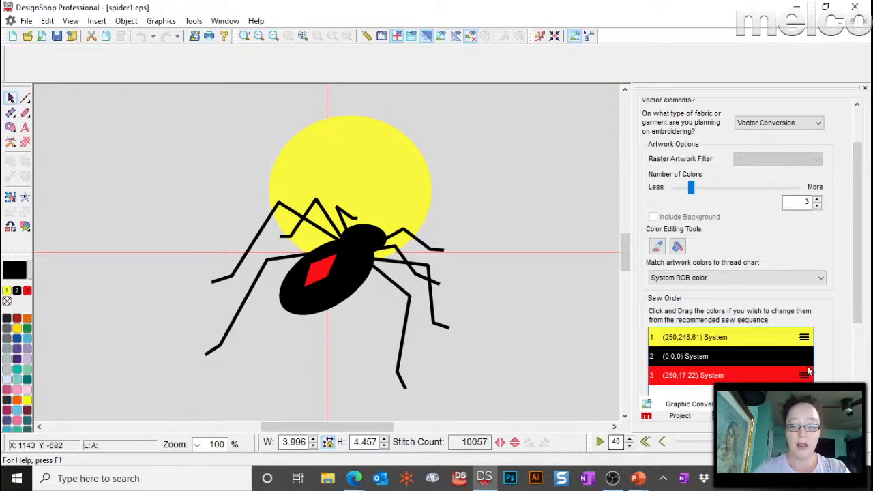
scroll(down, 3)
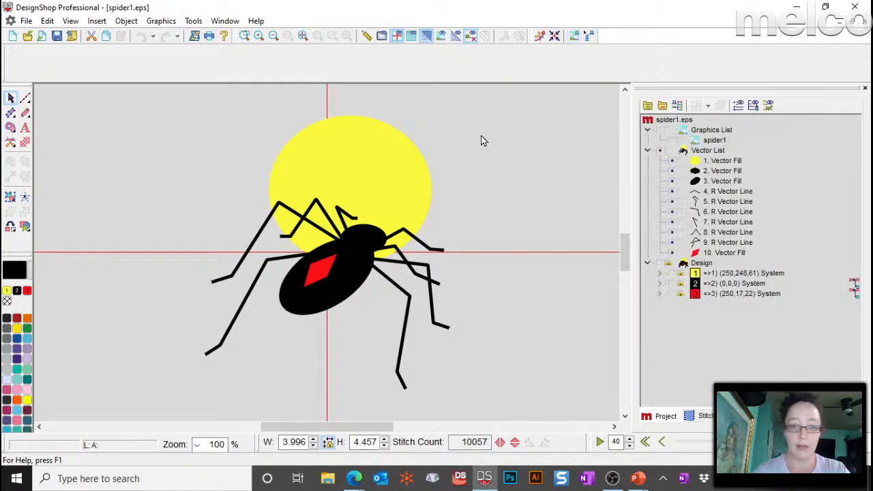
Convert the yellow moon shape on its own to stitches via Operations > Convert To Stitches.
click(723, 161)
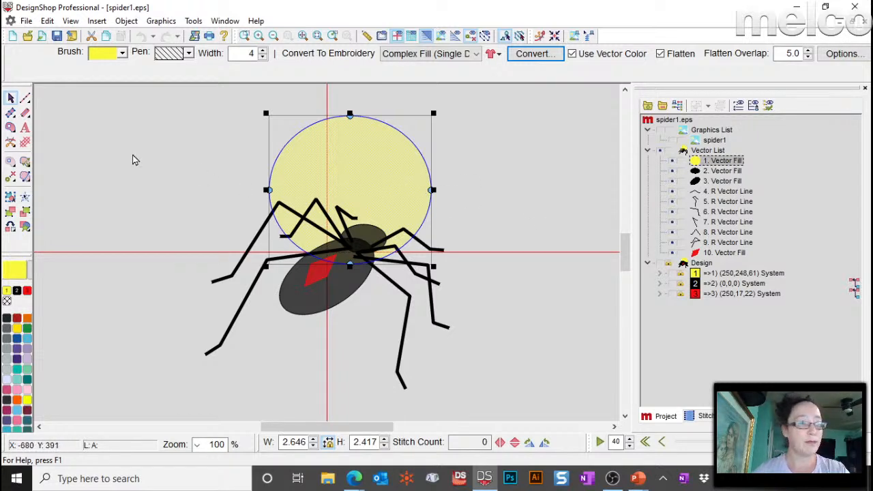
mouse_move(353, 166)
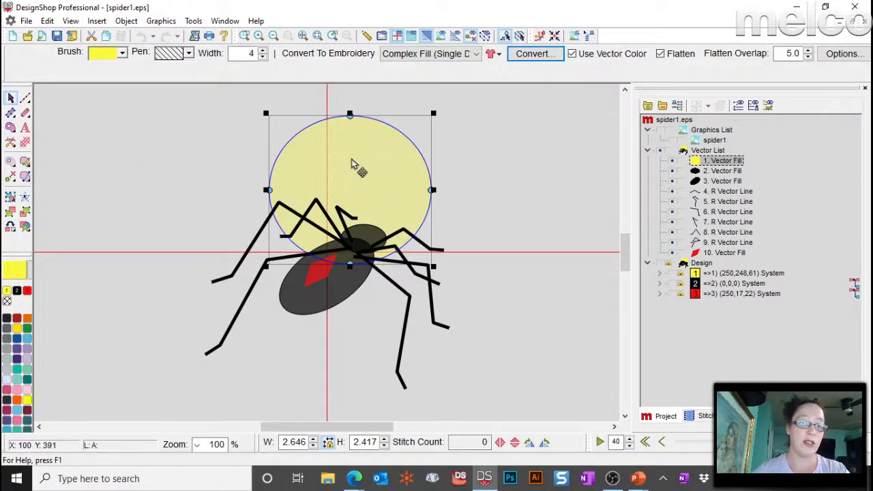
right_click(358, 166)
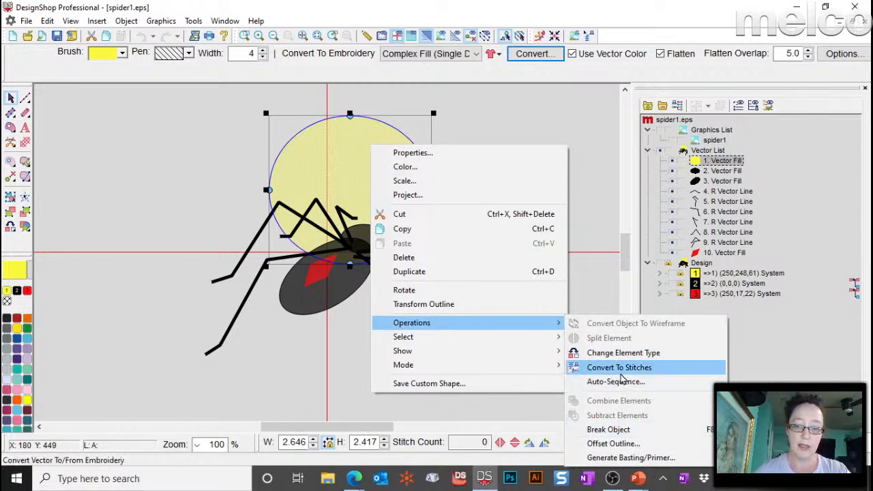
click(619, 368)
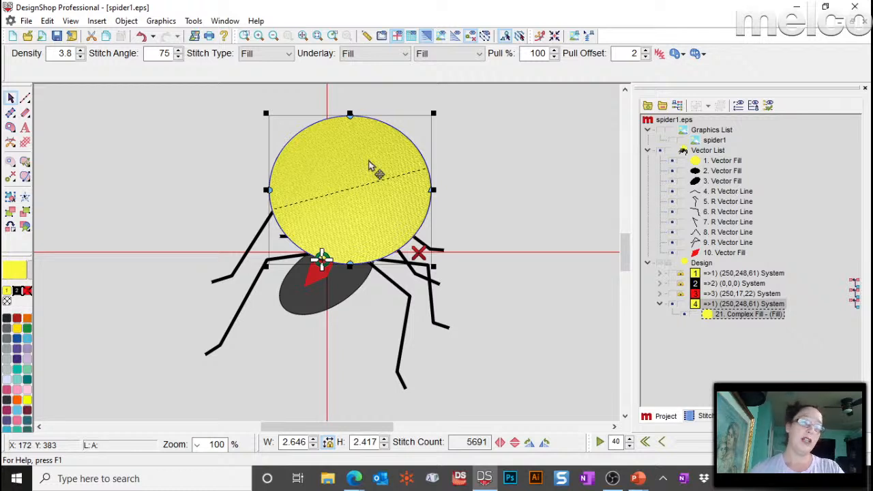
mouse_move(573, 35)
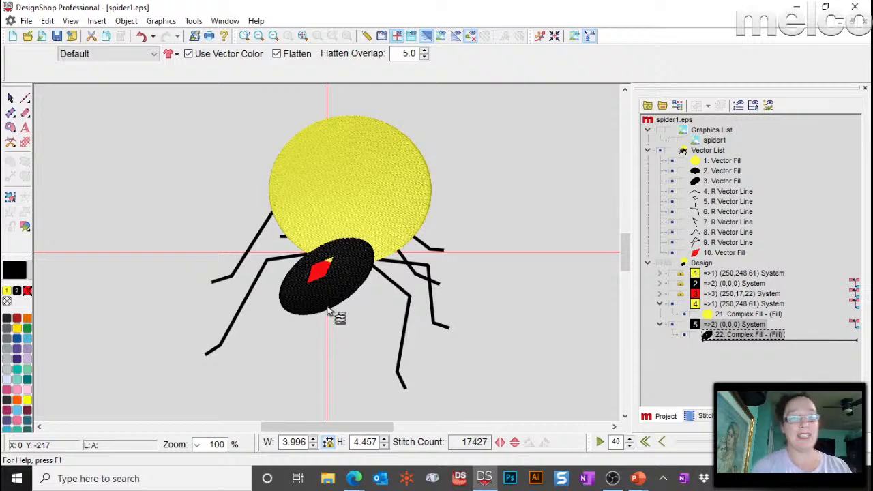
mouse_move(480, 176)
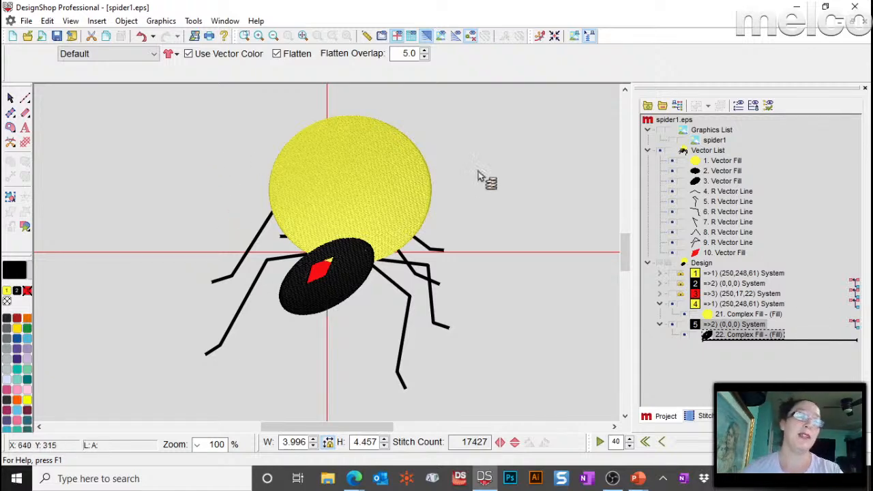
mouse_move(270, 133)
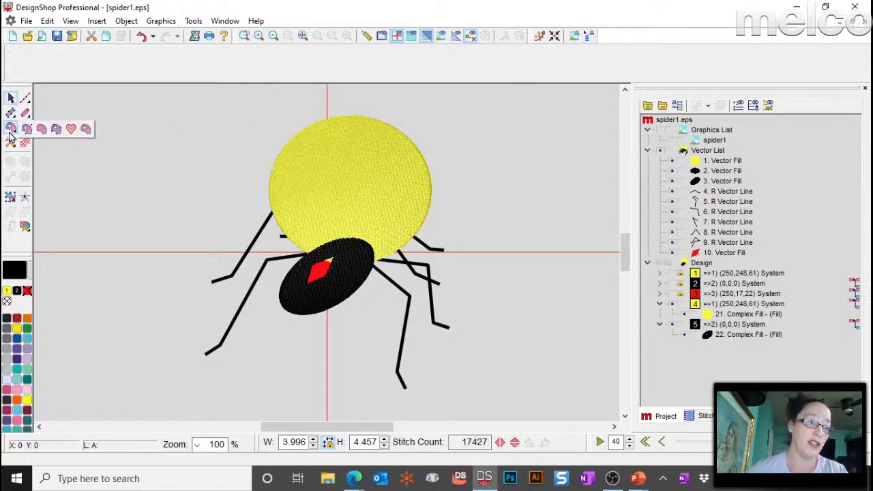
mouse_move(86, 130)
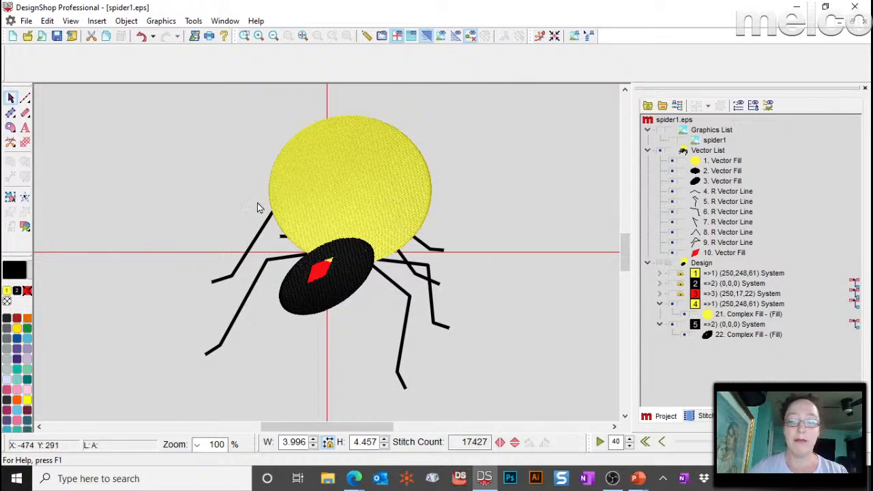
mouse_move(401, 184)
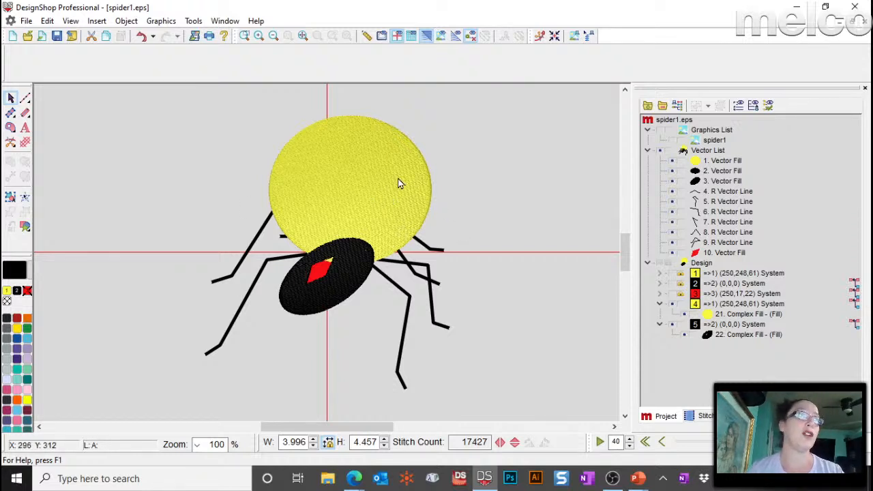
mouse_move(292, 147)
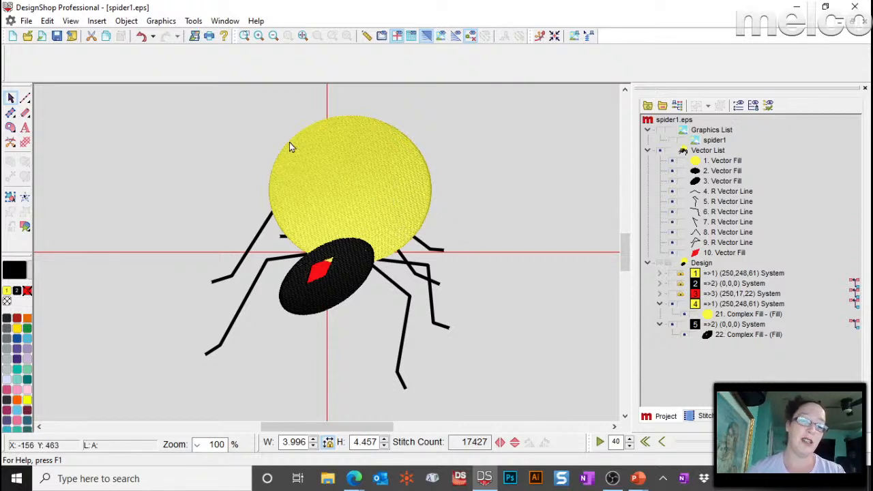
mouse_move(292, 148)
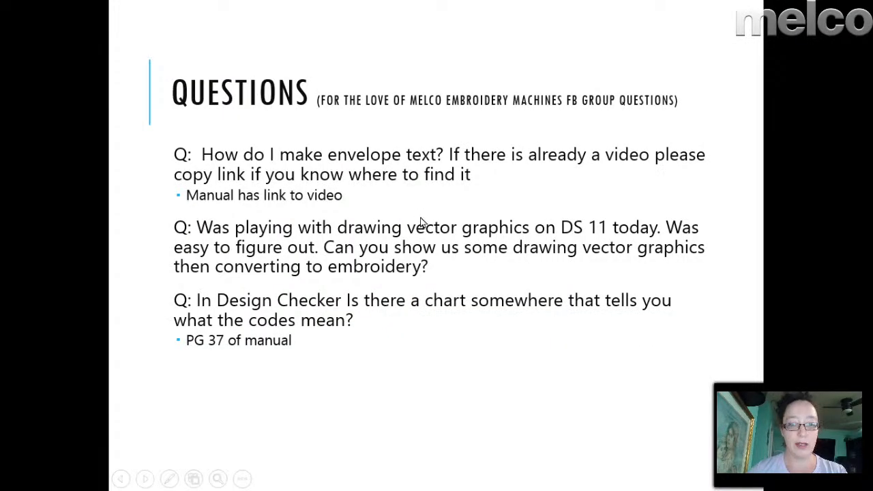
mouse_move(425, 324)
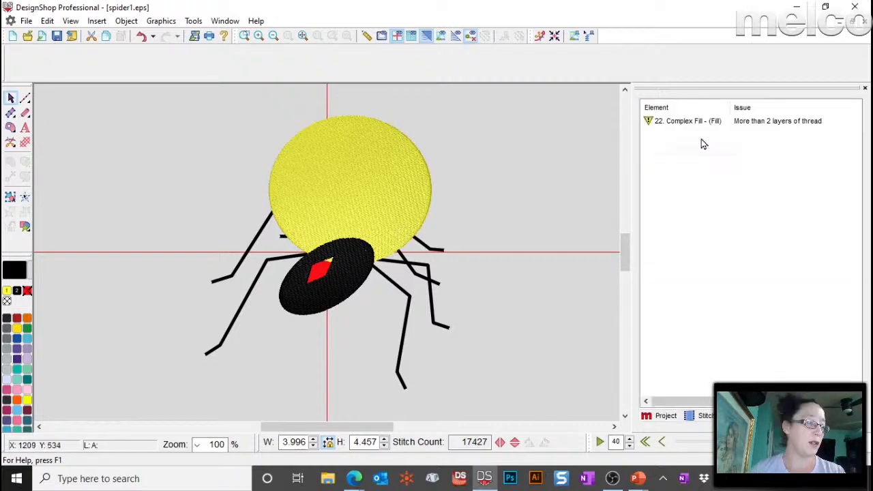
Select the spider body complex fill flagged for more than 2 thread layers.
click(679, 120)
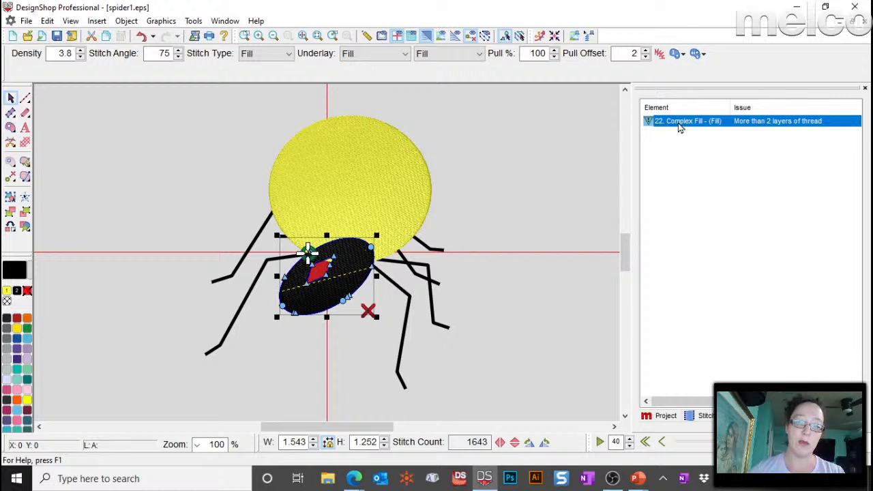
mouse_move(661, 134)
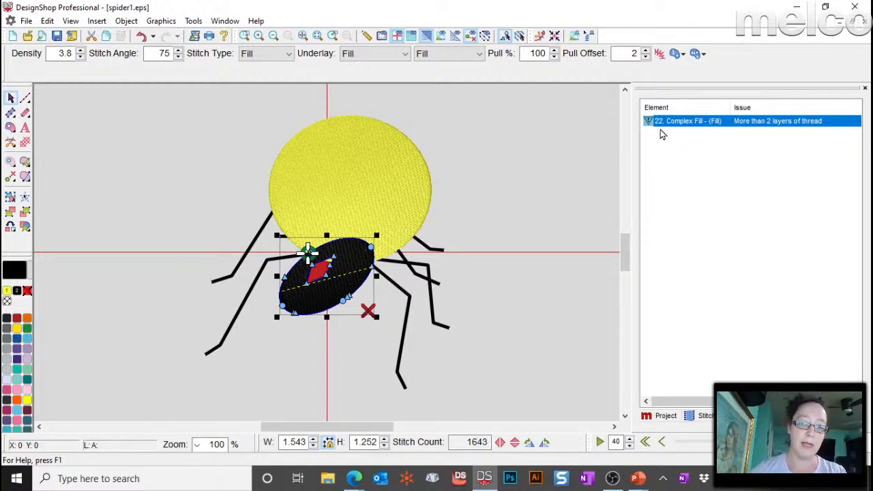
mouse_move(674, 120)
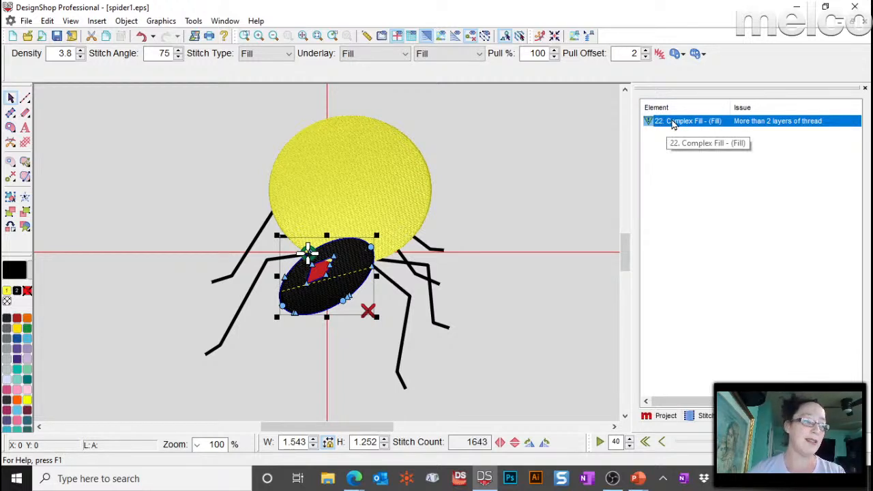
mouse_move(764, 172)
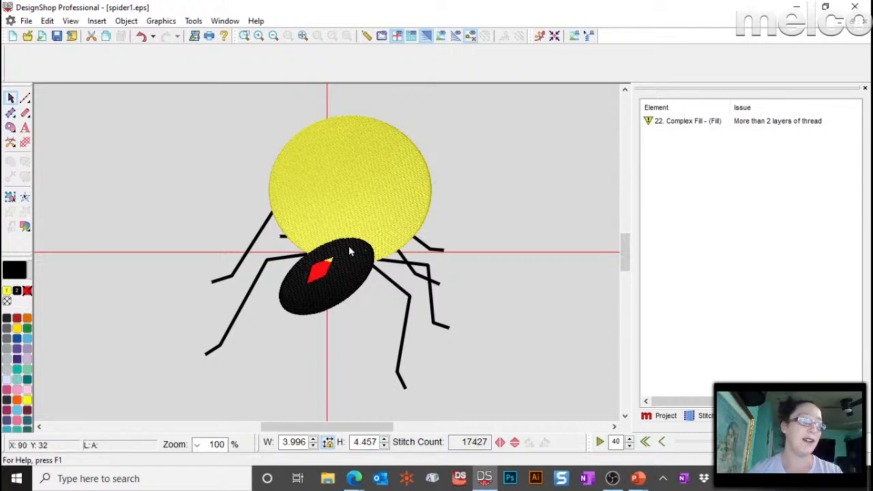
click(325, 280)
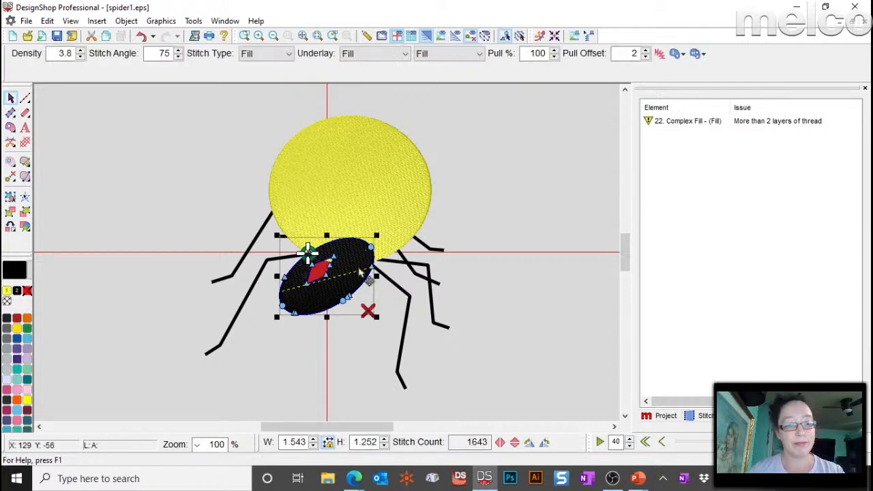
mouse_move(770, 136)
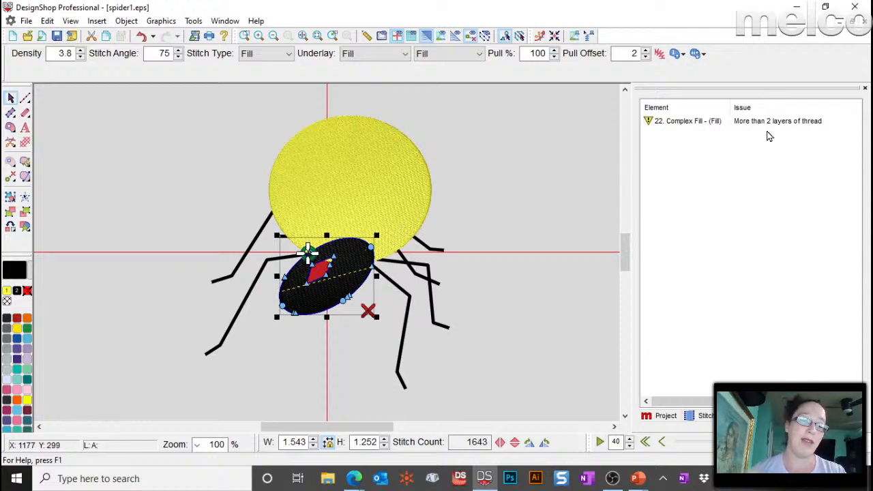
mouse_move(530, 226)
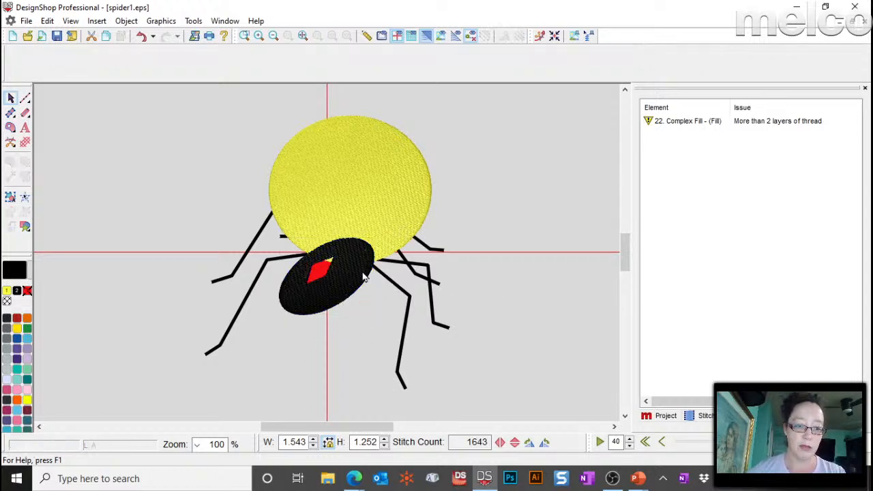
Select the yellow circle, show the Project element tree and zoom toward its start/stop points.
click(349, 184)
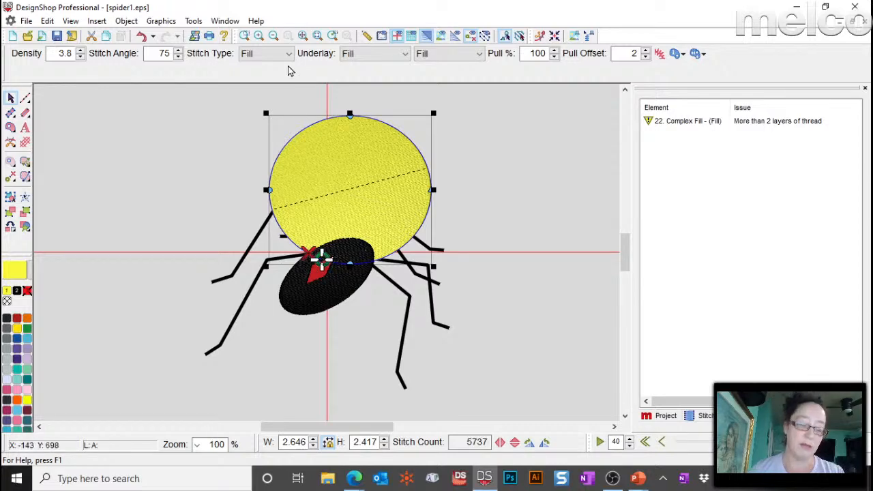
click(666, 416)
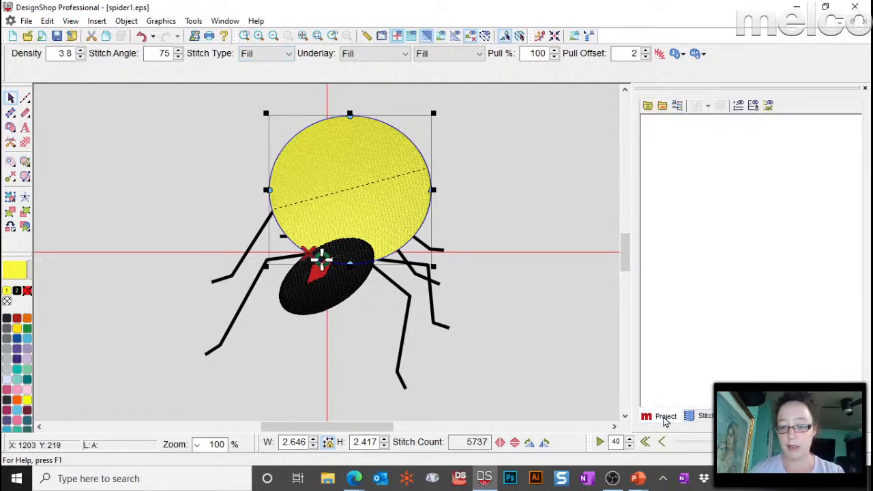
click(665, 416)
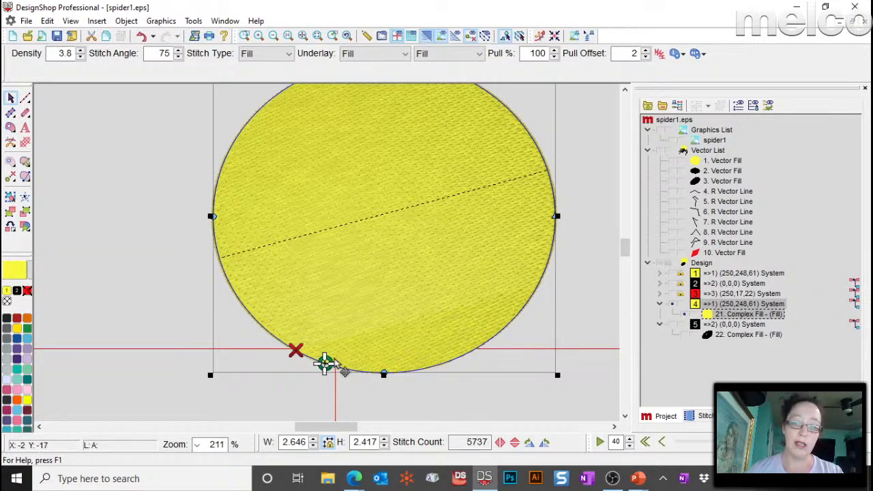
mouse_move(301, 371)
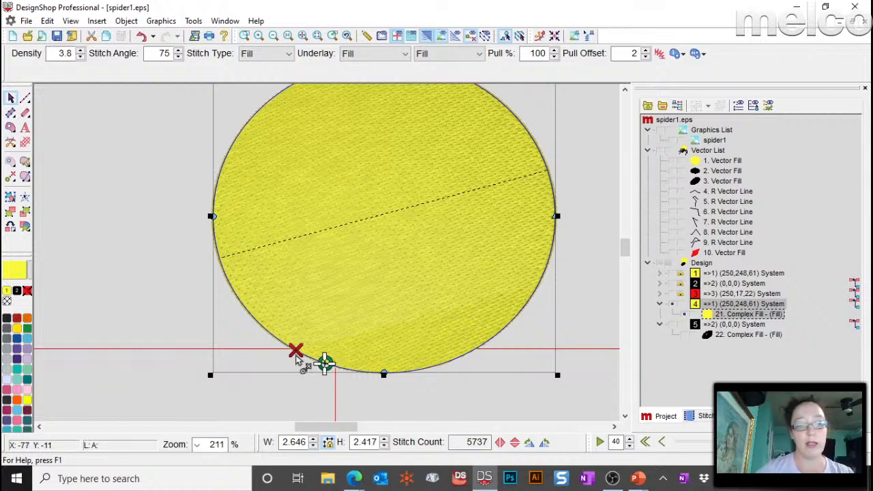
mouse_move(316, 365)
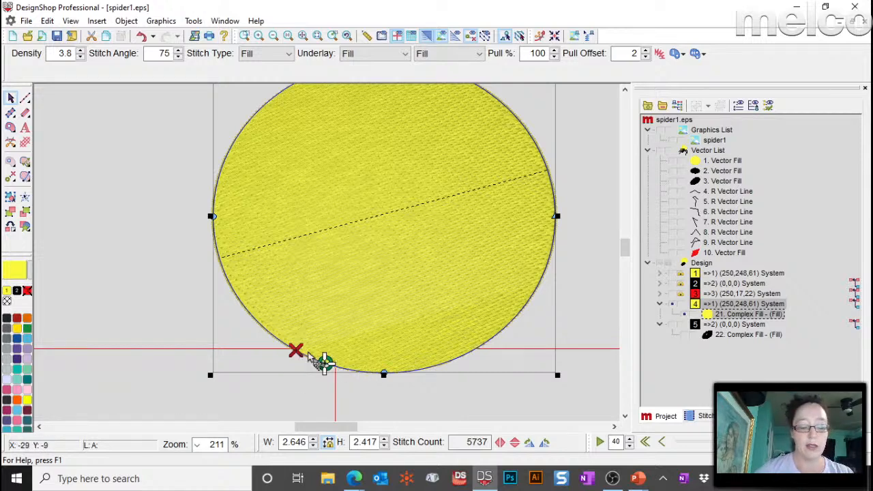
mouse_move(461, 382)
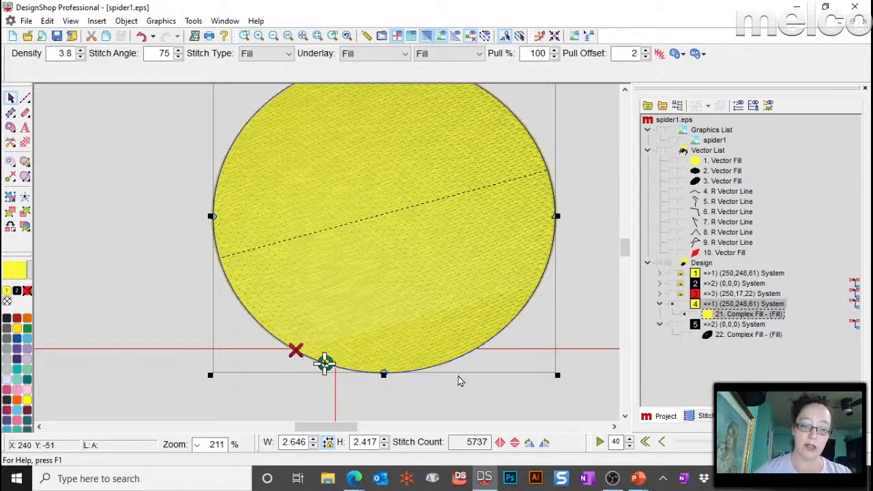
mouse_move(401, 334)
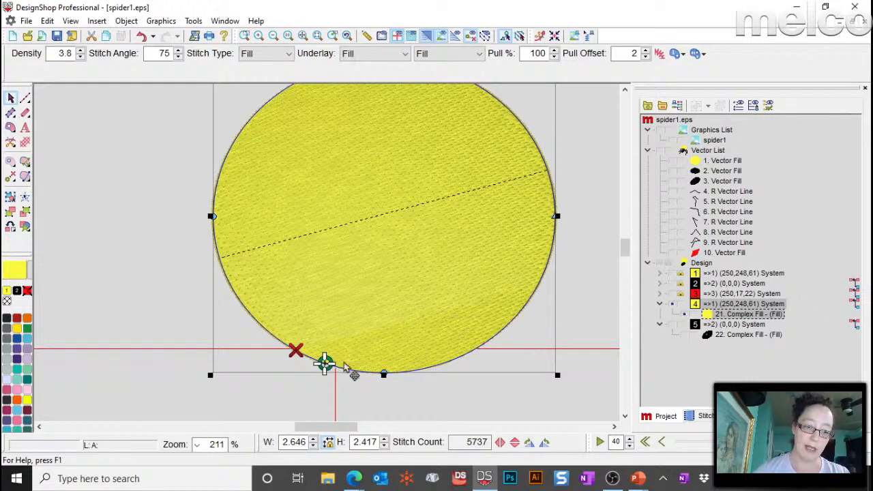
mouse_move(428, 375)
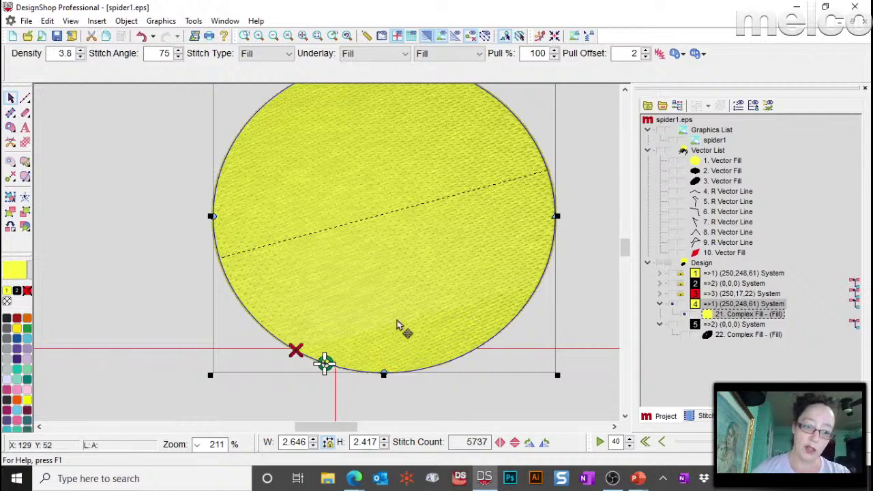
mouse_move(398, 368)
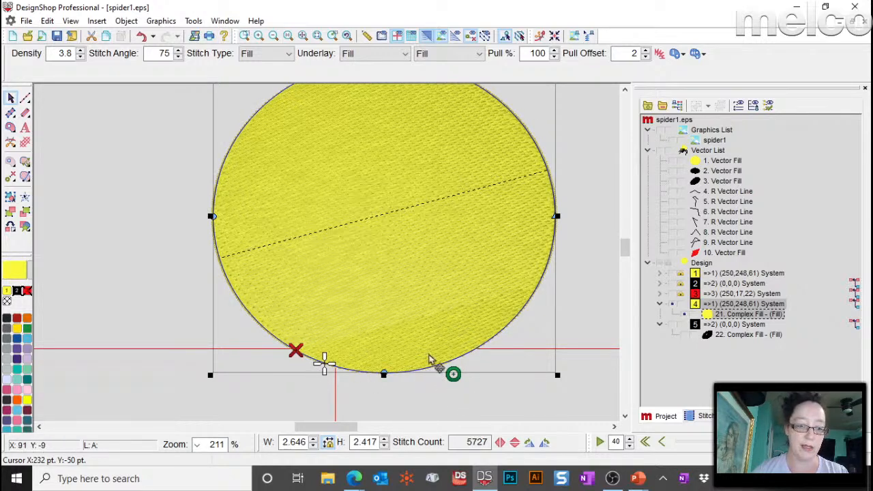
mouse_move(453, 374)
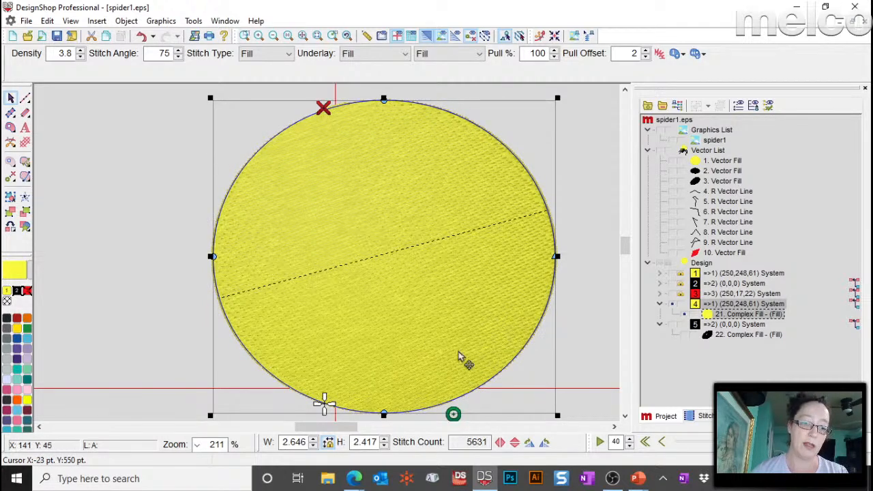
mouse_move(326, 374)
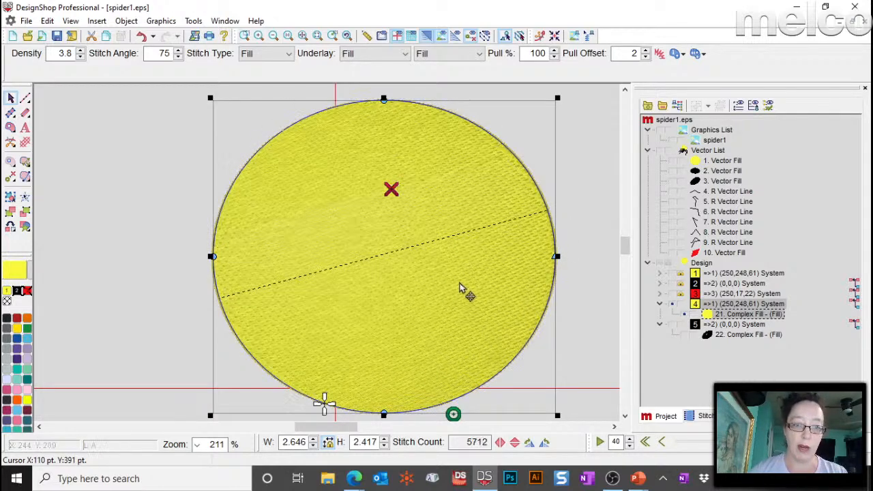
mouse_move(397, 196)
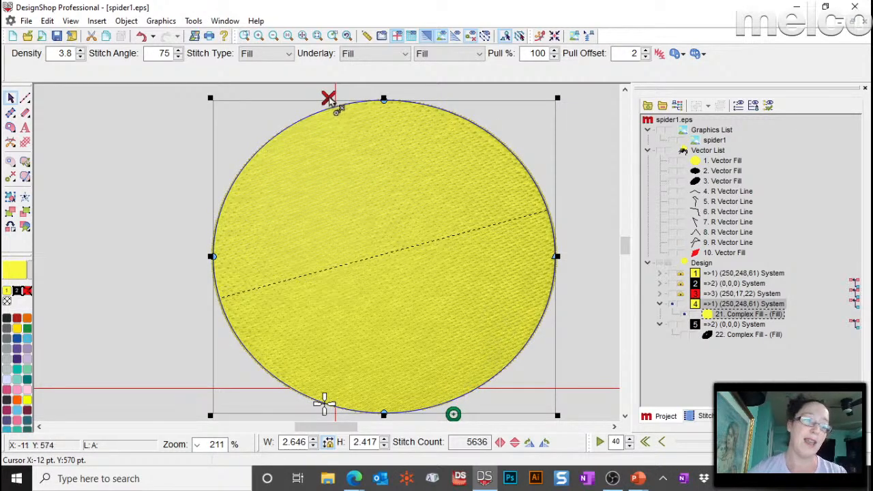
mouse_move(568, 303)
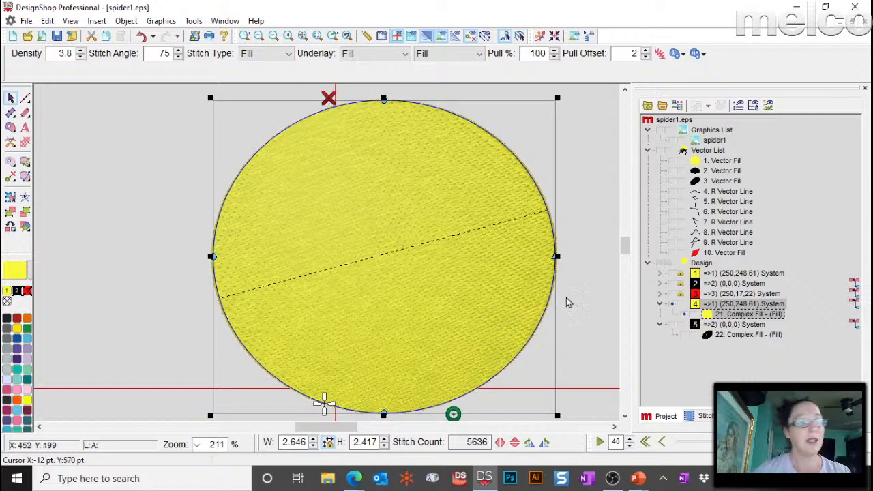
scroll(down, 3)
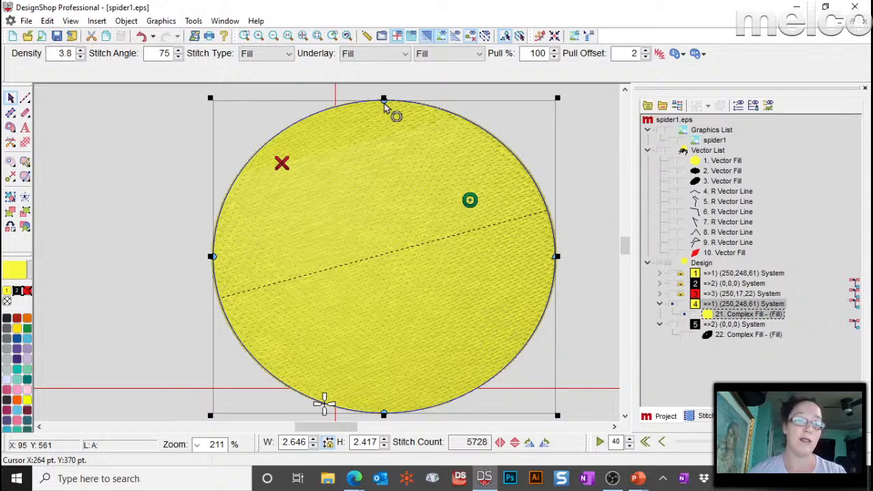
mouse_move(281, 164)
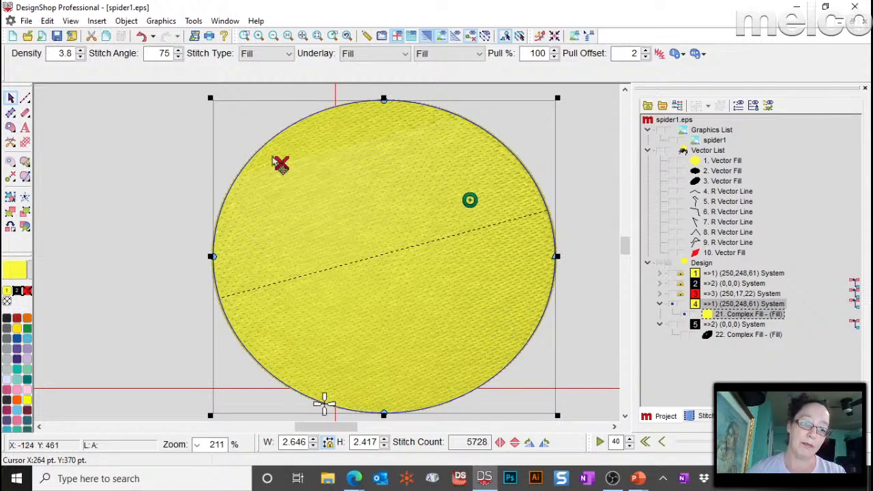
mouse_move(300, 191)
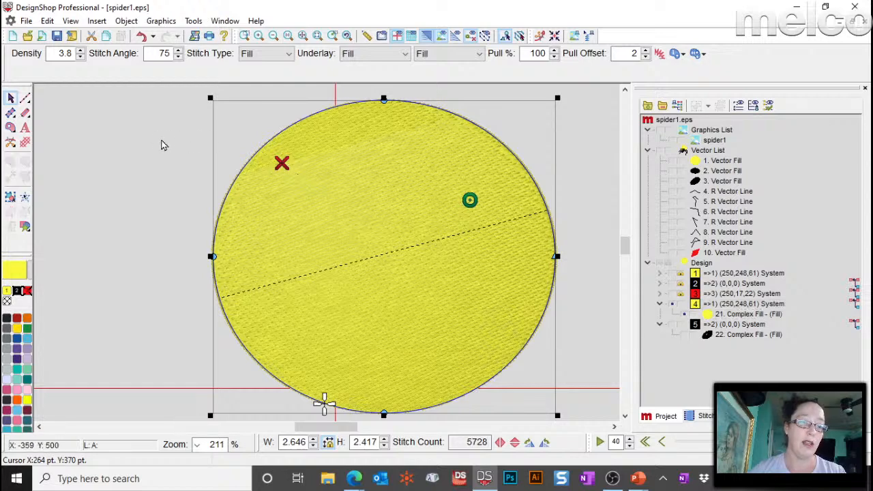
click(738, 314)
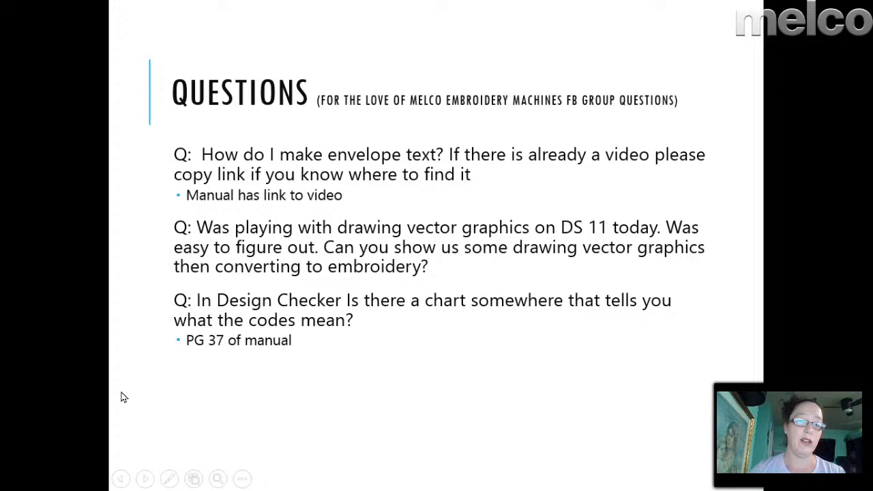
mouse_move(274, 317)
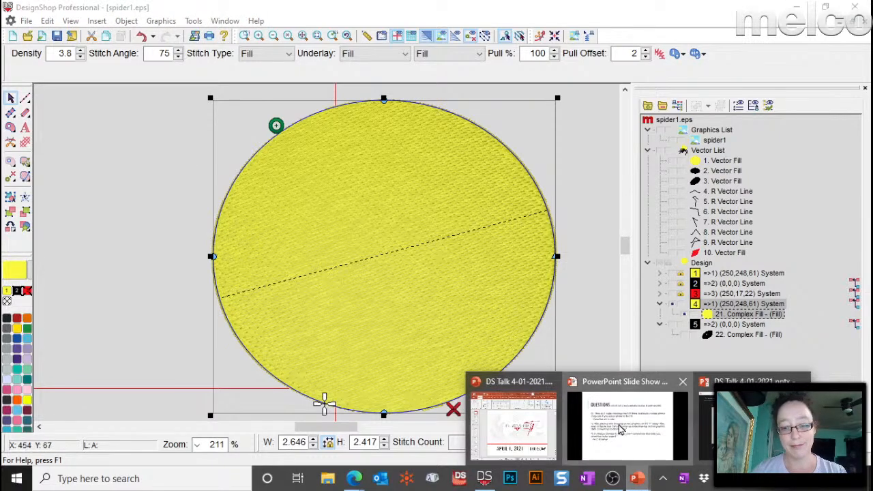
Return to the PowerPoint questions slide show from the taskbar.
click(627, 423)
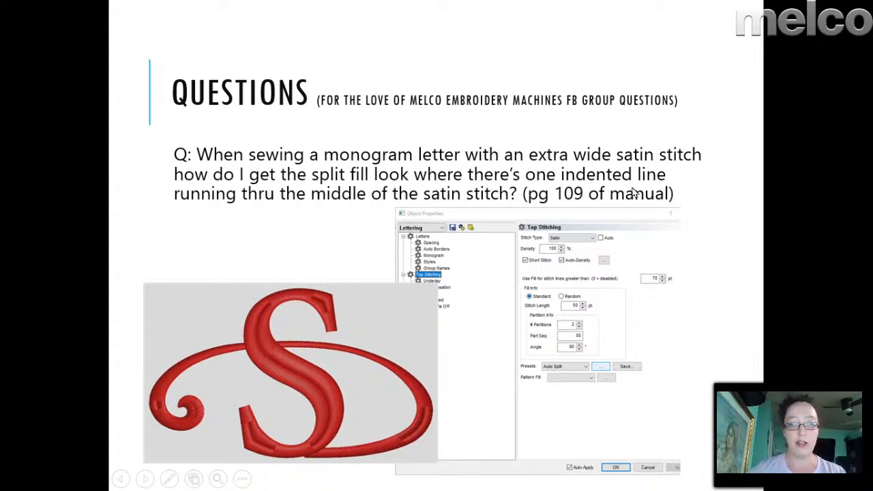
mouse_move(319, 426)
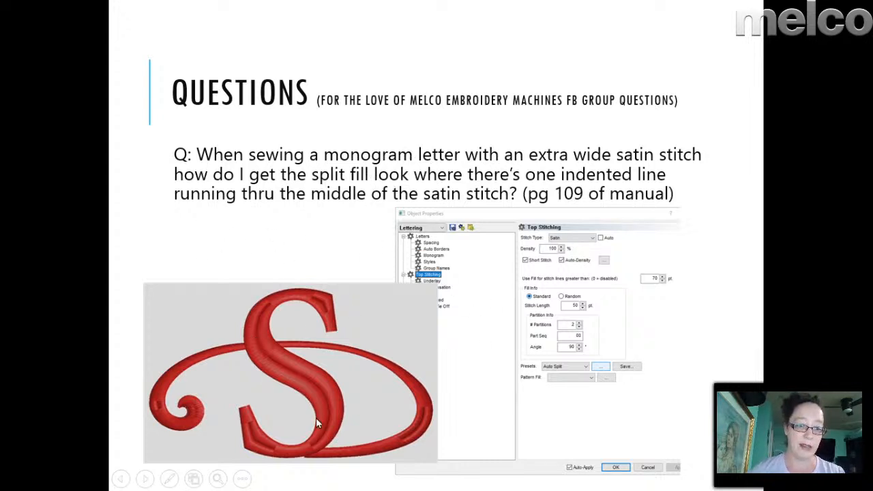
mouse_move(429, 225)
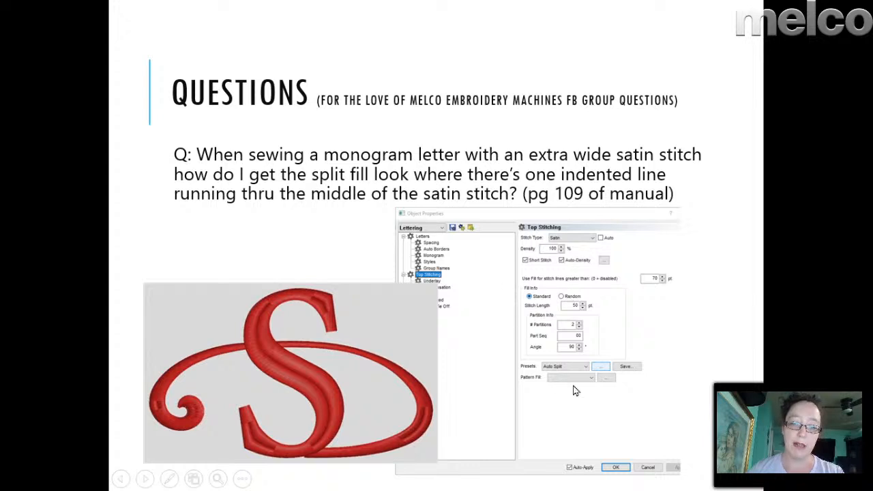
mouse_move(501, 319)
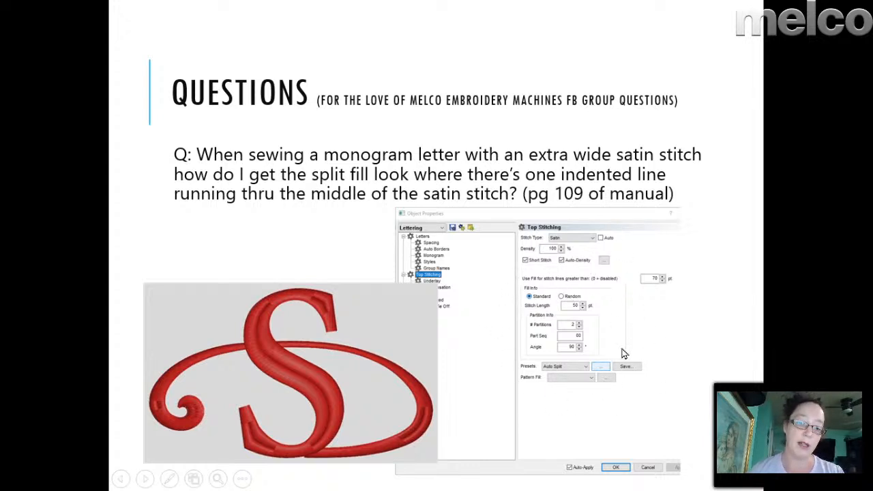
mouse_move(562, 374)
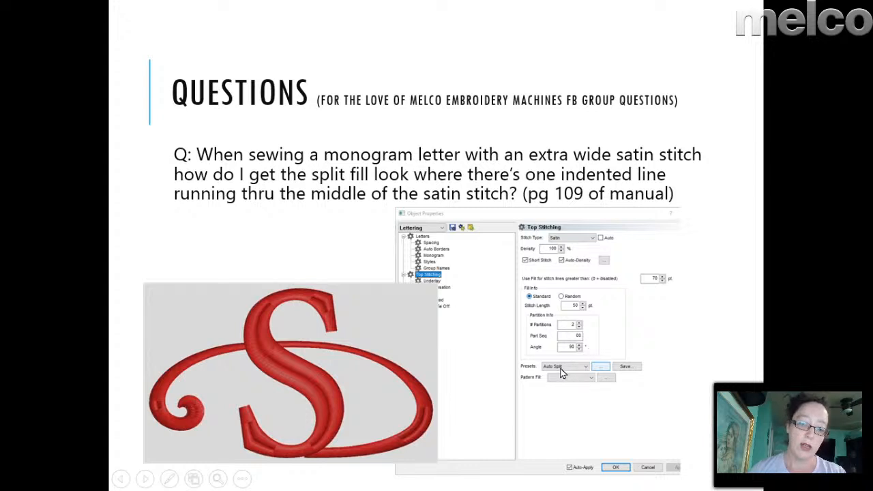
mouse_move(275, 374)
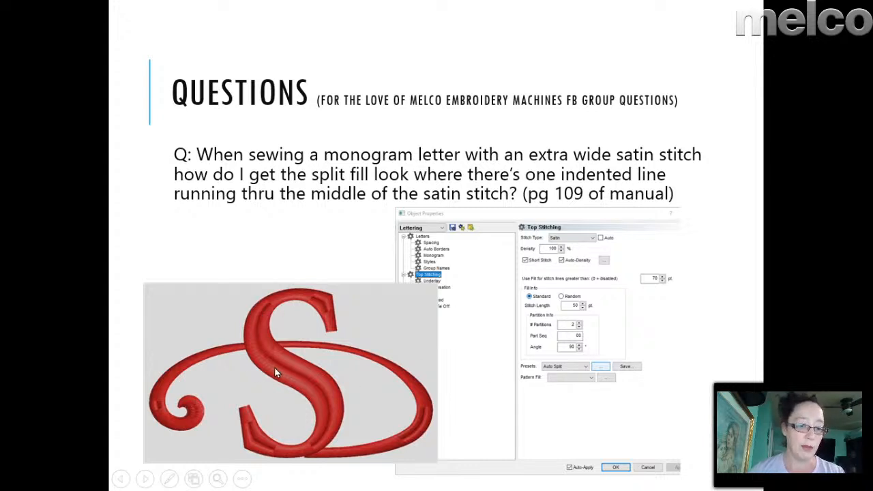
mouse_move(336, 374)
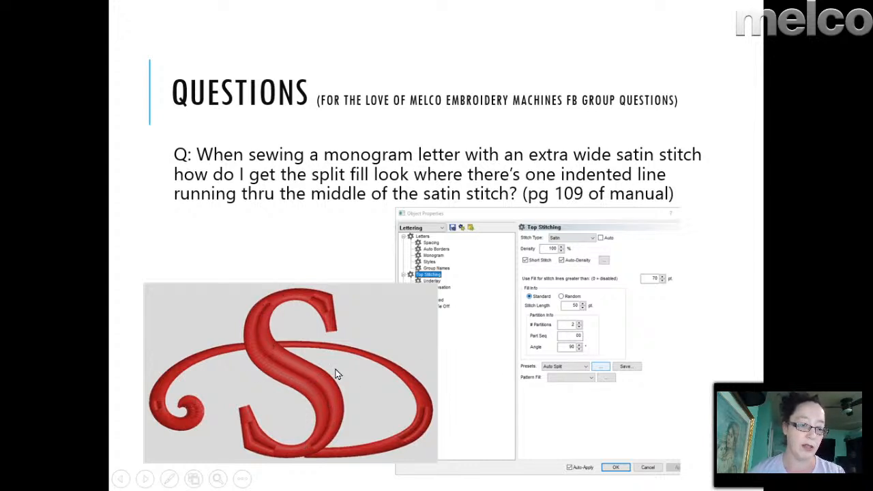
mouse_move(551, 373)
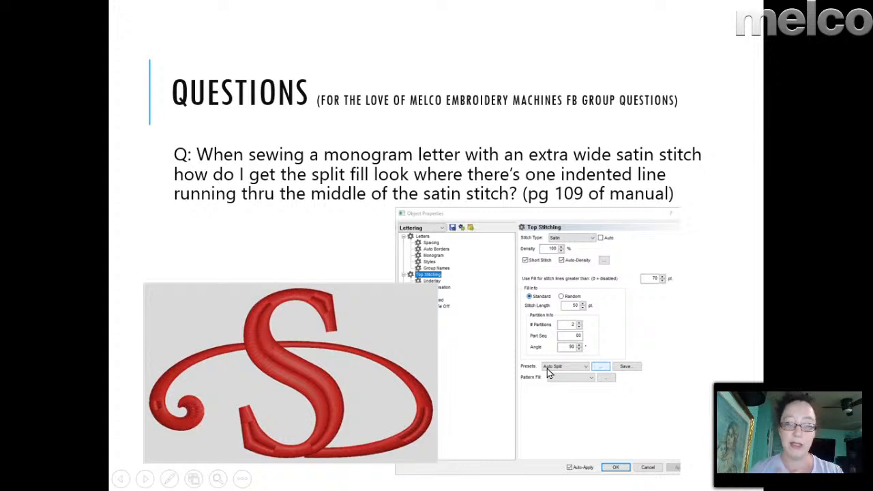
mouse_move(572, 368)
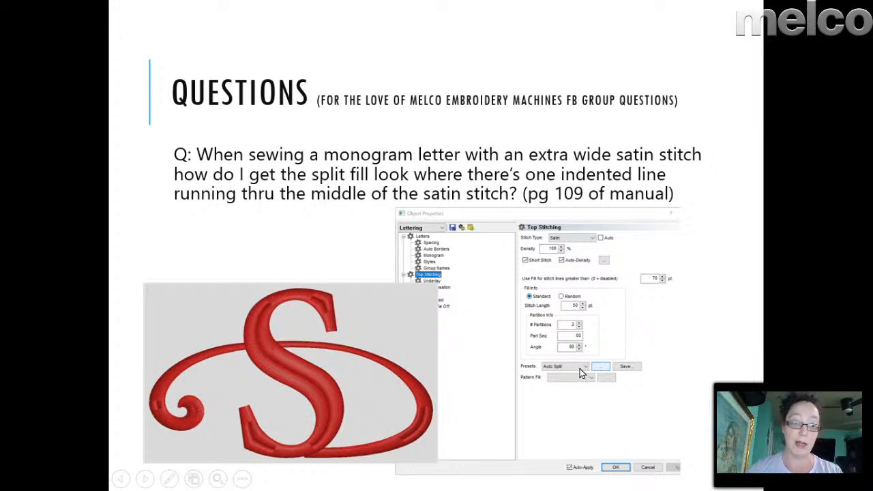
mouse_move(578, 382)
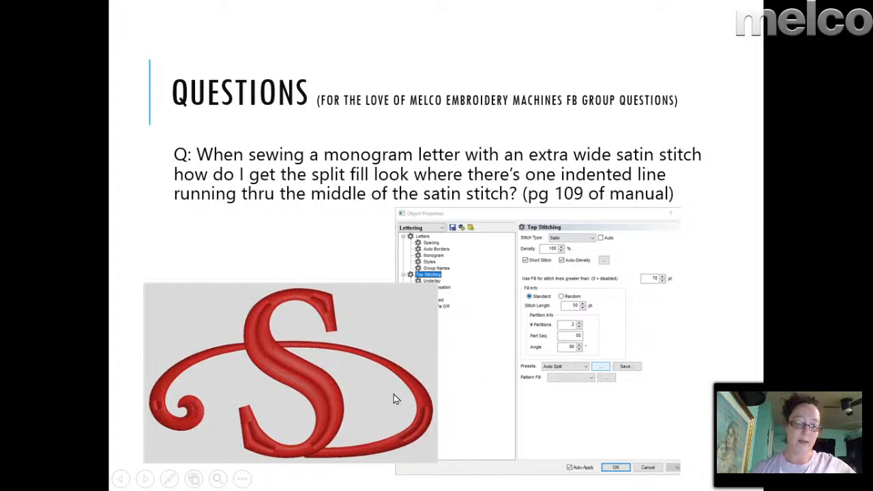
mouse_move(8, 450)
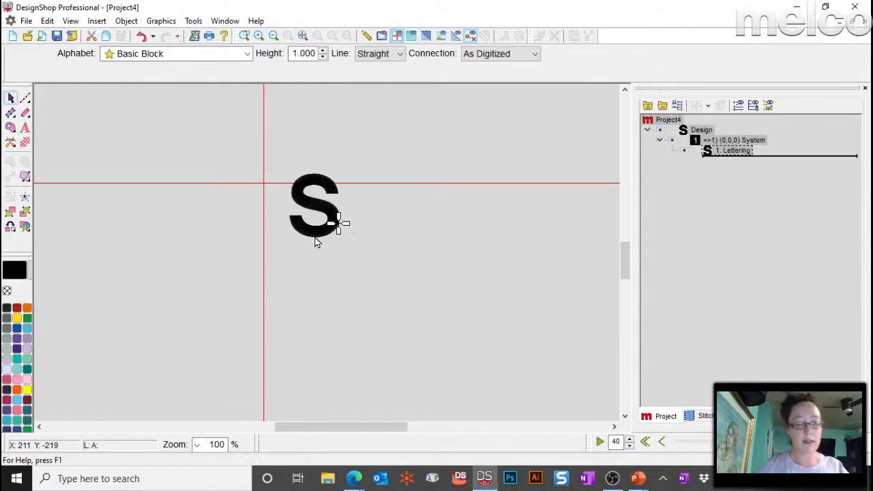
Change the selected S lettering to the Elegant Monogram alphabet from the Monogram category.
click(314, 205)
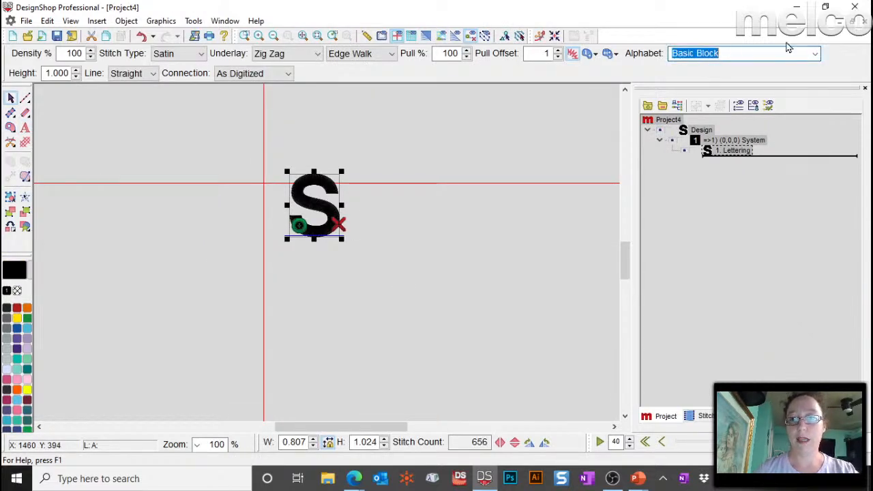
click(834, 53)
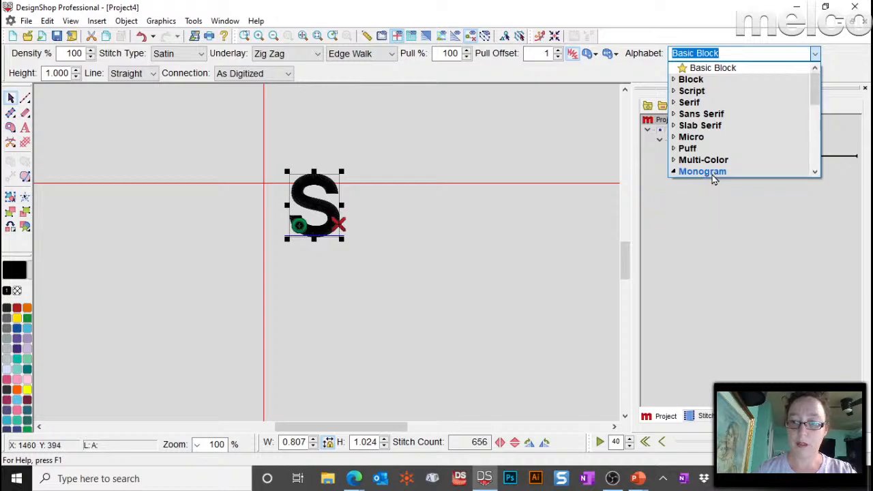
click(740, 90)
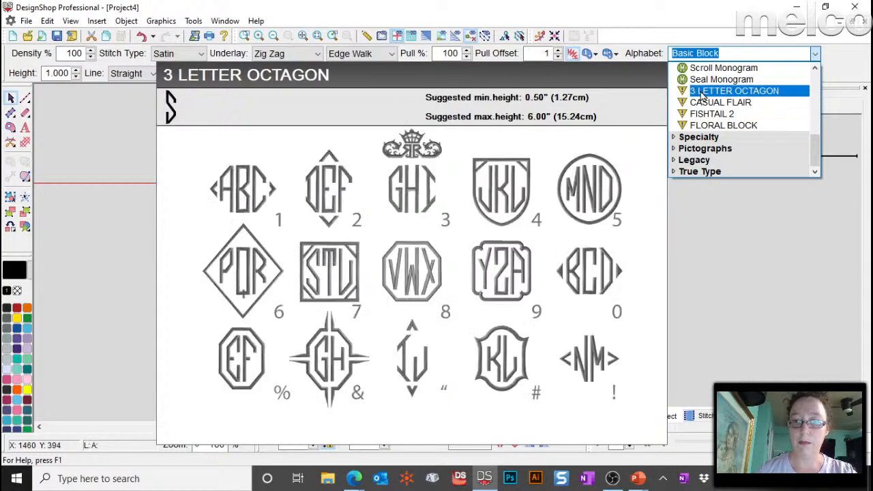
click(729, 90)
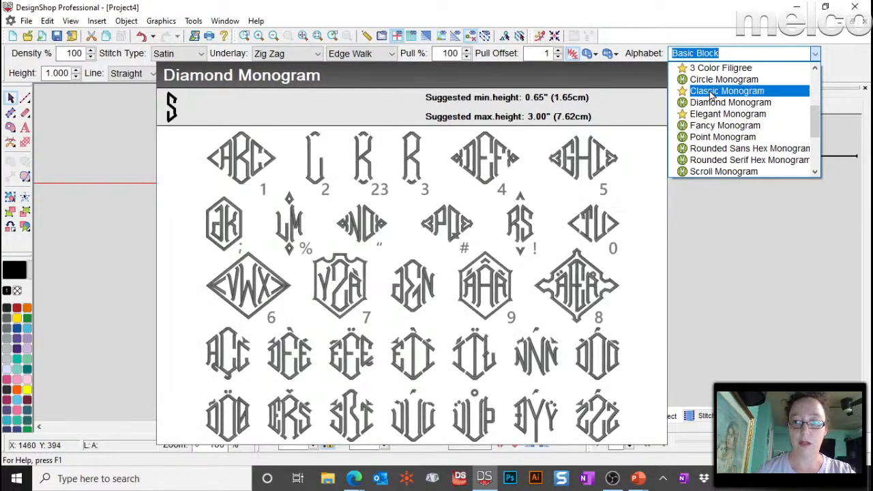
click(718, 69)
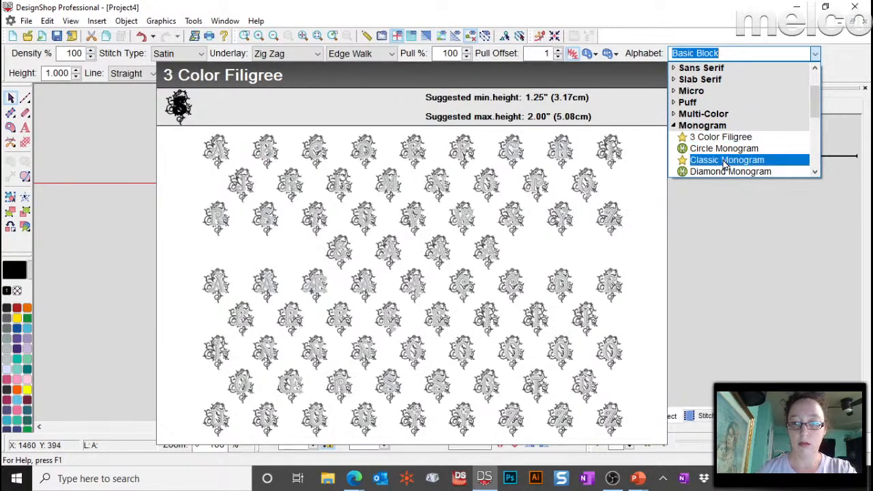
click(729, 147)
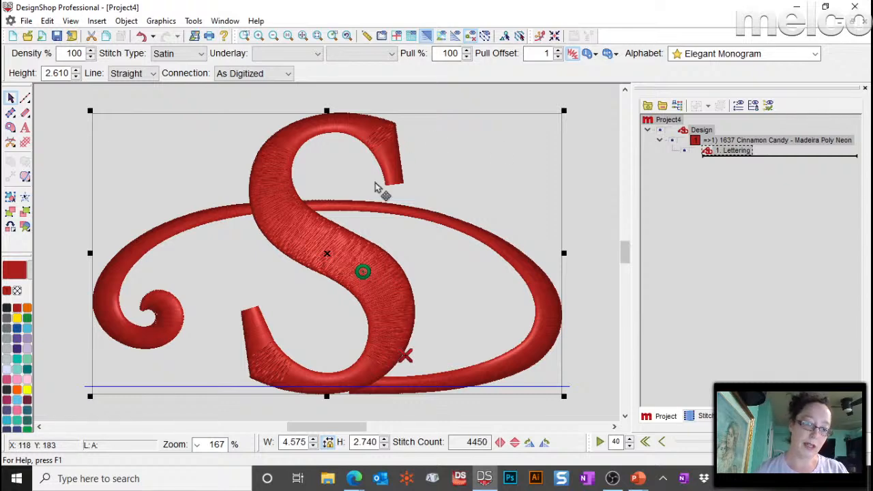
mouse_move(379, 261)
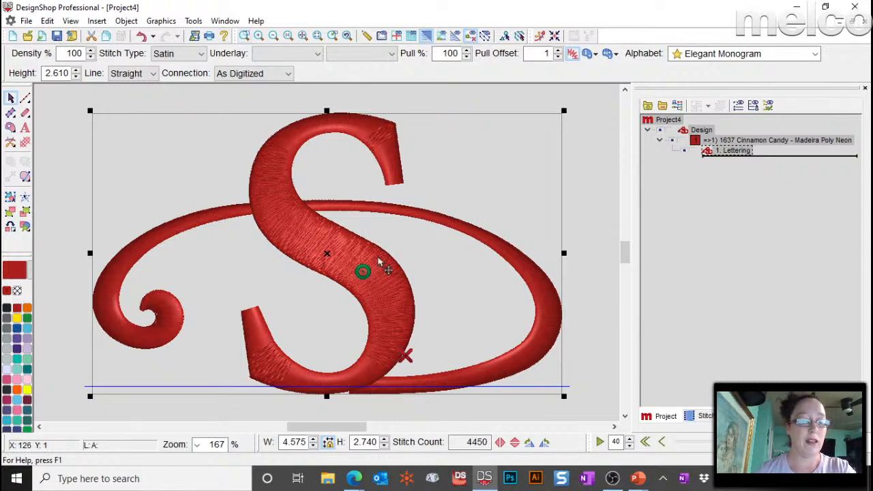
mouse_move(307, 139)
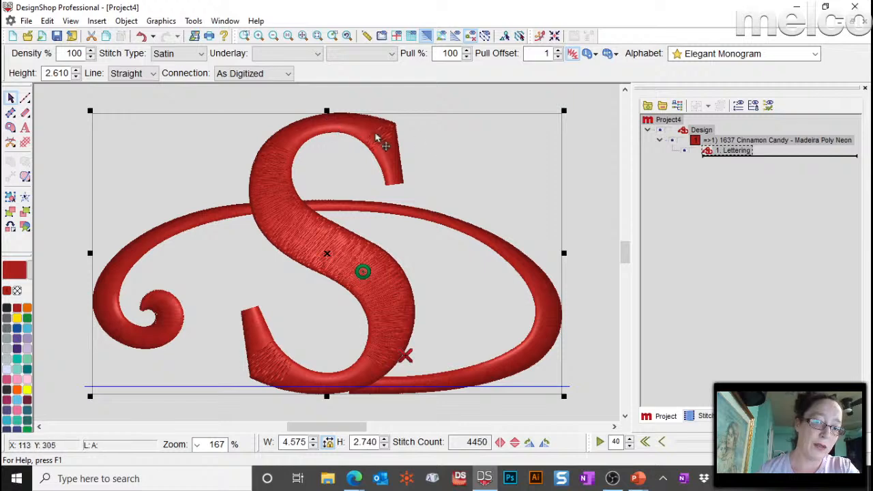
mouse_move(410, 262)
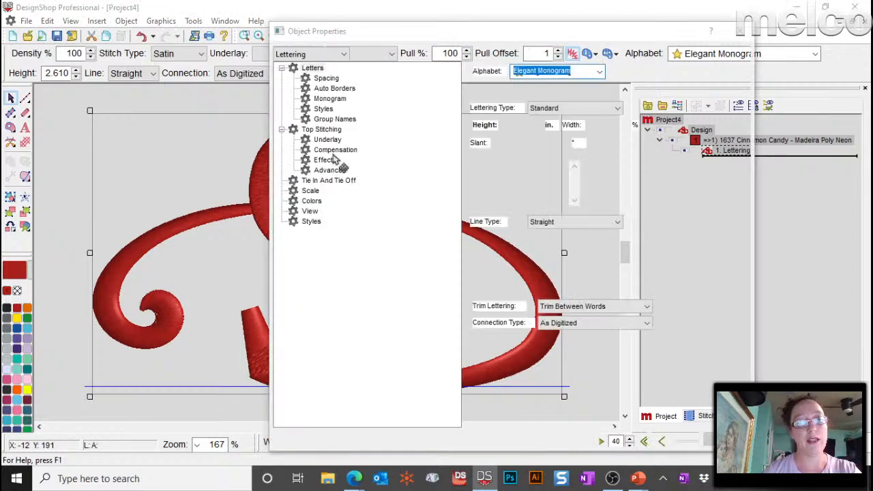
Set the S's top stitching to Fill with the Auto Split preset in Object Properties.
click(314, 69)
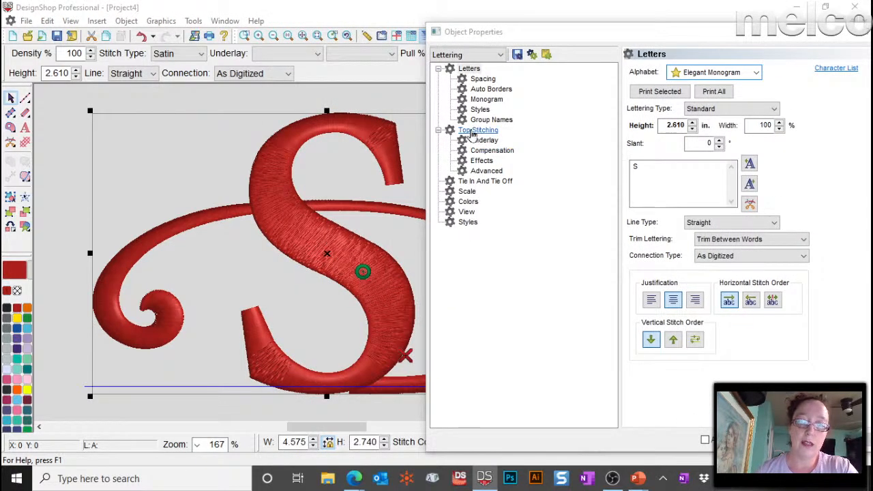
click(477, 130)
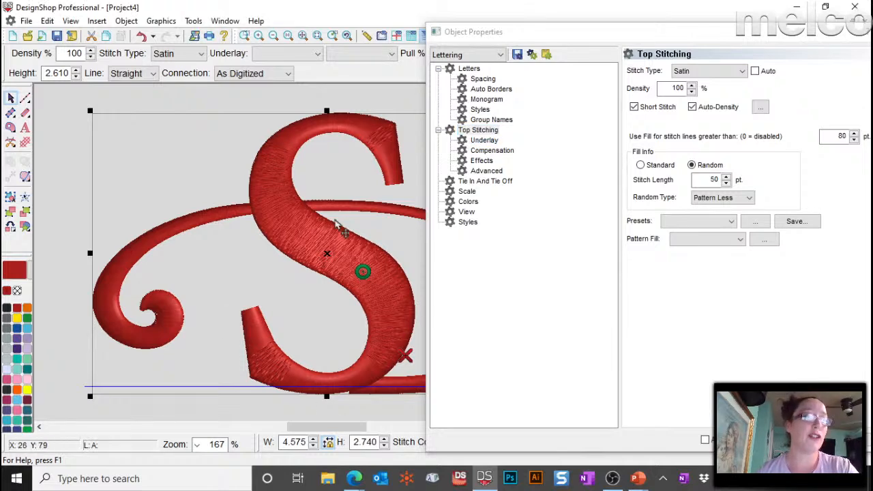
mouse_move(730, 61)
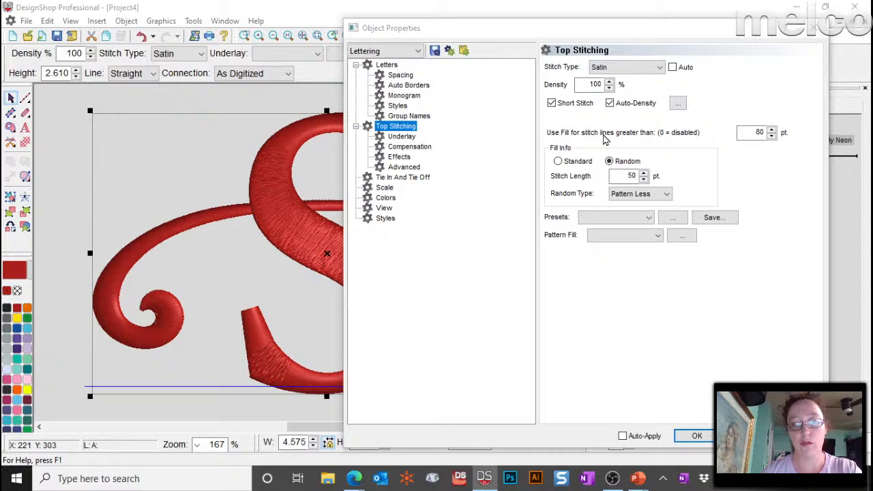
click(756, 132)
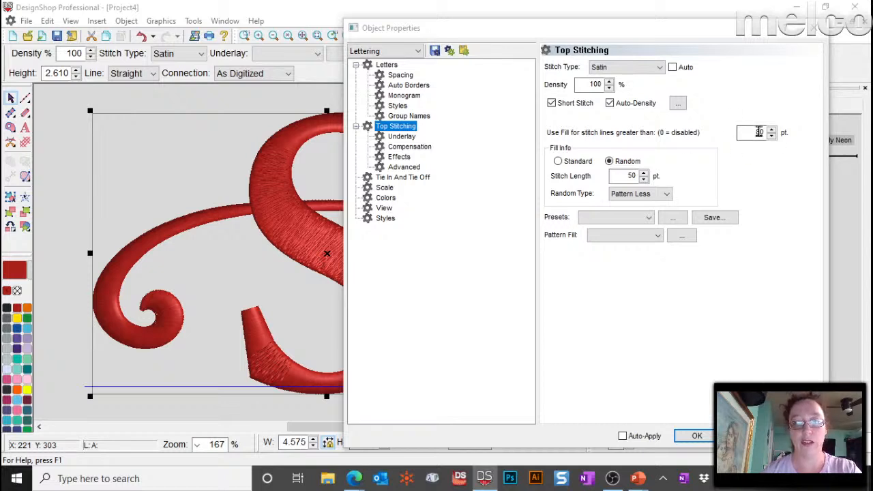
click(772, 130)
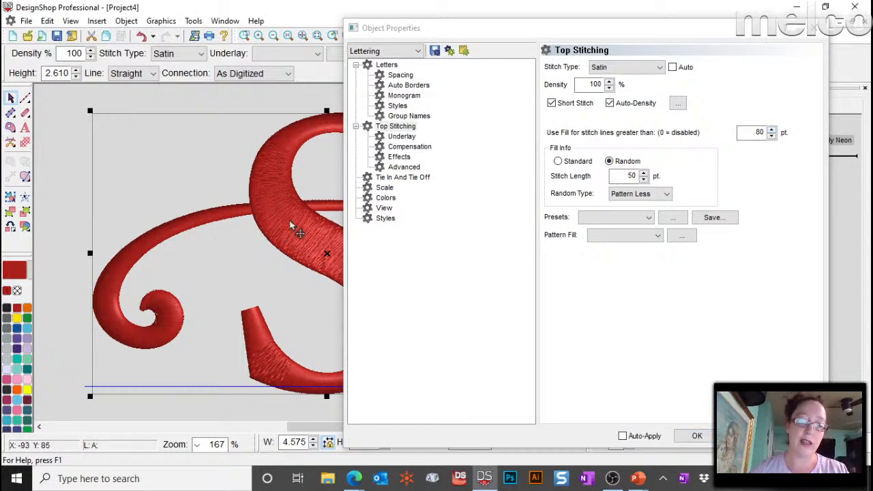
mouse_move(316, 150)
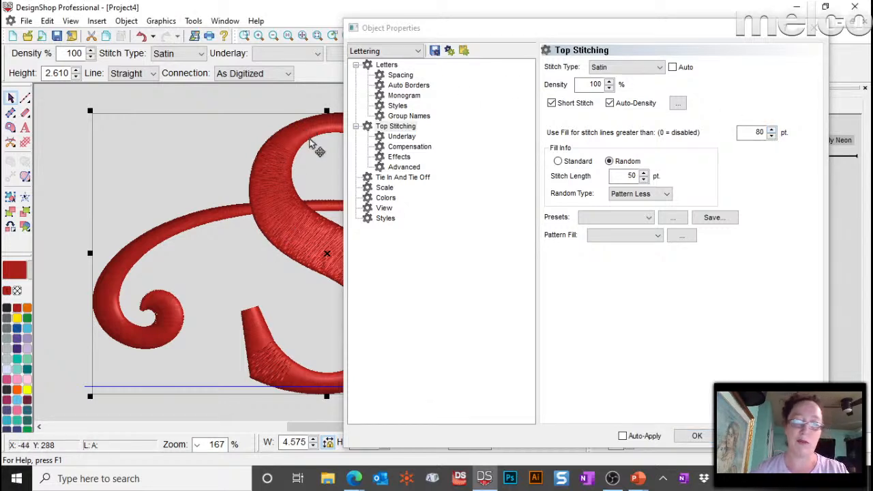
mouse_move(763, 109)
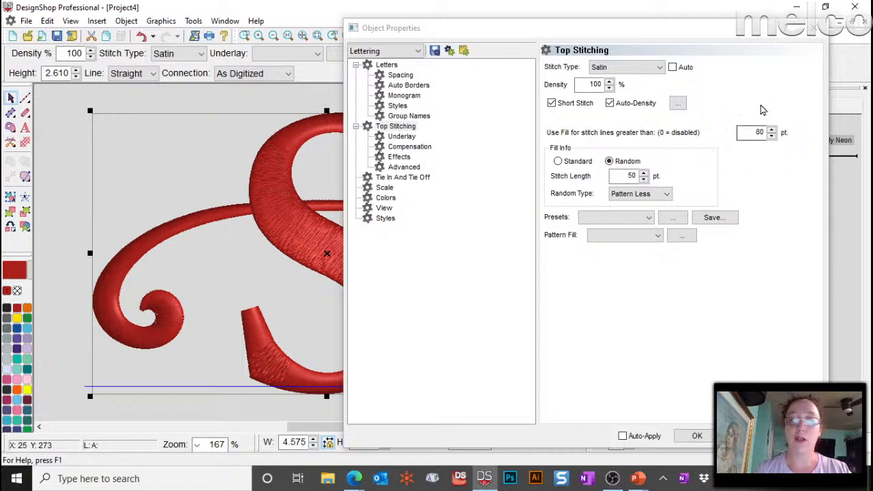
mouse_move(690, 144)
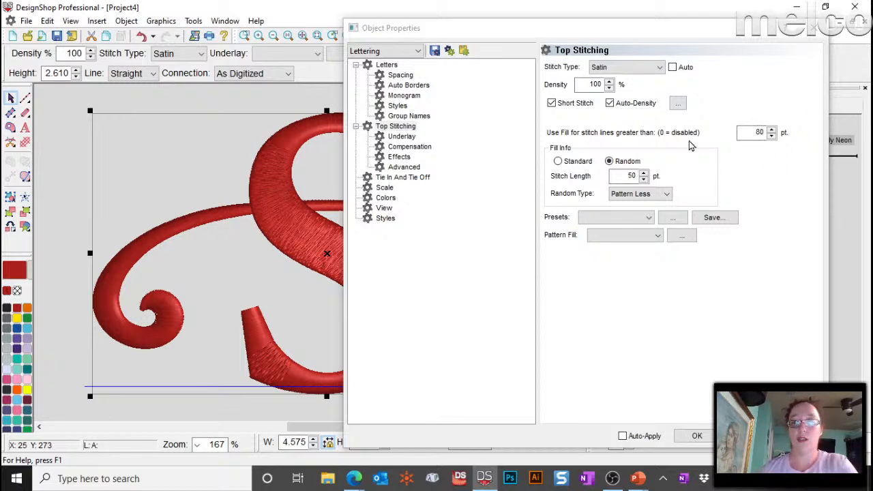
mouse_move(476, 191)
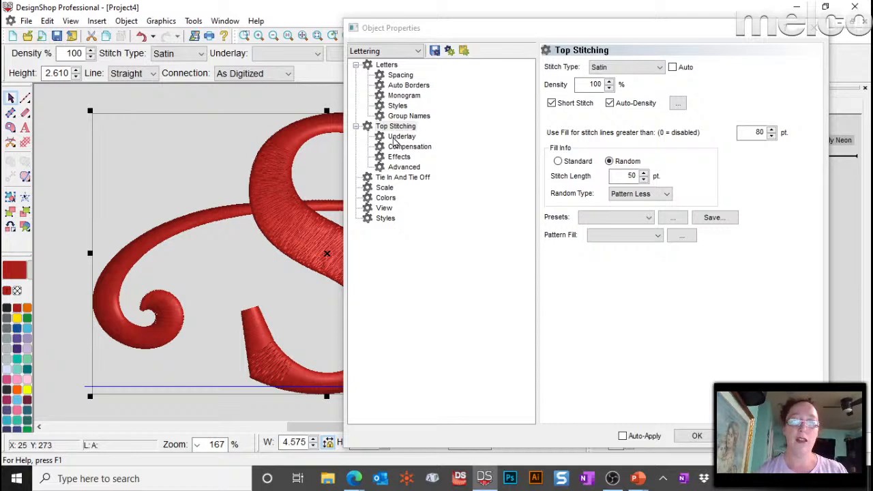
mouse_move(756, 162)
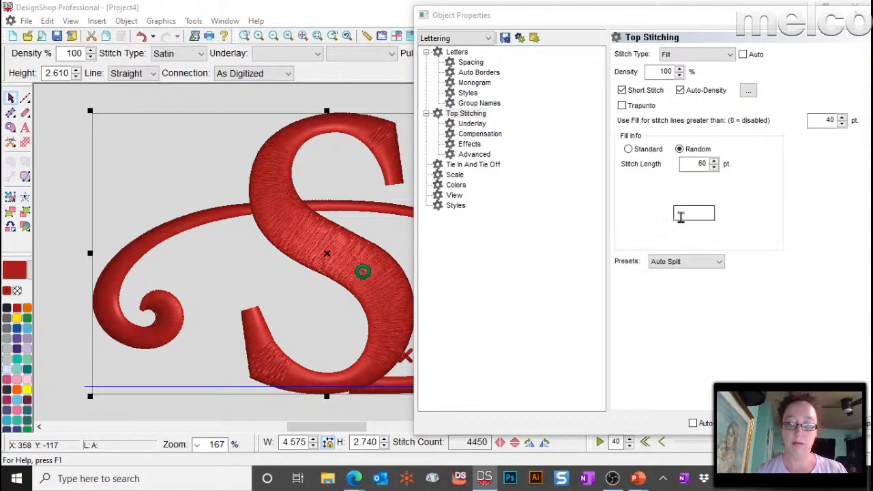
Use Standard fill with Auto-Apply, partition sequence 0120000 and 2 partitions on the S.
click(628, 148)
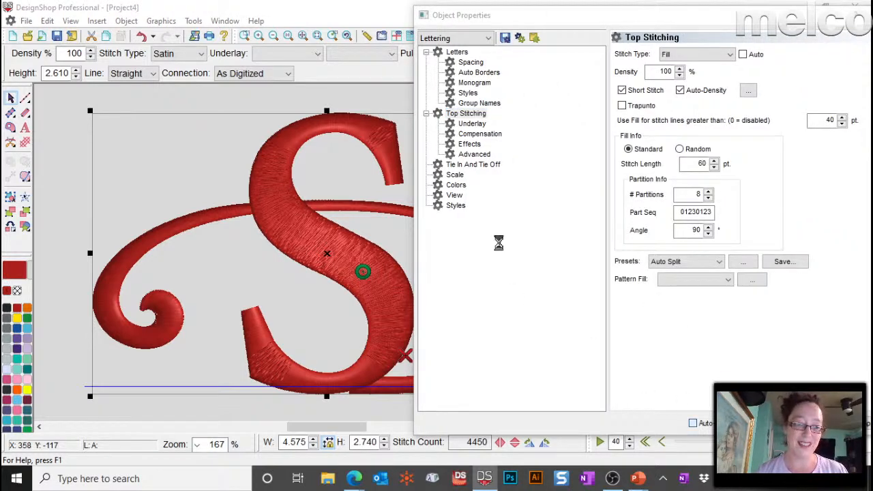
click(202, 53)
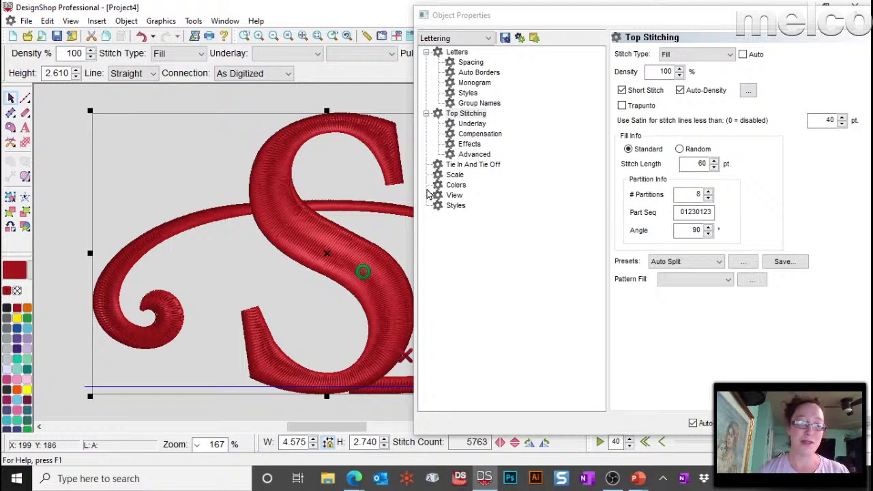
mouse_move(521, 138)
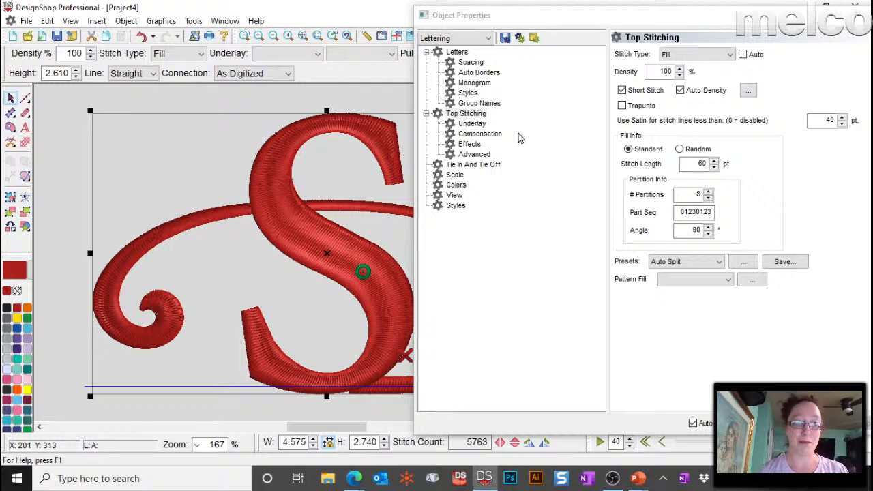
mouse_move(314, 223)
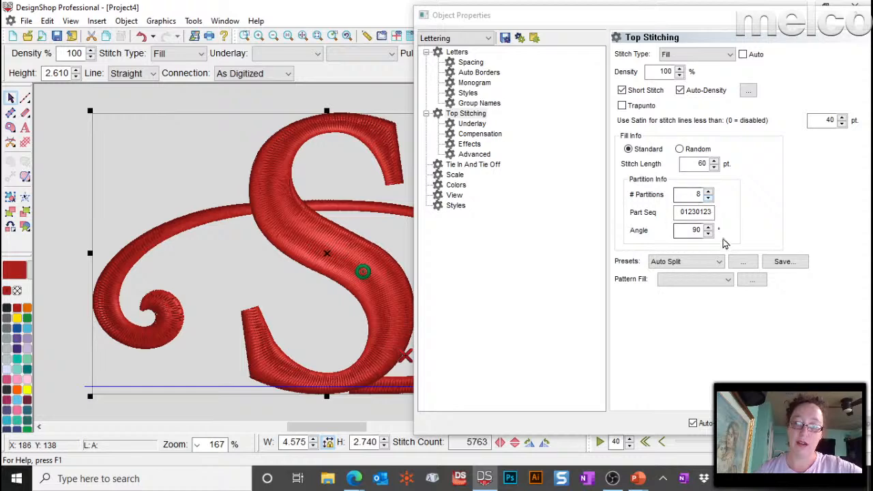
click(693, 213)
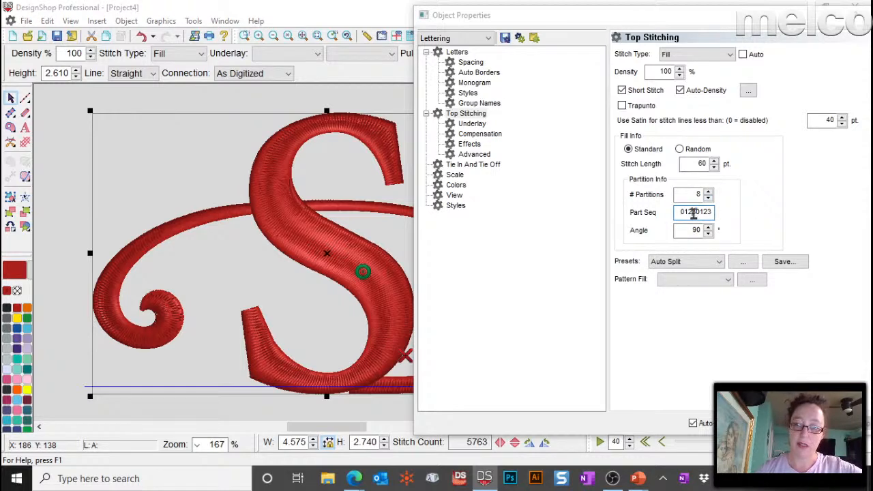
text(0120000)
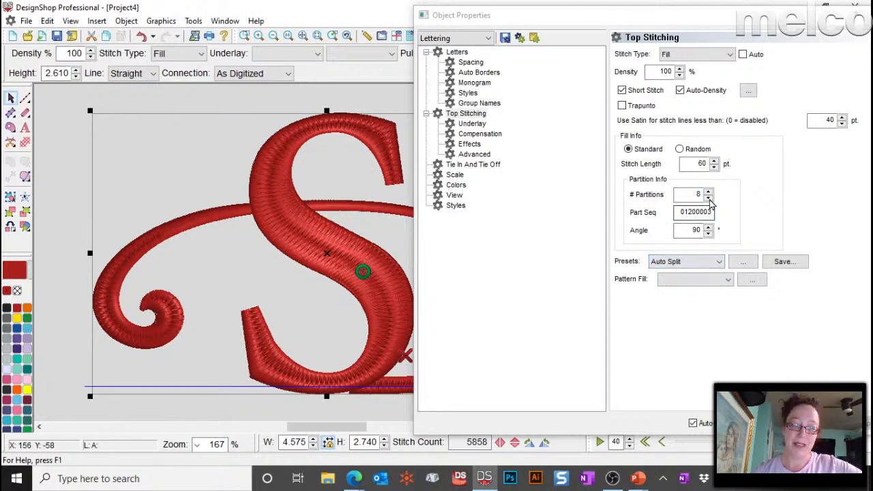
click(708, 197)
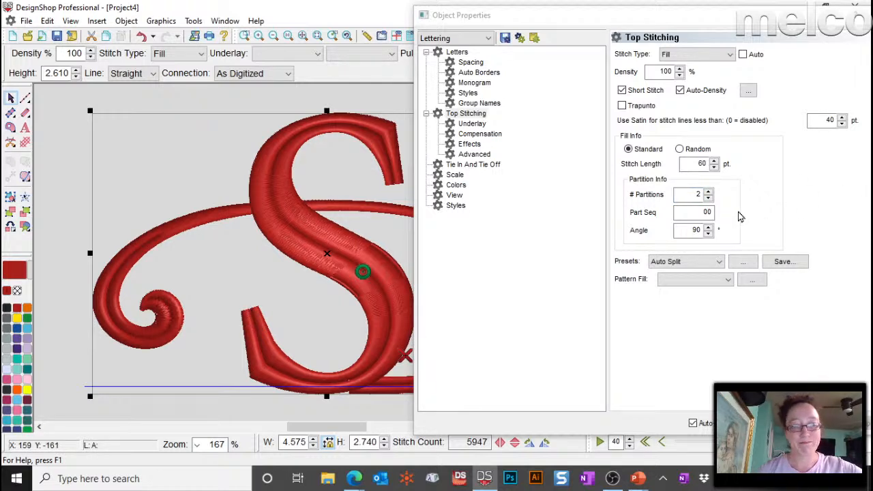
mouse_move(798, 153)
text(60)
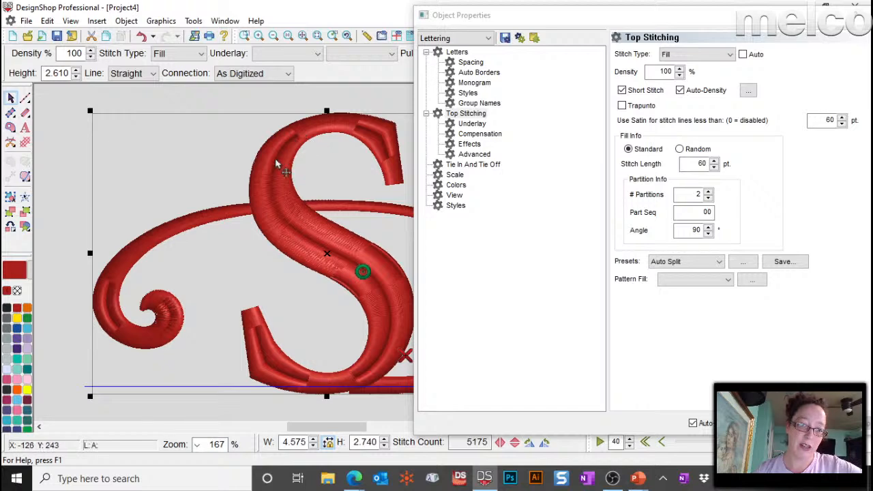
Return the S to satin top stitching with a Standard split fill of 3 partitions.
click(693, 55)
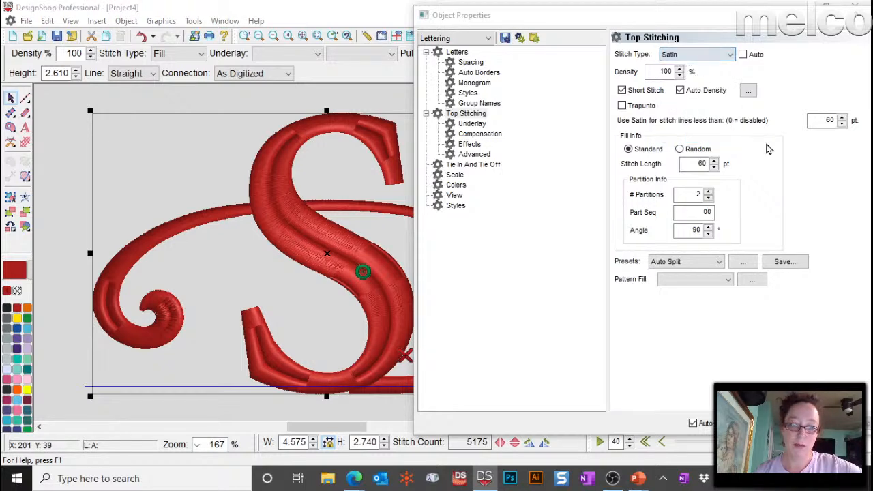
click(679, 148)
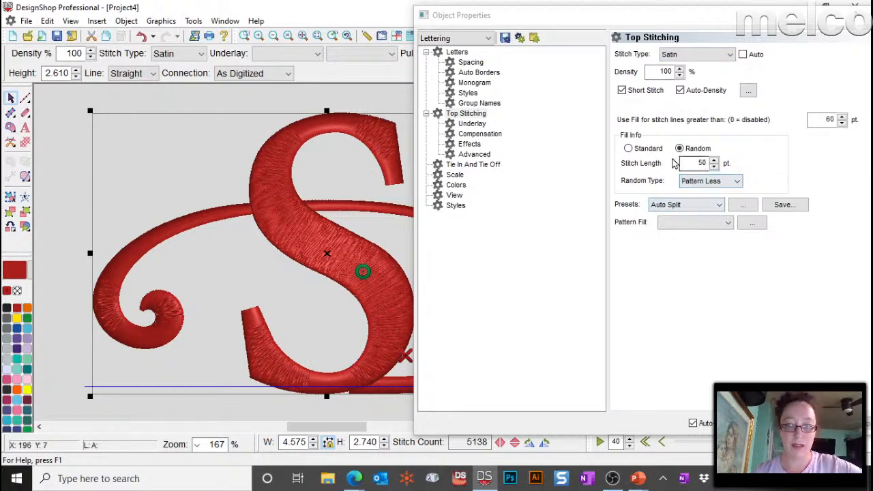
click(625, 148)
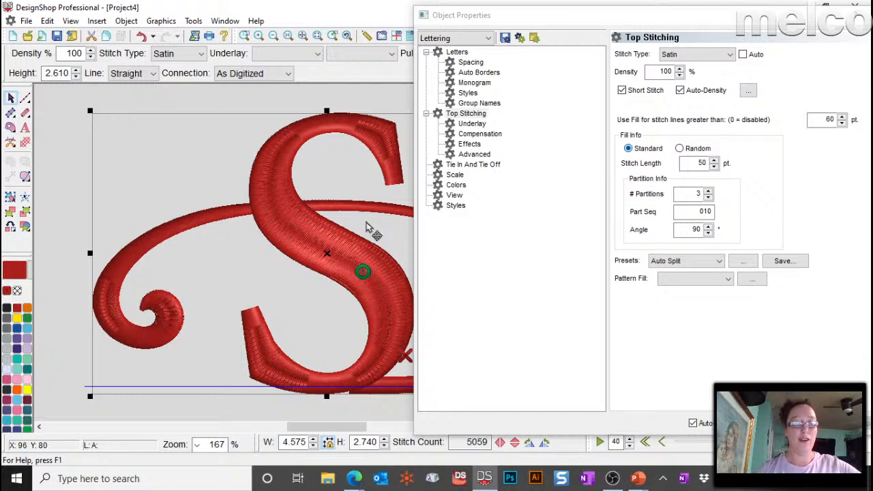
mouse_move(808, 207)
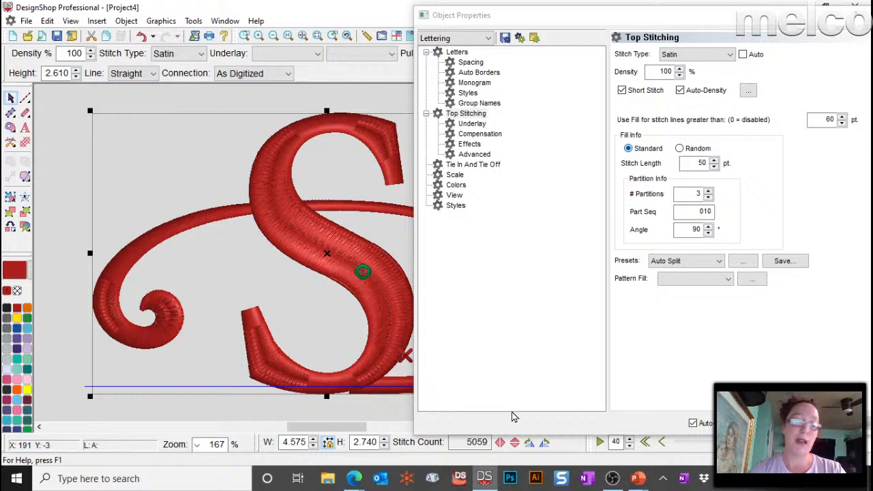
mouse_move(638, 477)
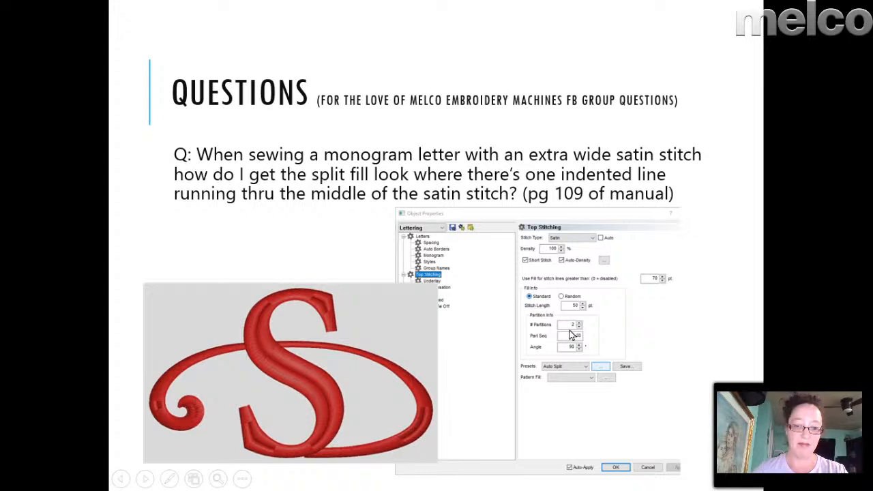
mouse_move(288, 300)
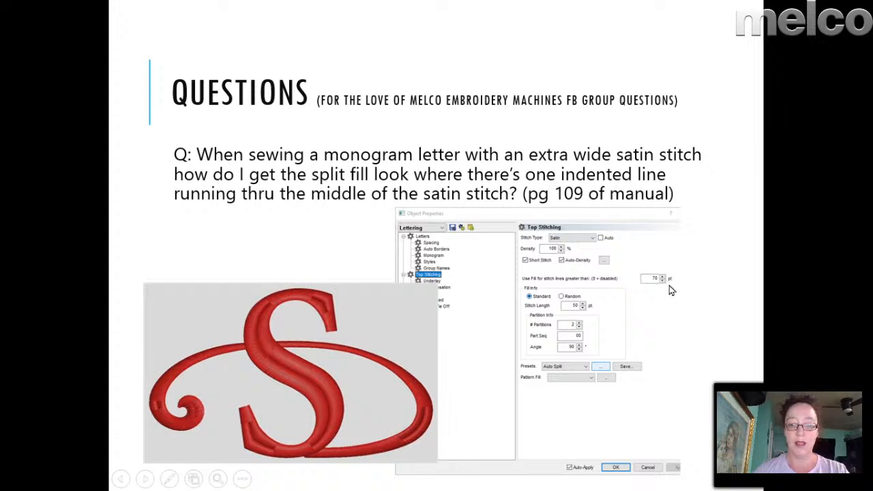
mouse_move(640, 322)
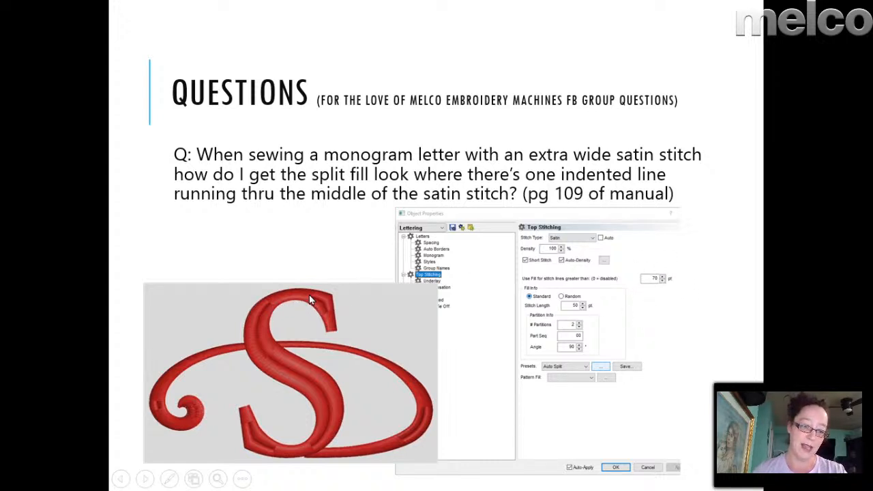
mouse_move(319, 305)
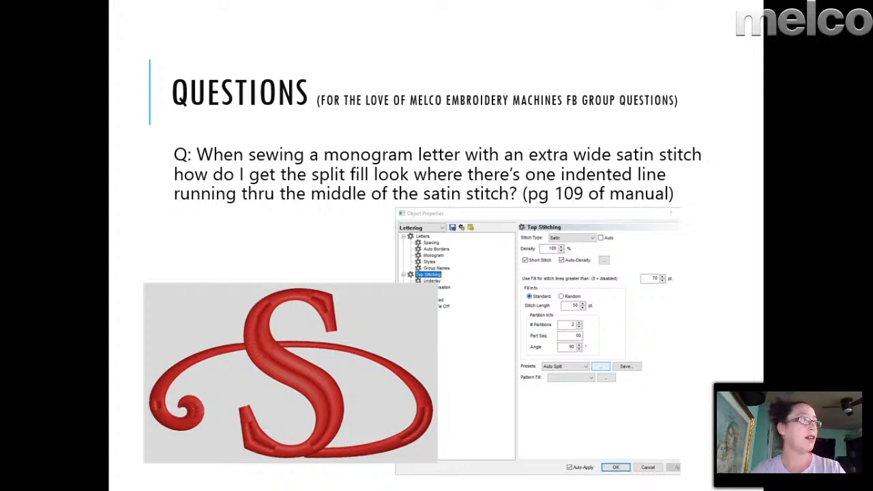
mouse_move(365, 163)
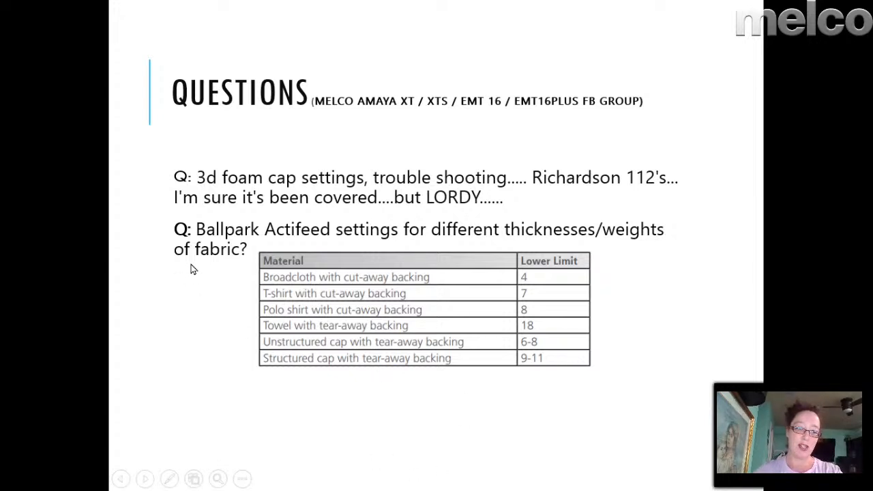
mouse_move(478, 197)
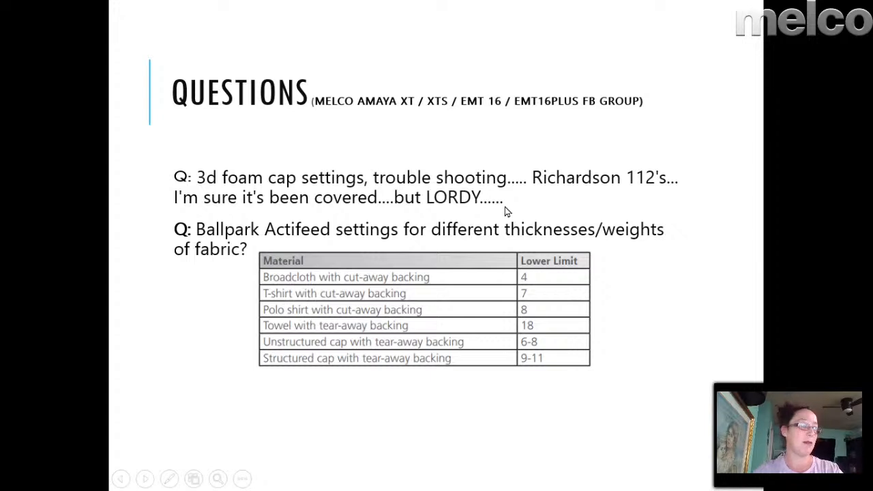
mouse_move(478, 216)
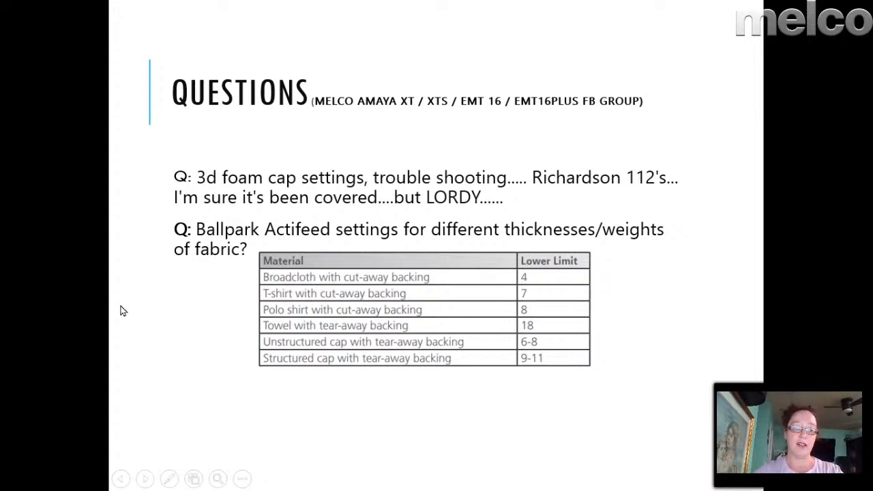
mouse_move(588, 379)
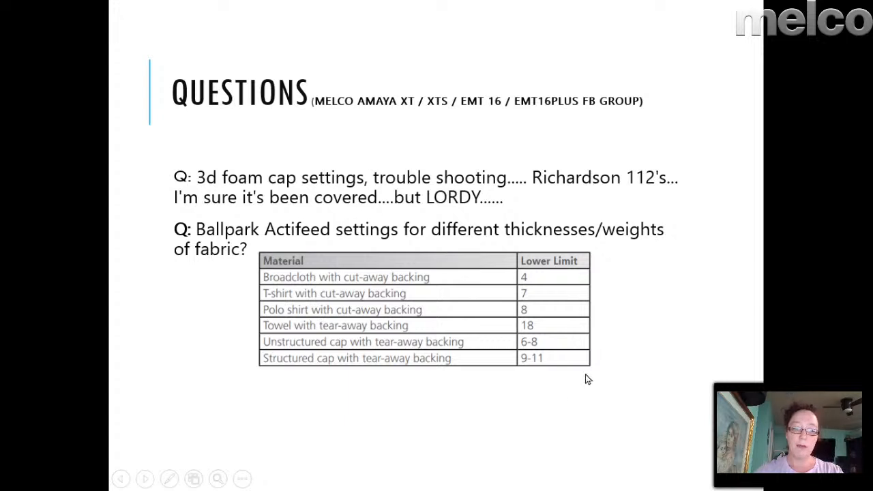
mouse_move(349, 388)
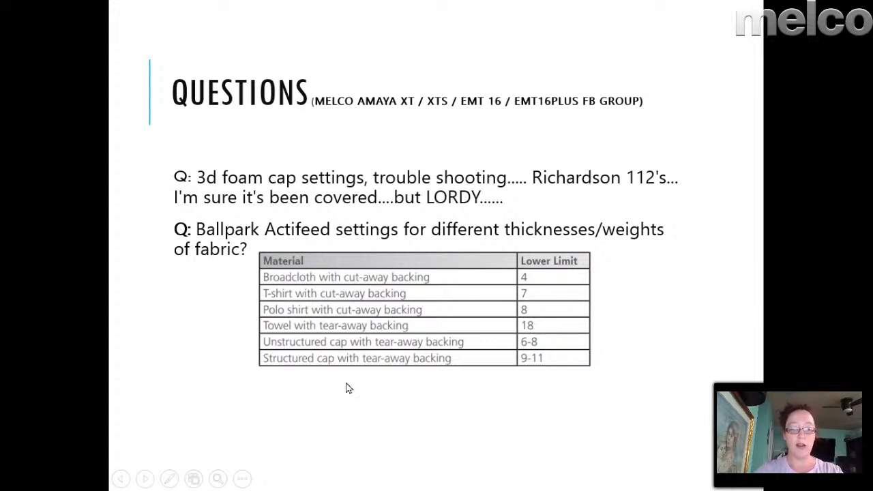
mouse_move(401, 267)
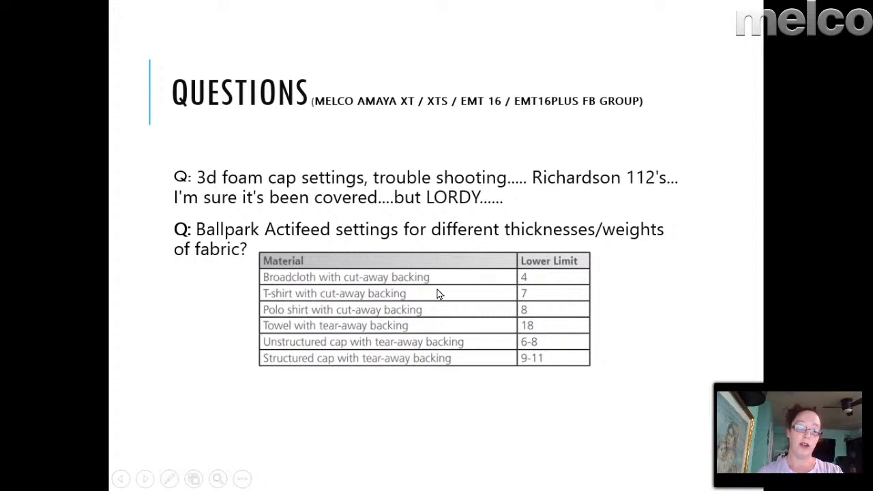
mouse_move(313, 292)
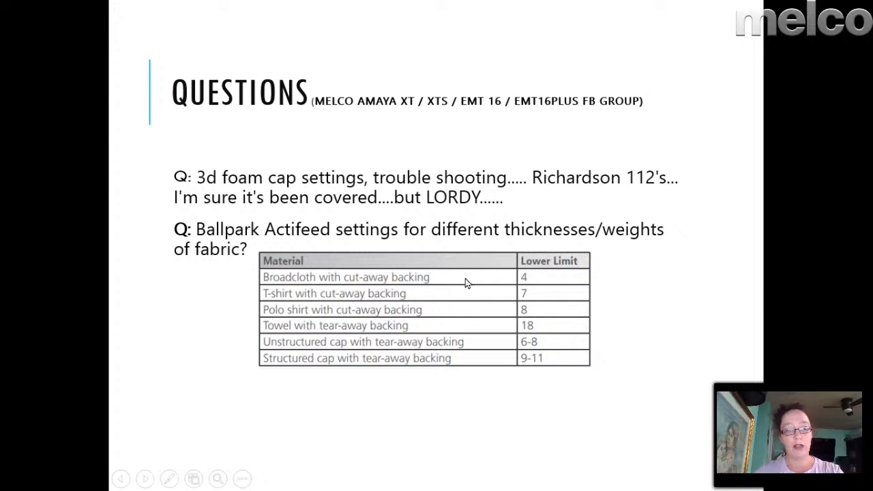
mouse_move(555, 395)
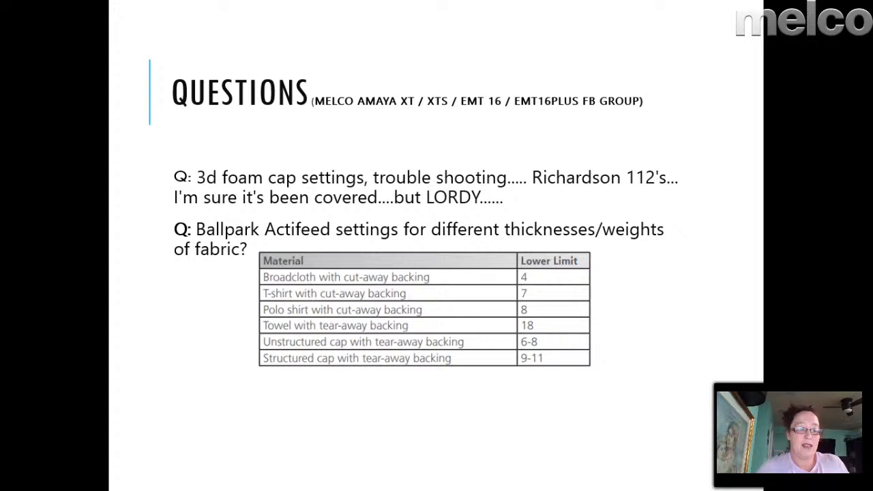
mouse_move(592, 447)
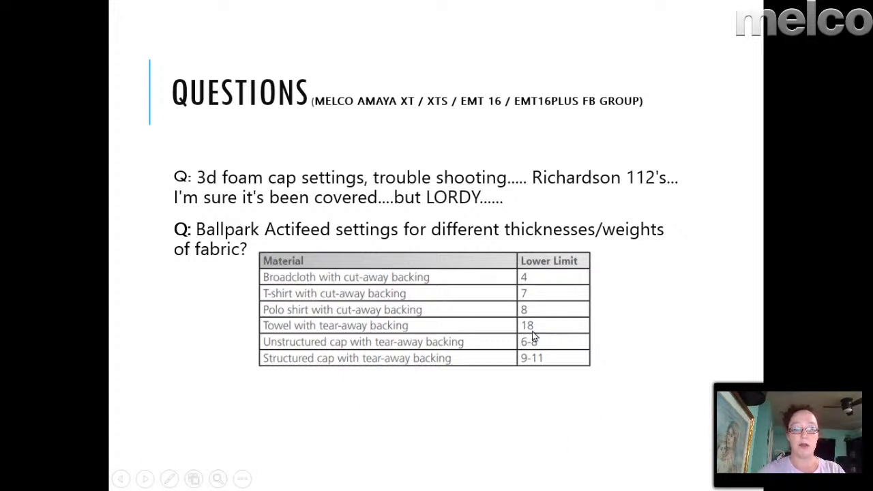
mouse_move(524, 331)
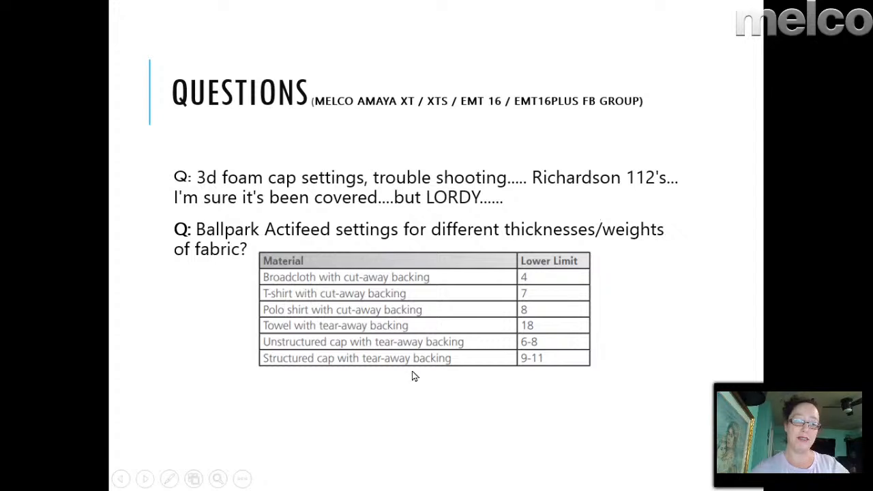
mouse_move(379, 387)
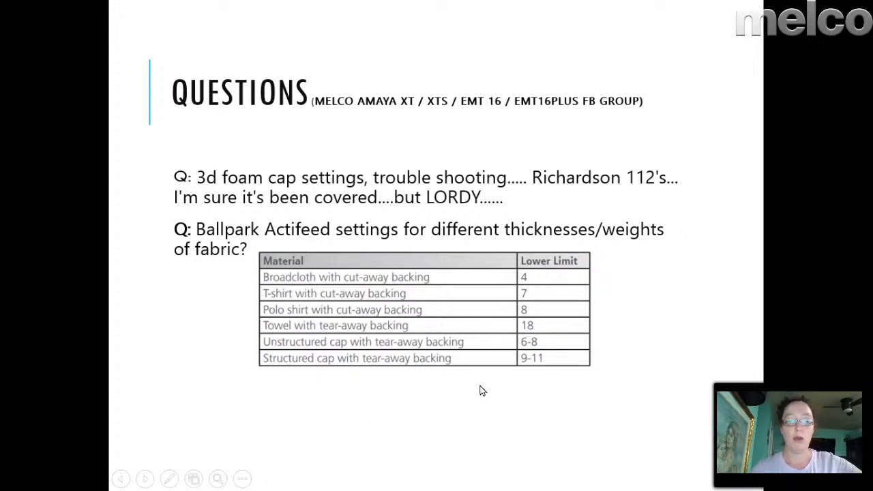
mouse_move(648, 318)
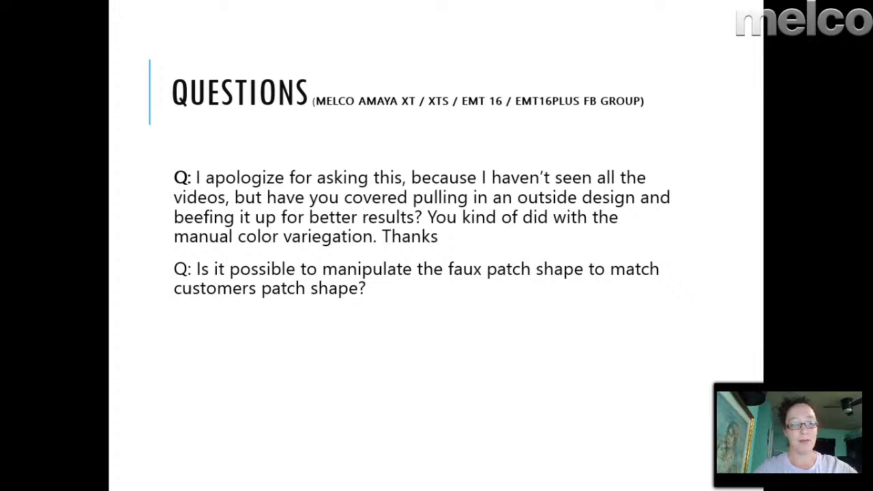
mouse_move(470, 327)
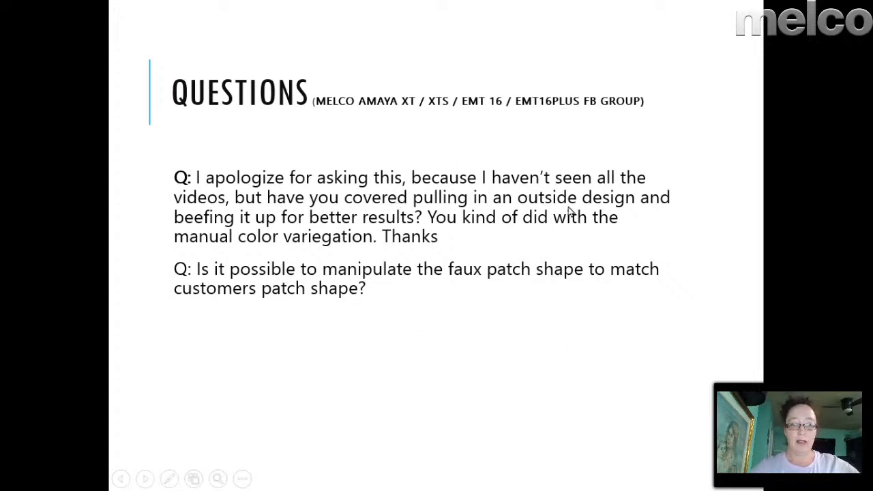
mouse_move(328, 232)
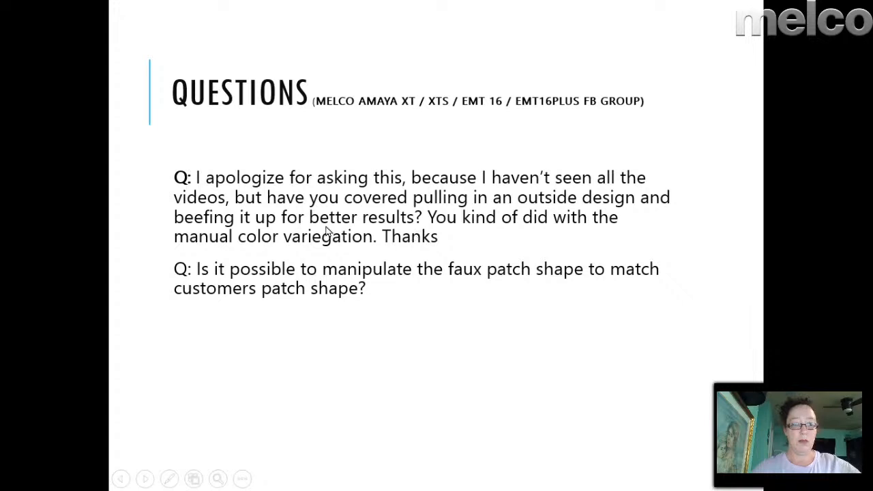
mouse_move(377, 235)
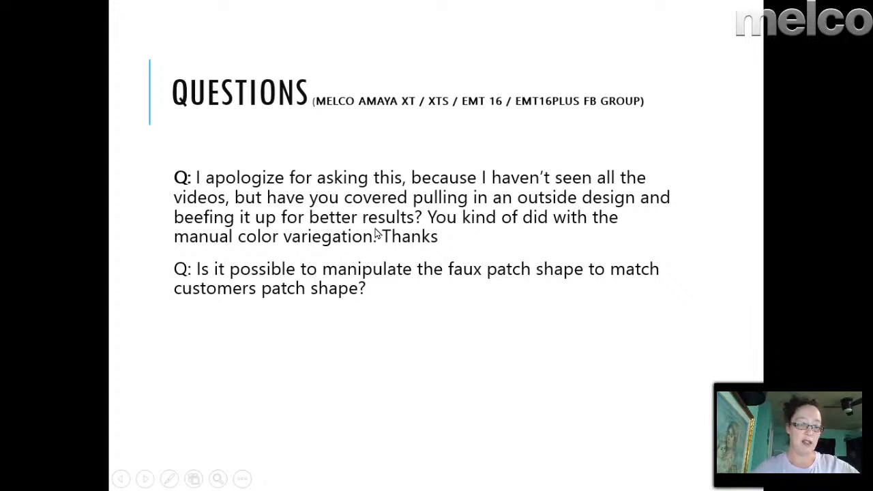
mouse_move(471, 237)
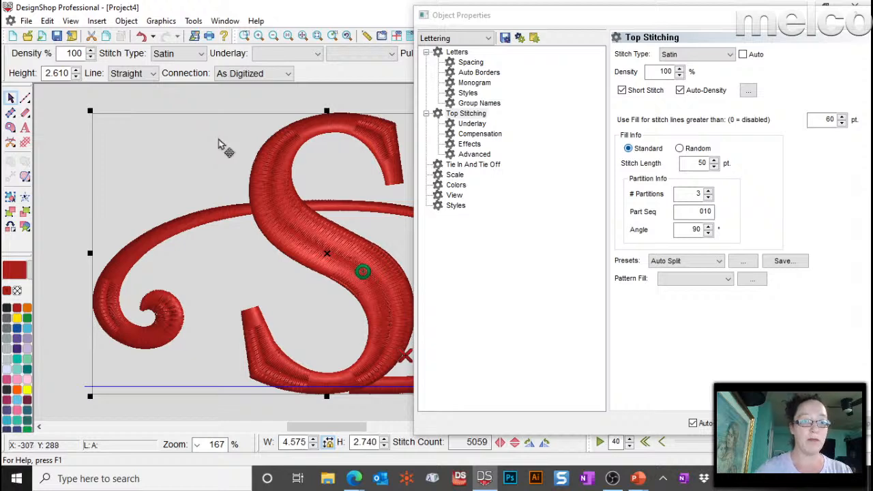
click(480, 133)
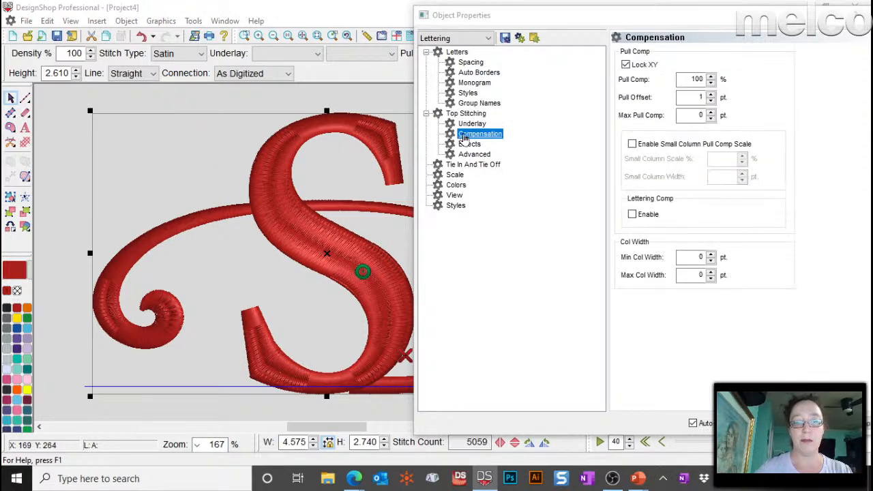
click(456, 174)
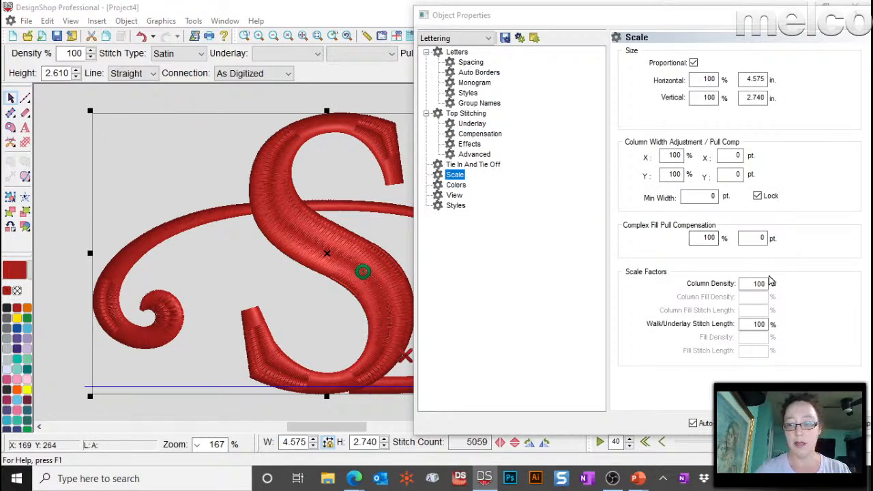
mouse_move(761, 251)
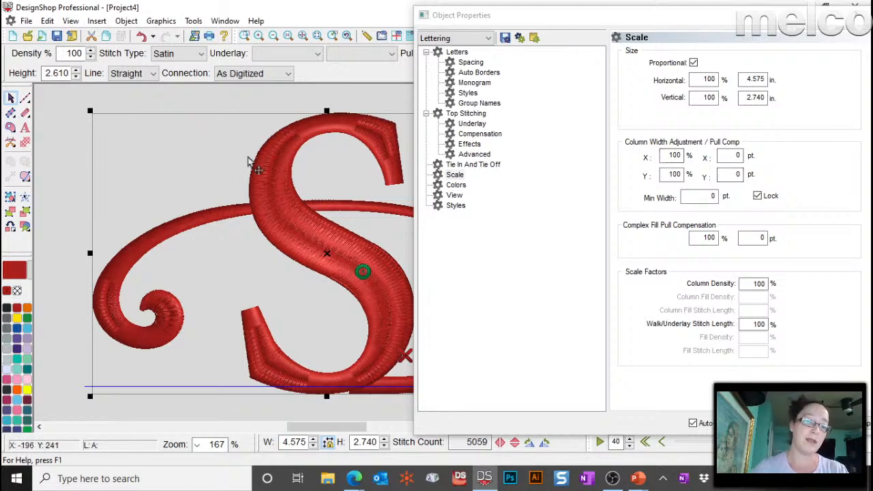
mouse_move(395, 180)
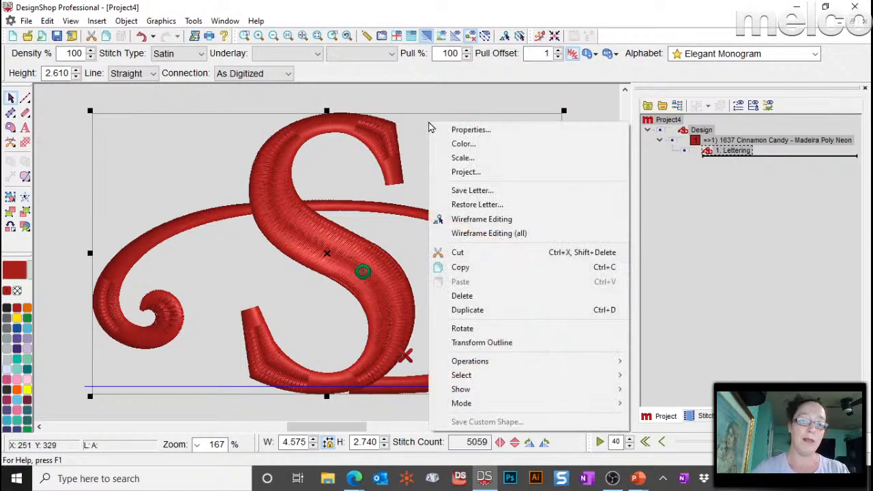
mouse_move(477, 161)
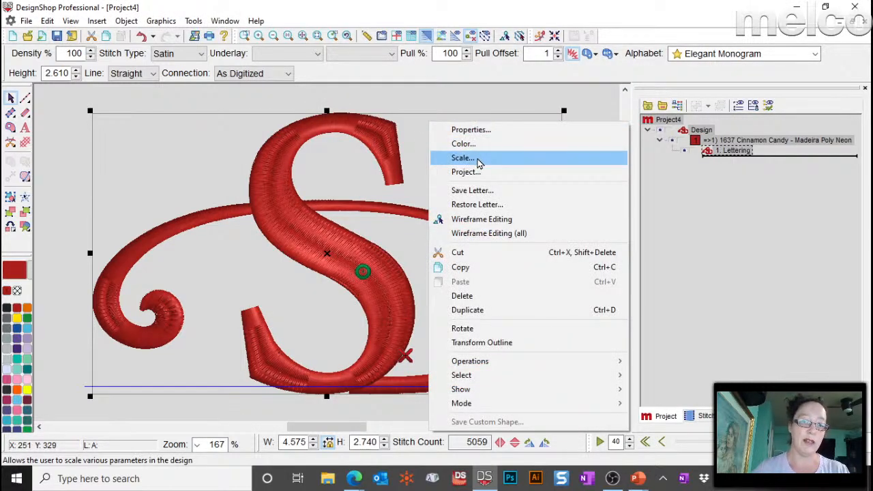
click(462, 158)
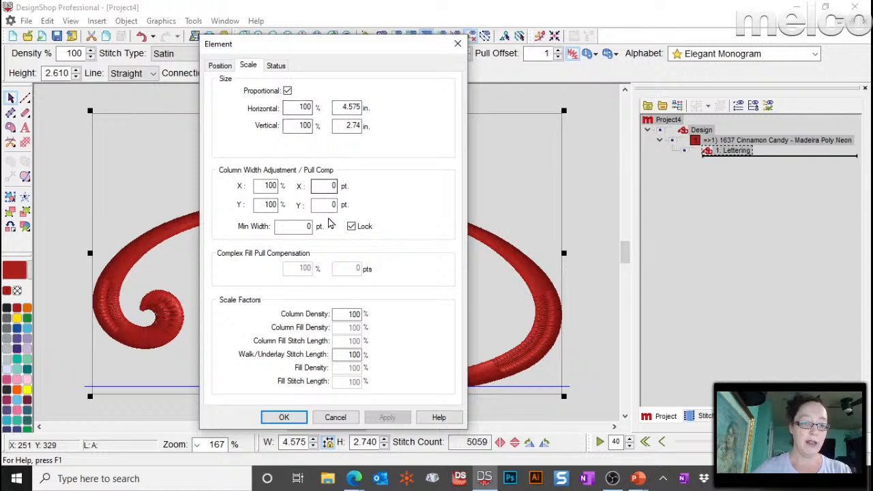
click(324, 186)
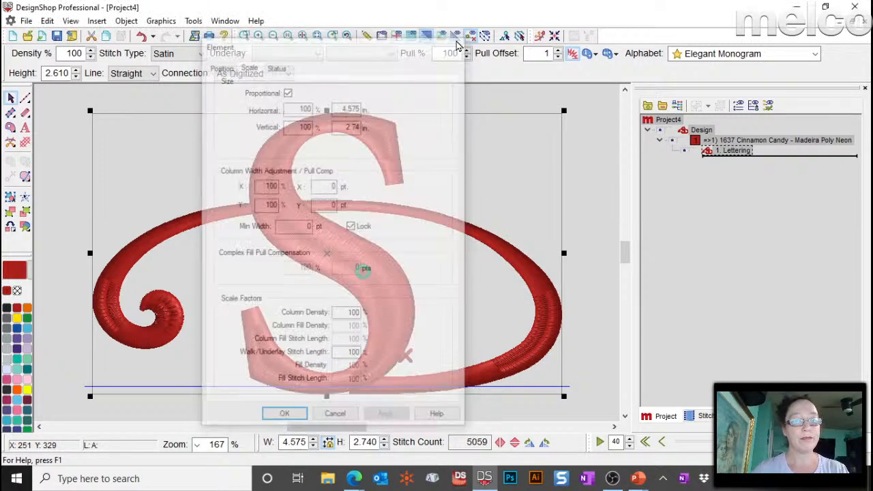
click(284, 412)
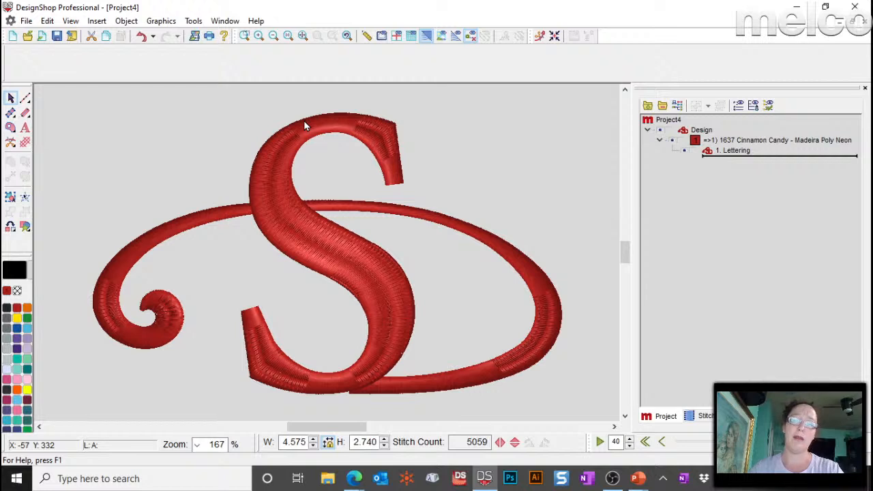
mouse_move(594, 488)
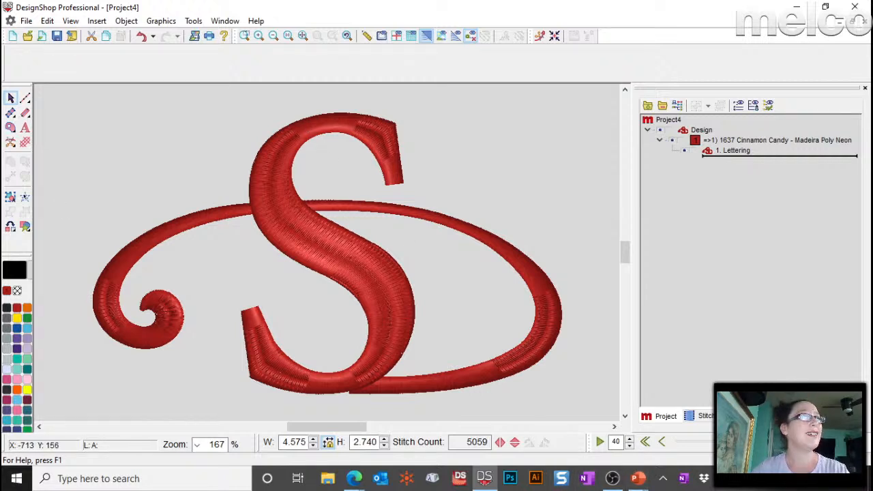
mouse_move(484, 476)
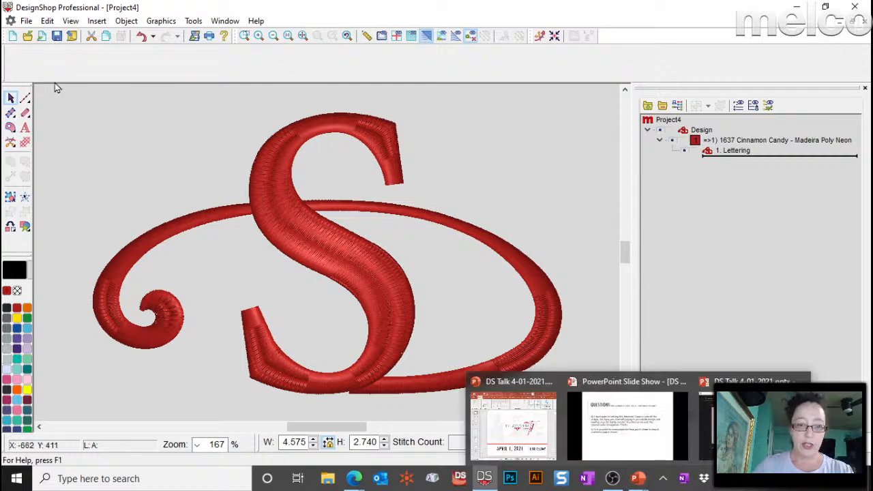
mouse_move(49, 80)
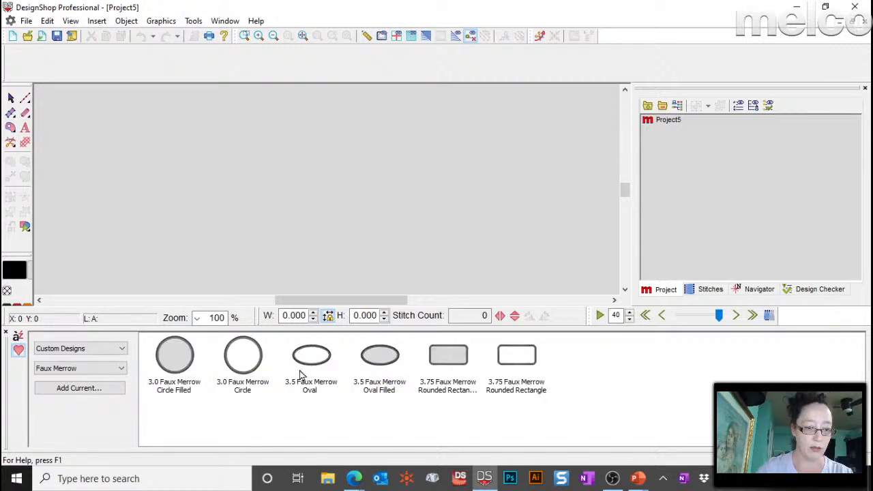
Insert the 3.5 Faux Merrow Oval and pull its top node up into a rounded triangle.
double_click(311, 356)
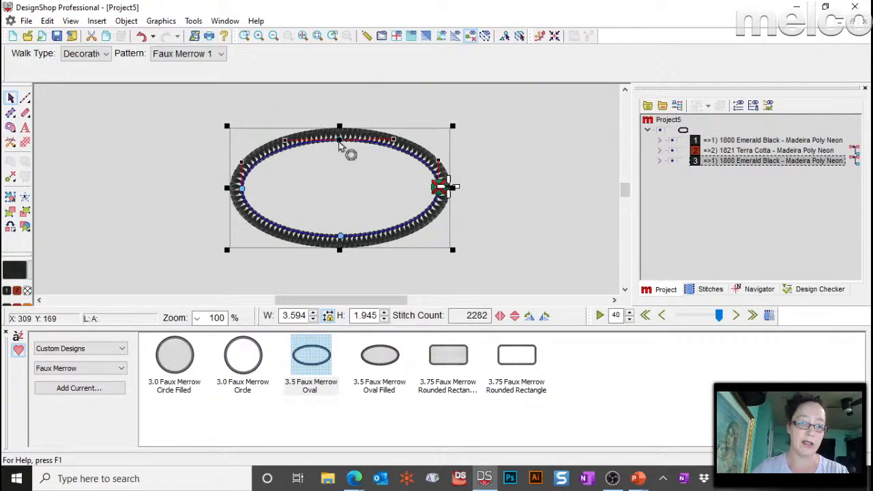
drag(341, 125, 342, 95)
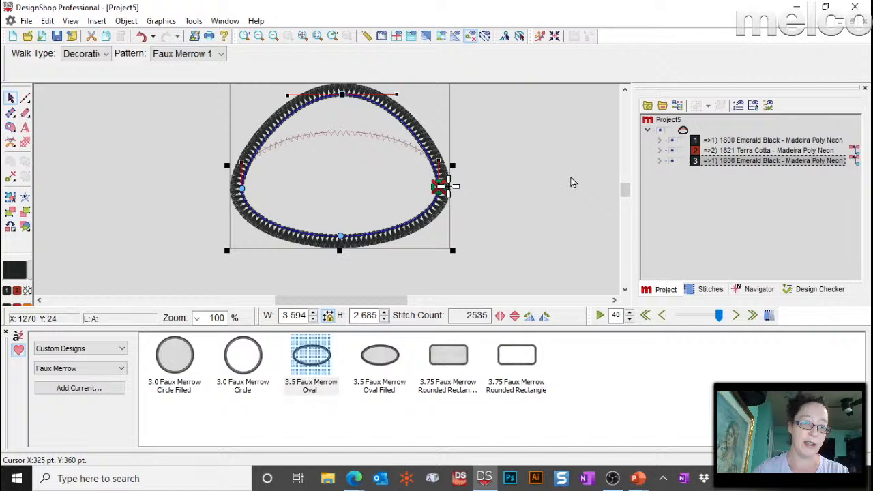
mouse_move(354, 149)
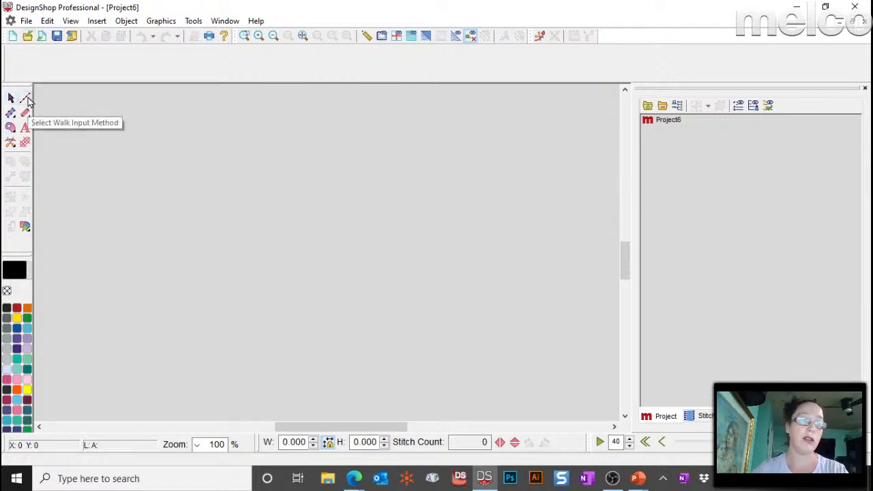
Draw a curving Decorative walk line using the Faux Merrow 1 pattern.
click(25, 98)
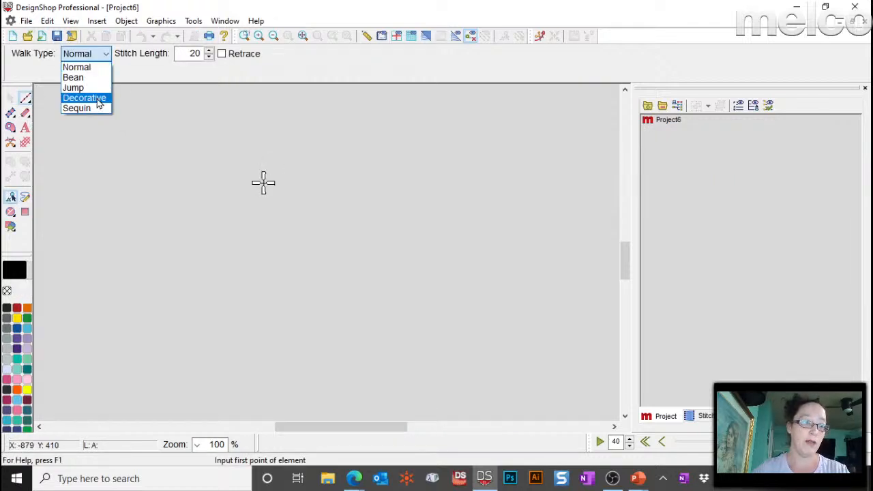
click(85, 98)
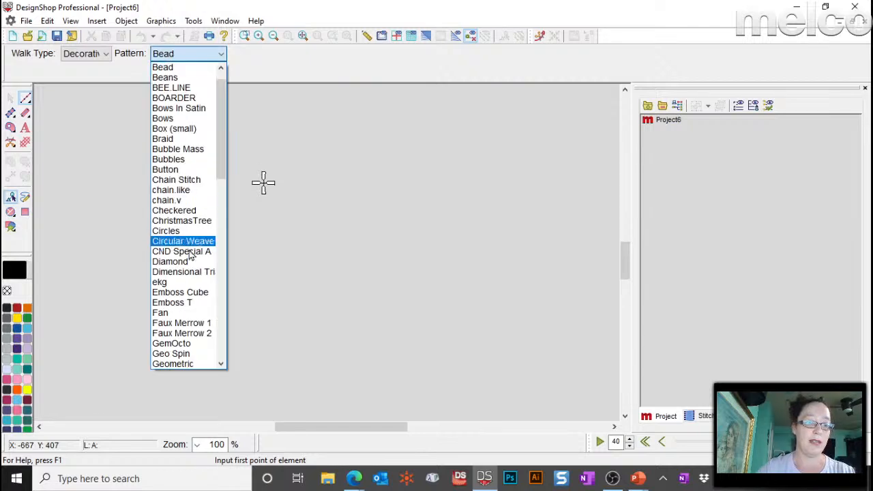
click(181, 322)
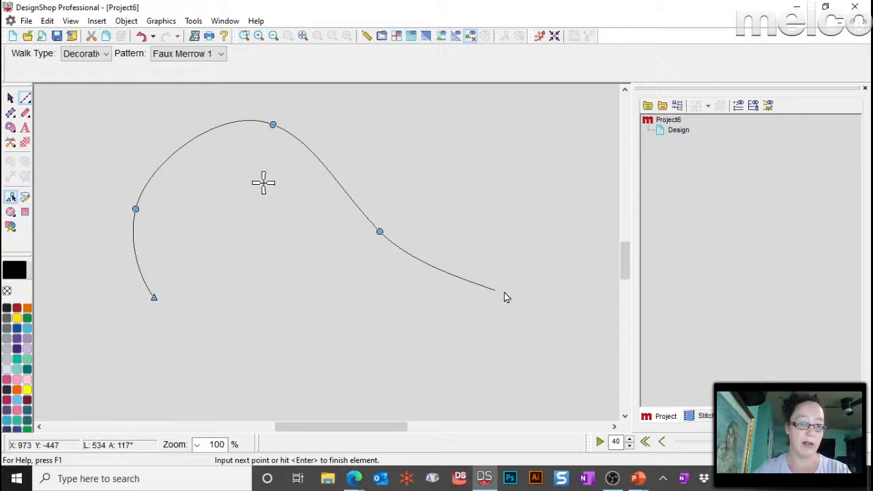
click(524, 390)
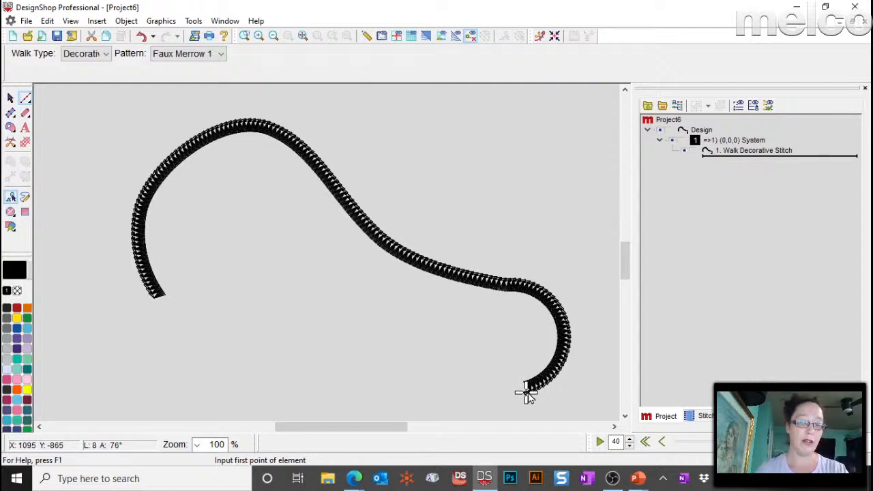
mouse_move(255, 135)
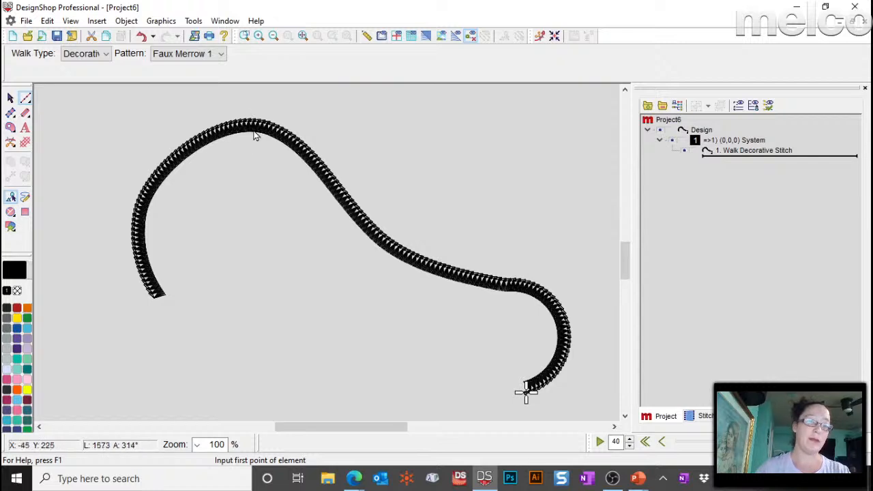
Swap the curved line to a different decorative stitch pattern from the list.
click(220, 54)
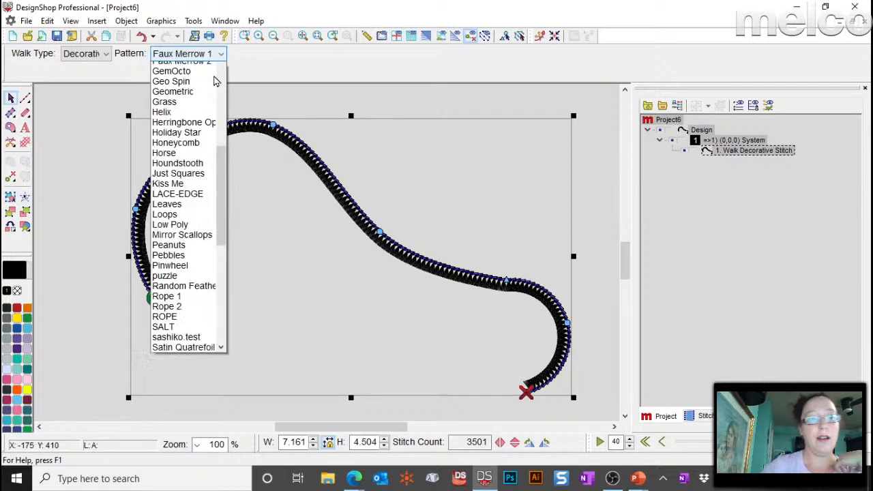
click(180, 62)
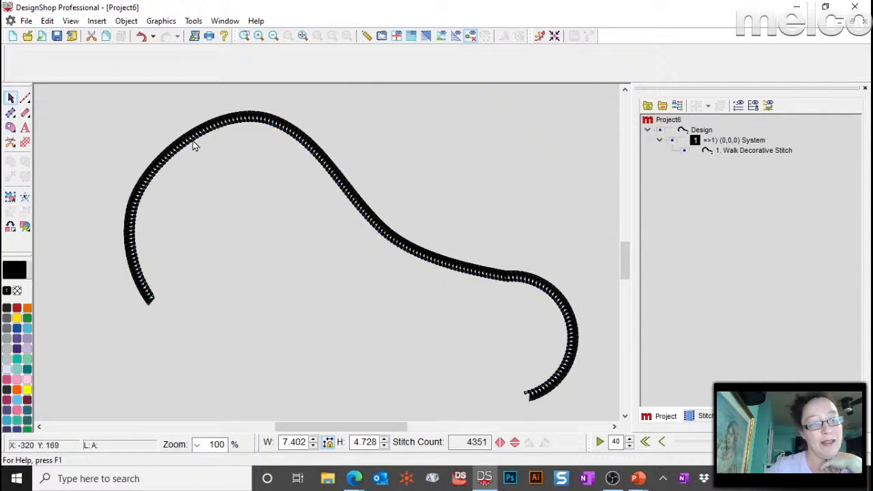
mouse_move(417, 128)
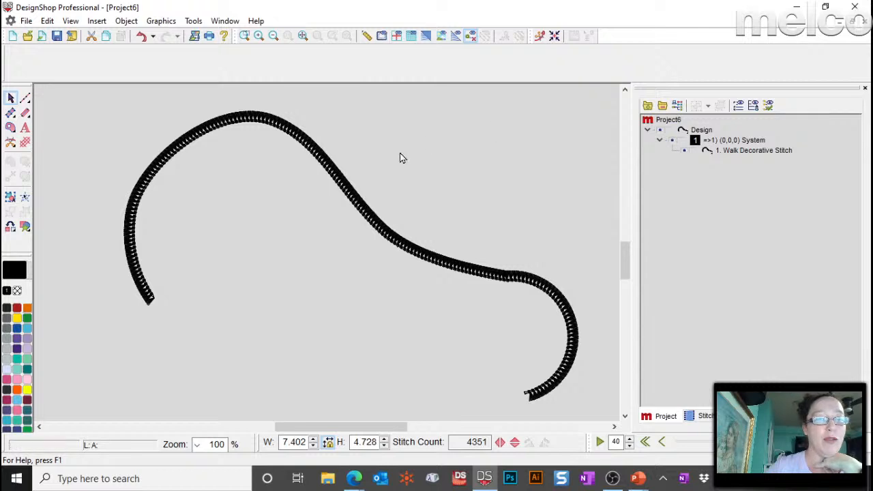
mouse_move(308, 251)
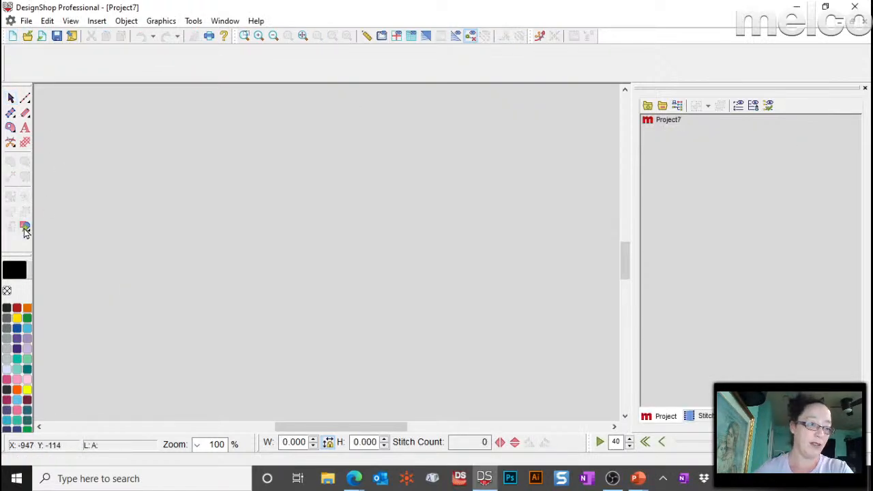
Show the Faux Merrow category in the Custom Designs library.
click(24, 226)
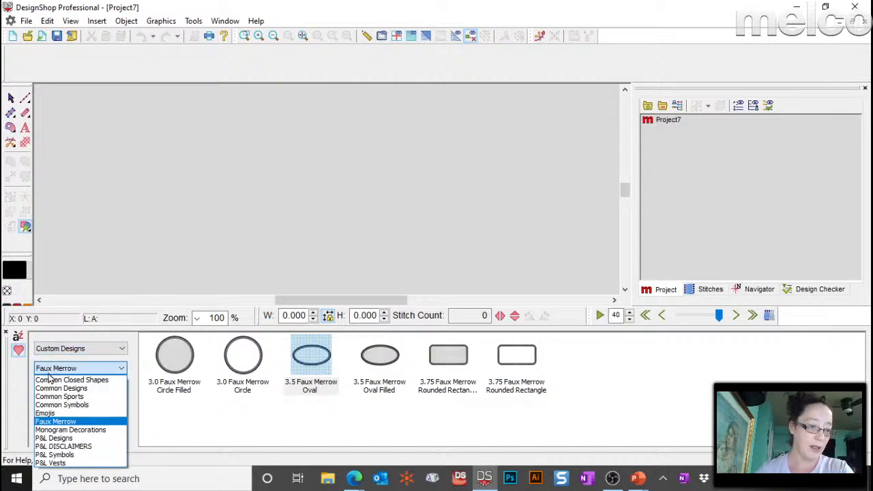
click(56, 421)
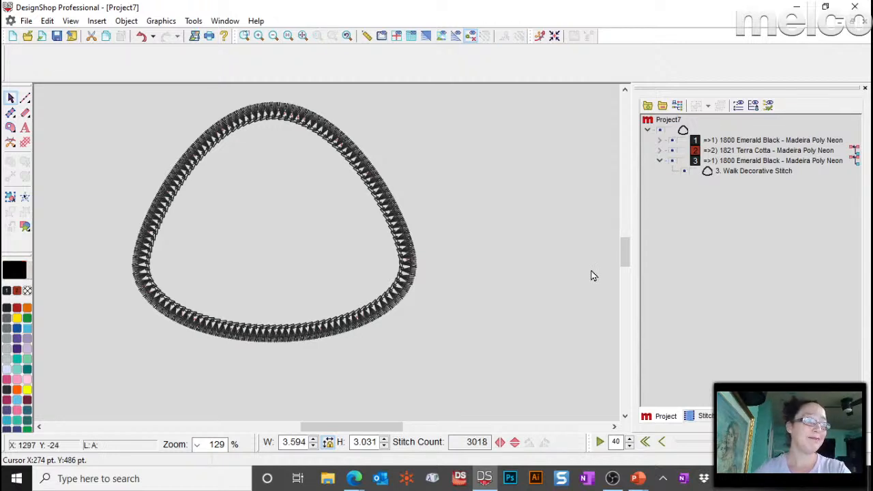
mouse_move(554, 220)
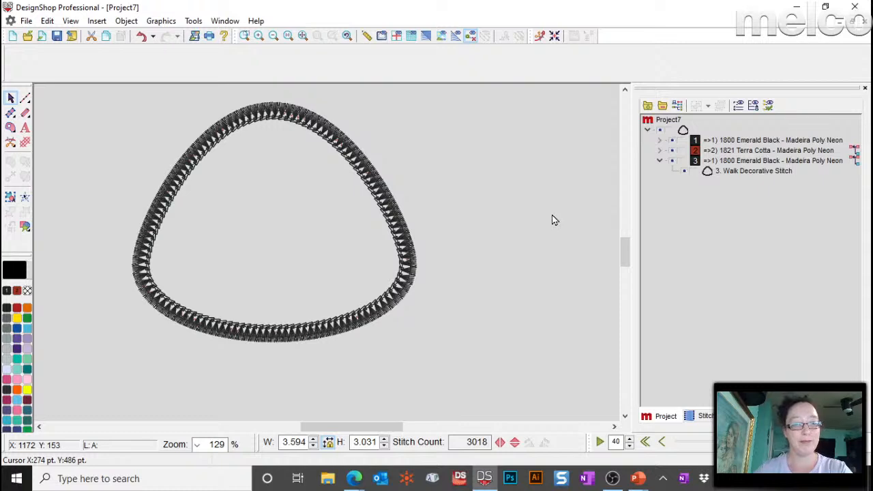
mouse_move(550, 169)
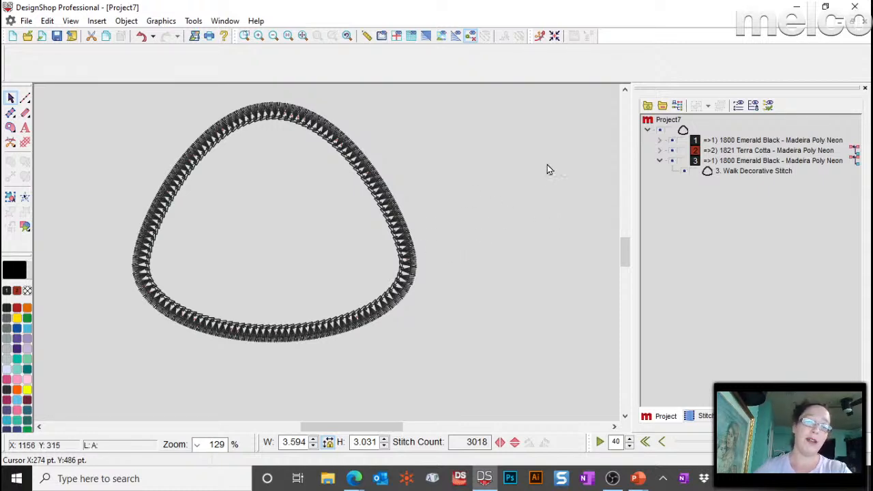
mouse_move(506, 238)
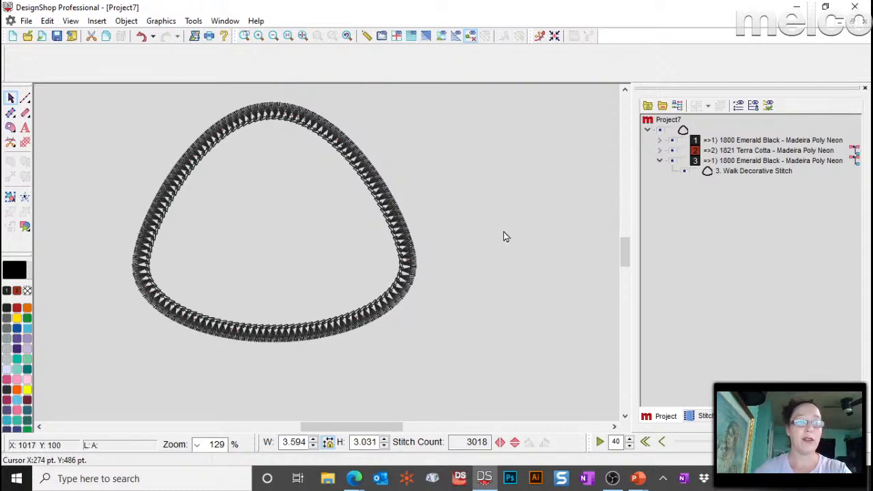
mouse_move(289, 134)
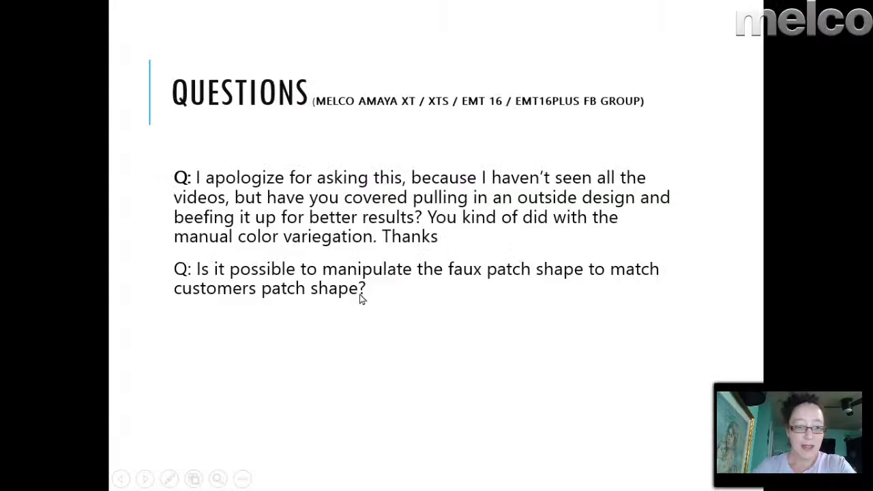
mouse_move(308, 293)
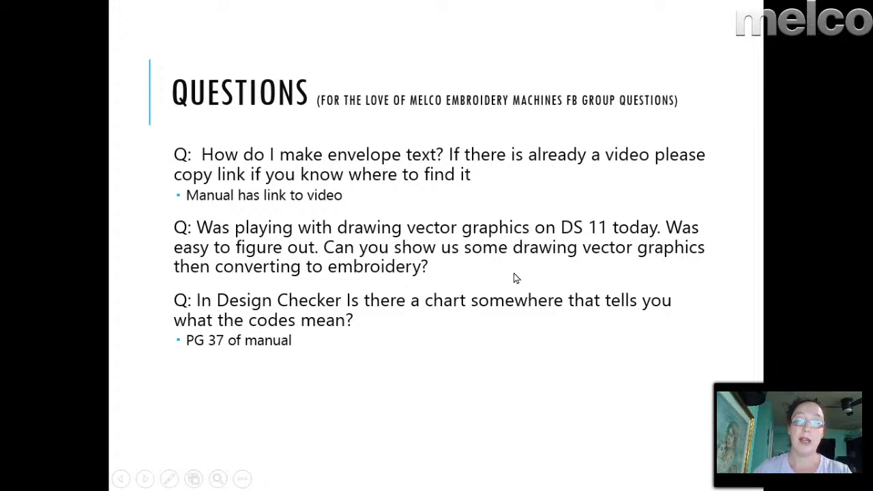
mouse_move(512, 371)
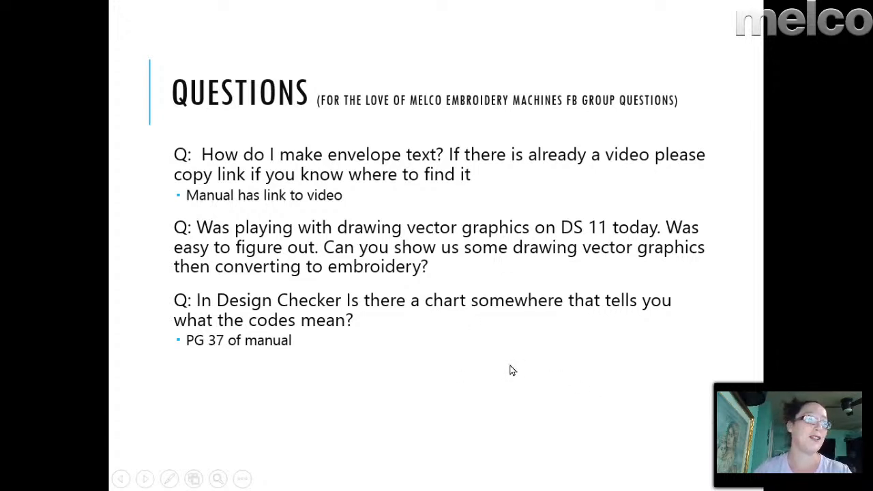
mouse_move(502, 437)
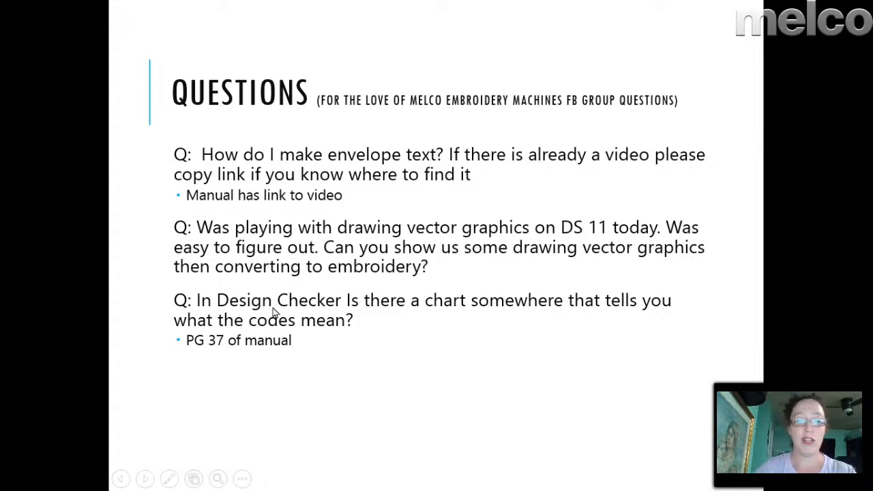
mouse_move(486, 251)
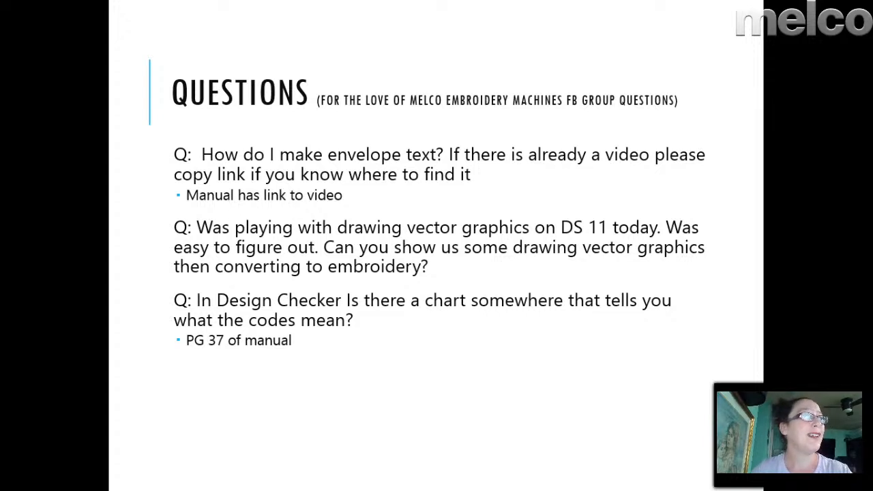
mouse_move(97, 81)
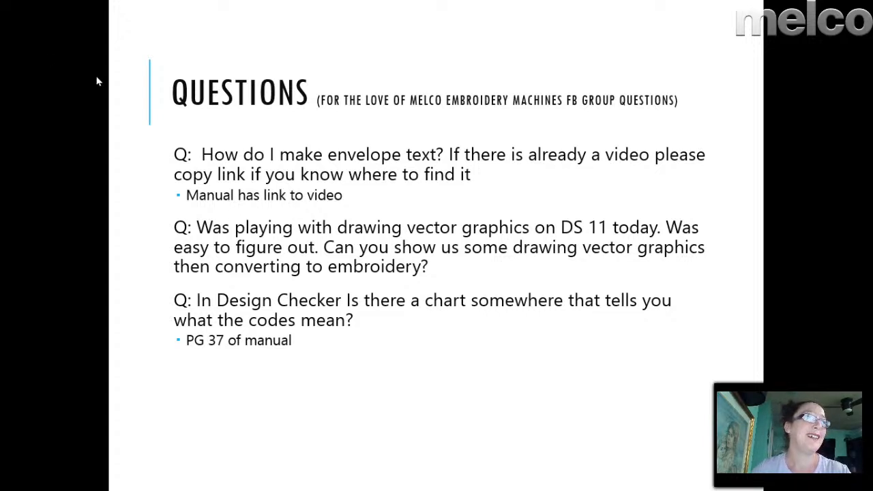
mouse_move(370, 311)
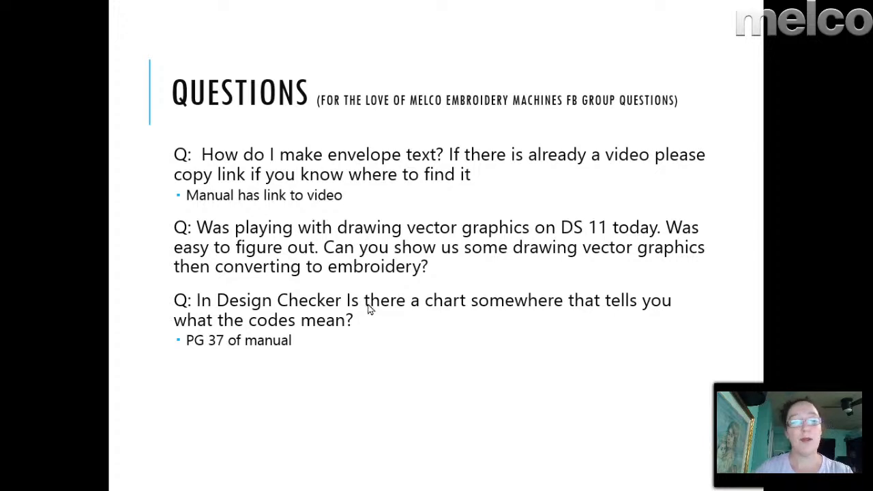